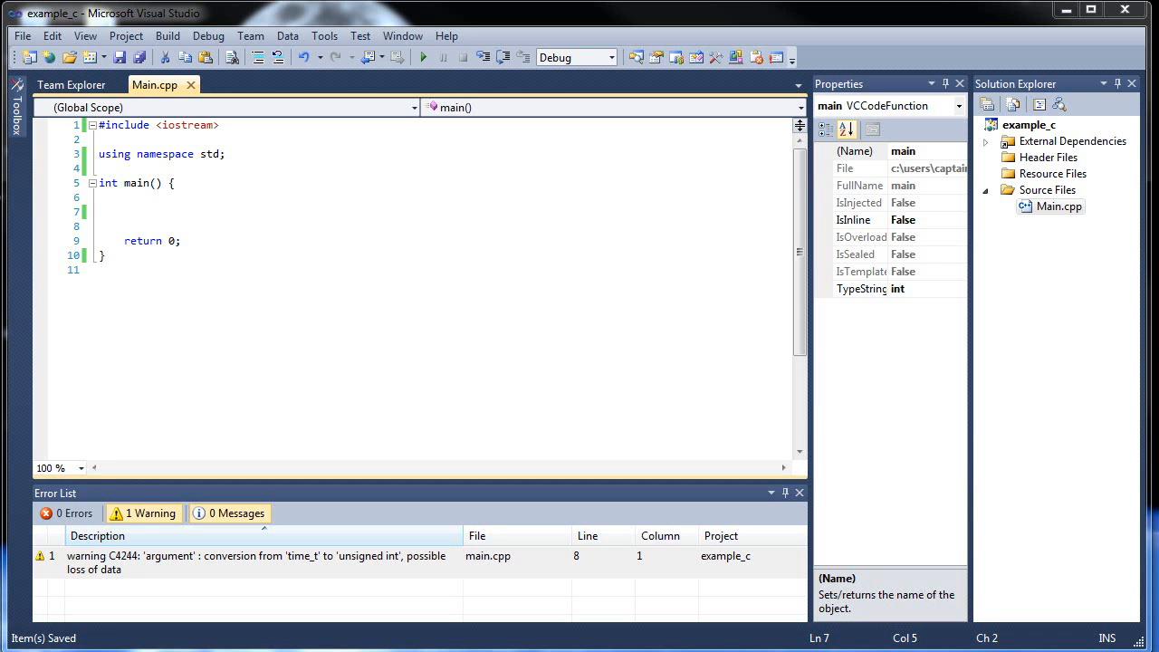
pyautogui.moveTo(303, 276)
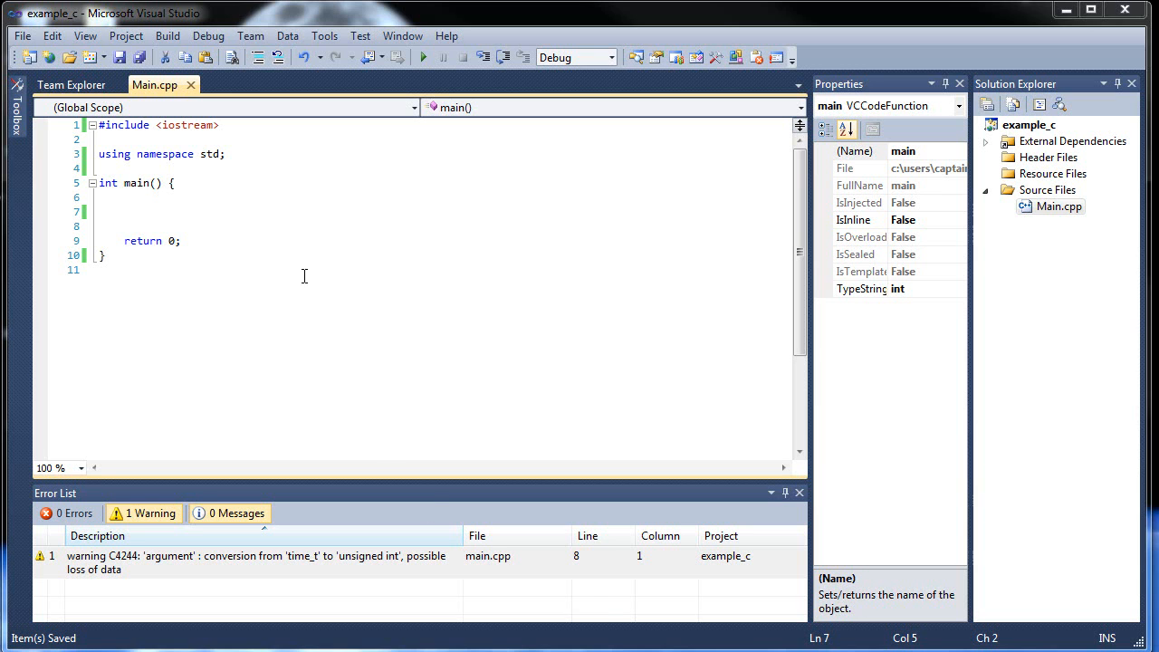
# Step: Add #include <ctime> on a new line below the iostream include, correcting the autocomplete
pyautogui.click(219, 125)
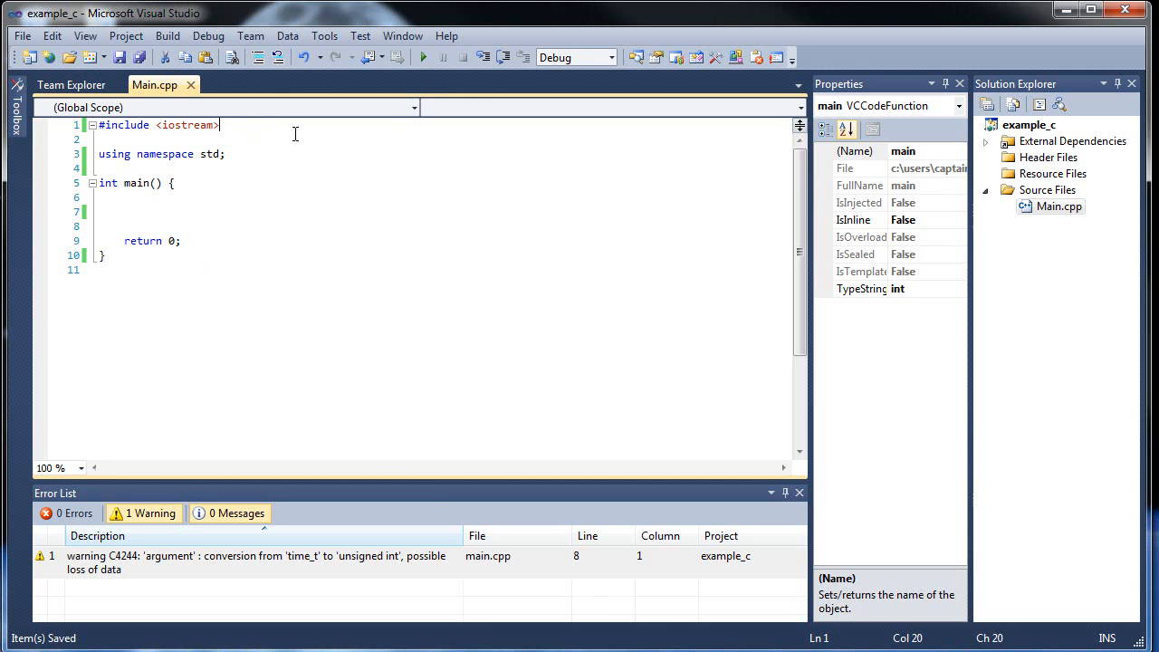
pyautogui.press('Enter')
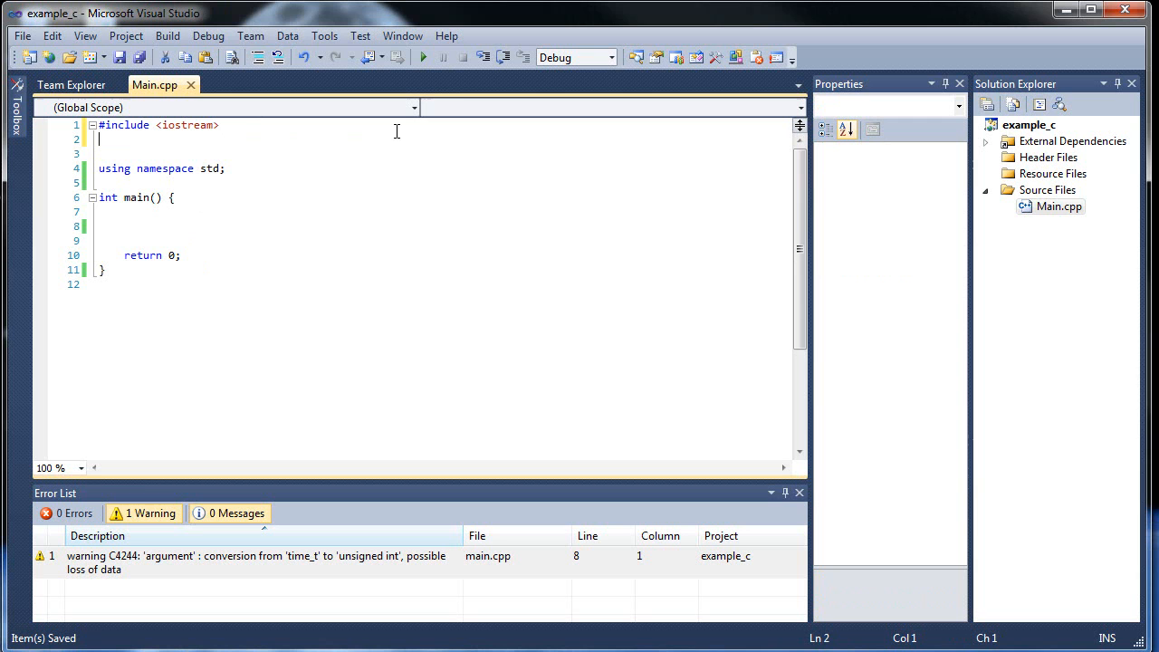
pyautogui.write('#')
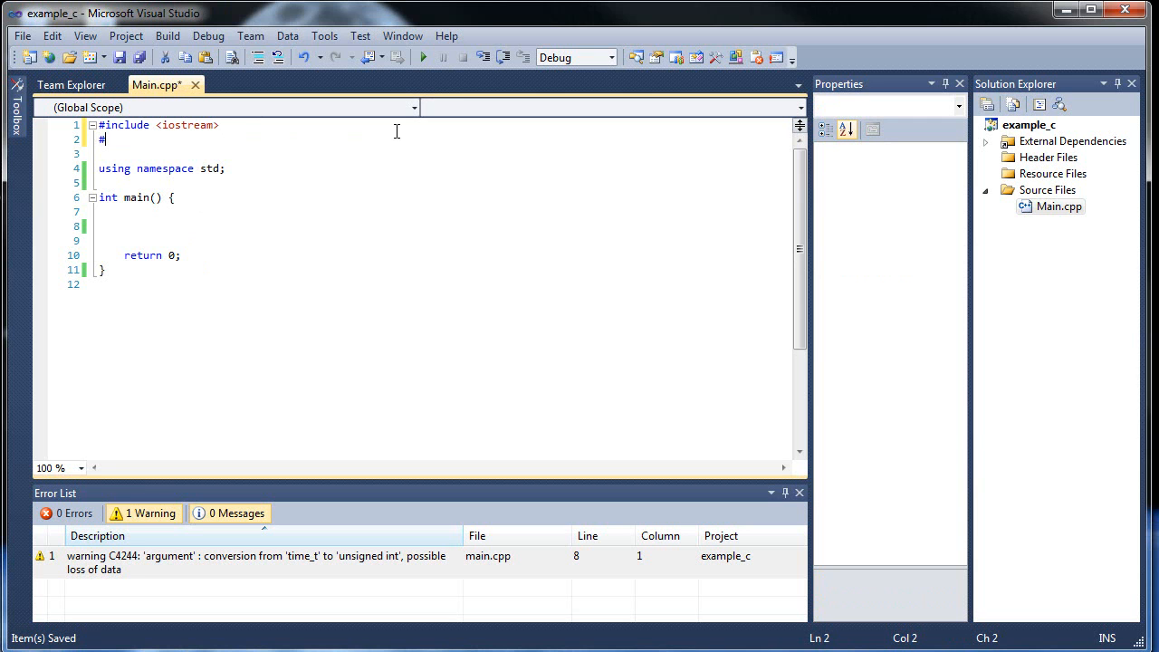
pyautogui.write('include')
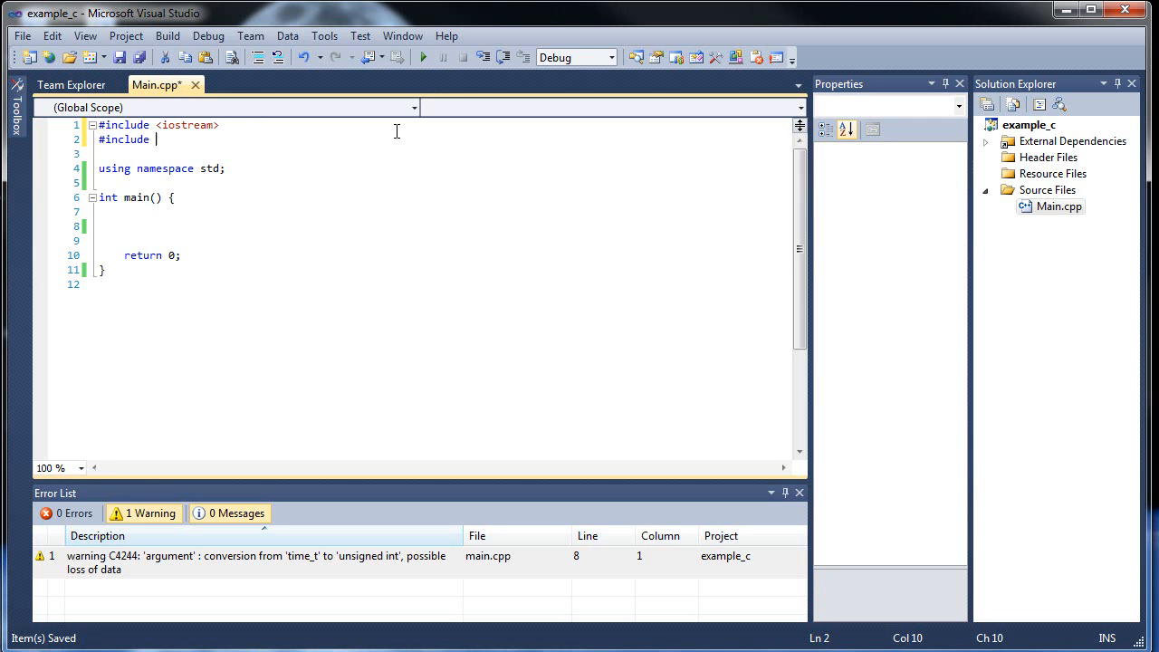
pyautogui.write('<_dbdao.h>')
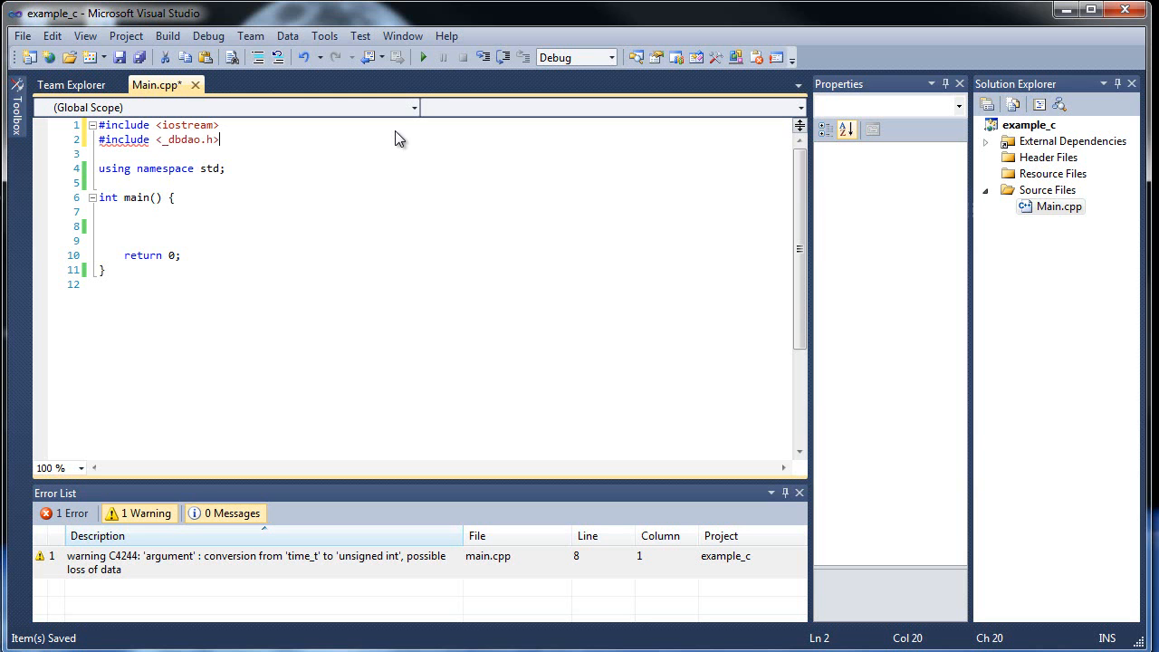
pyautogui.press('BackSpace')
pyautogui.write('ct')
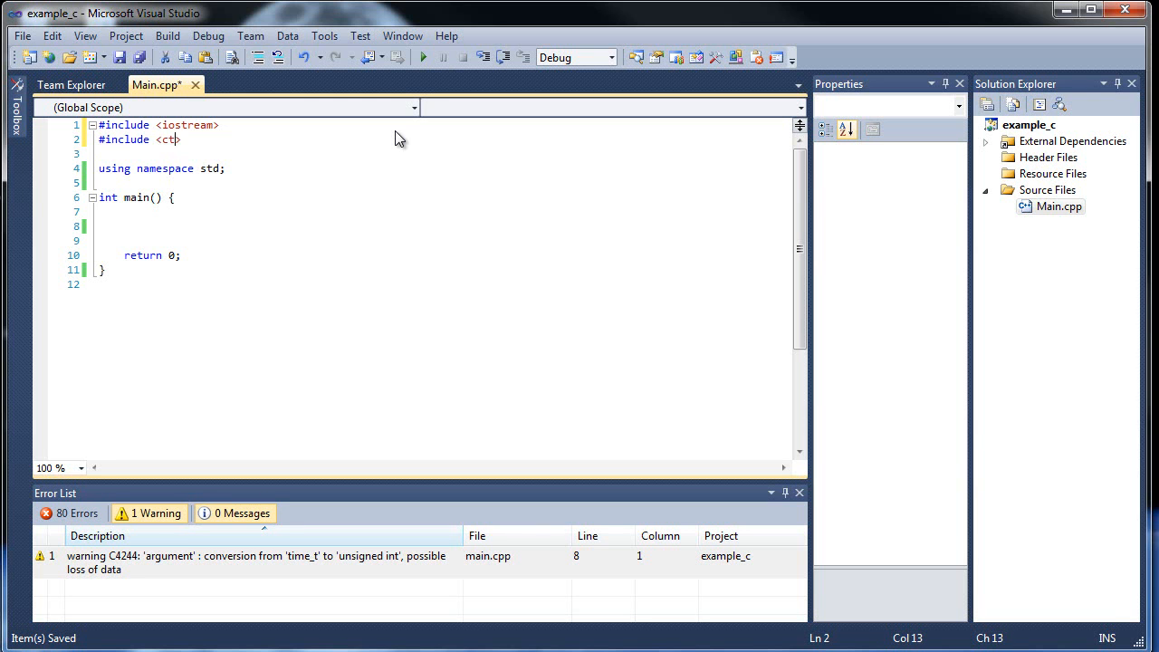
pyautogui.write('ime>')
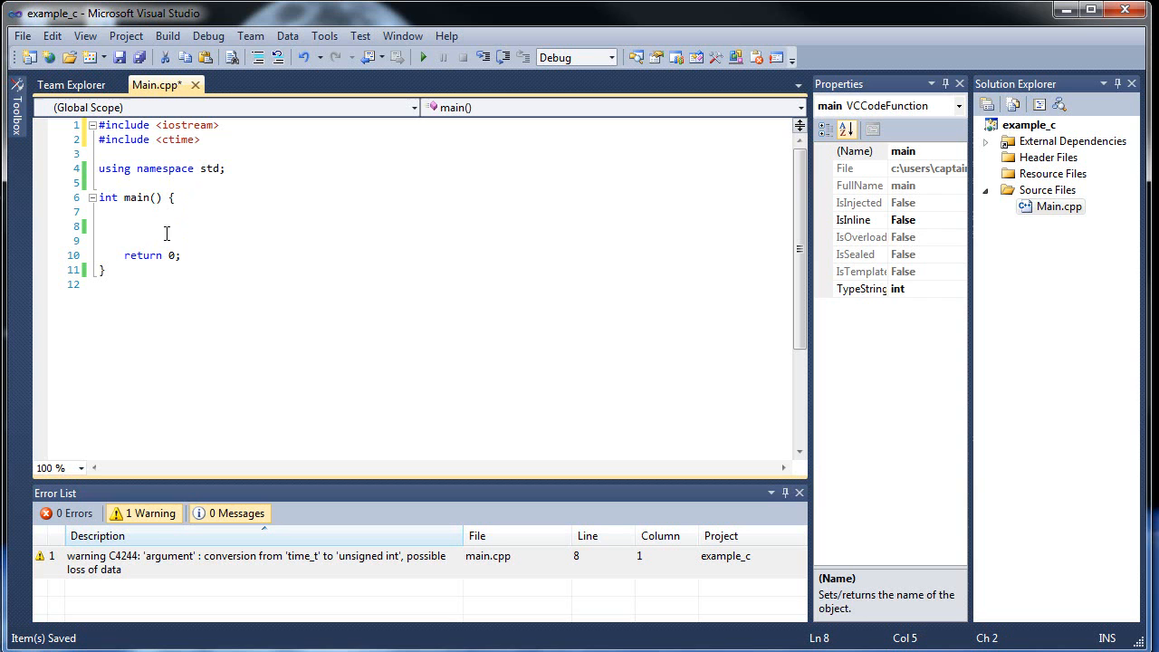
pyautogui.moveTo(331, 195)
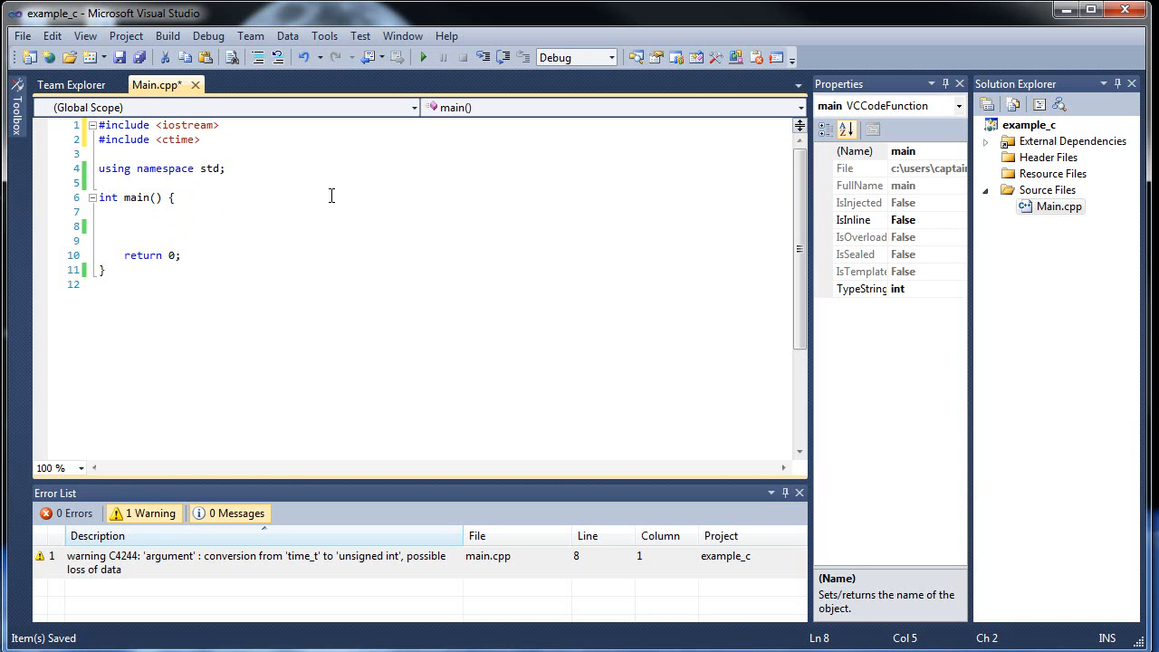
# Step: Write srand(time(0)); as the first statement inside main
pyautogui.write('srand')
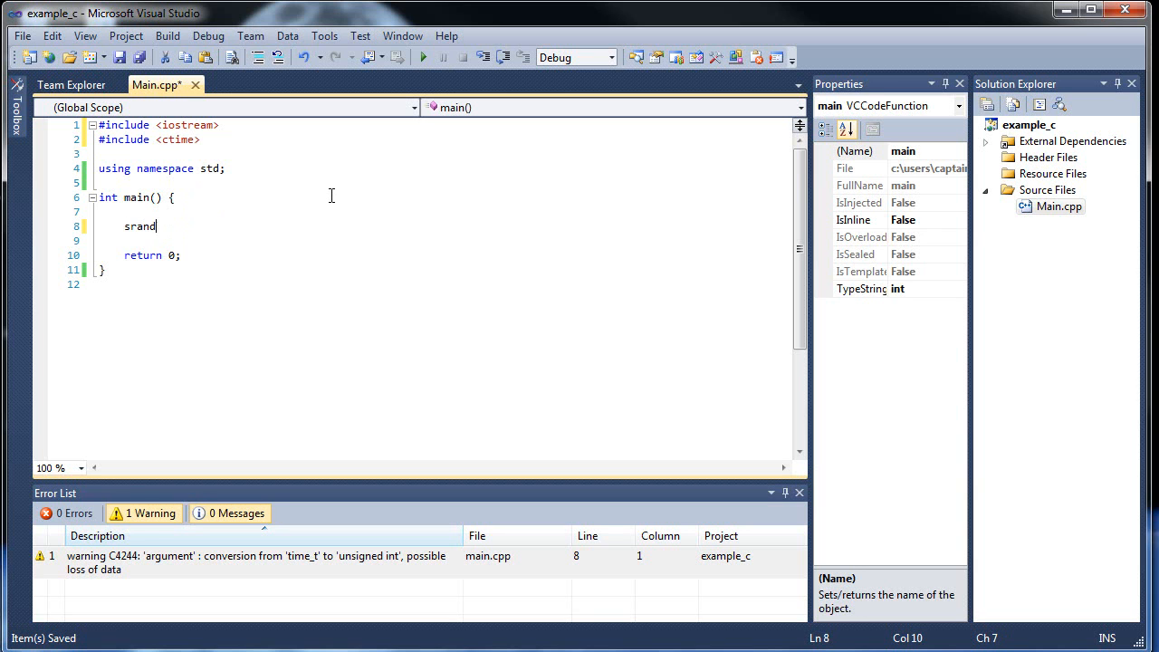
pyautogui.write('();')
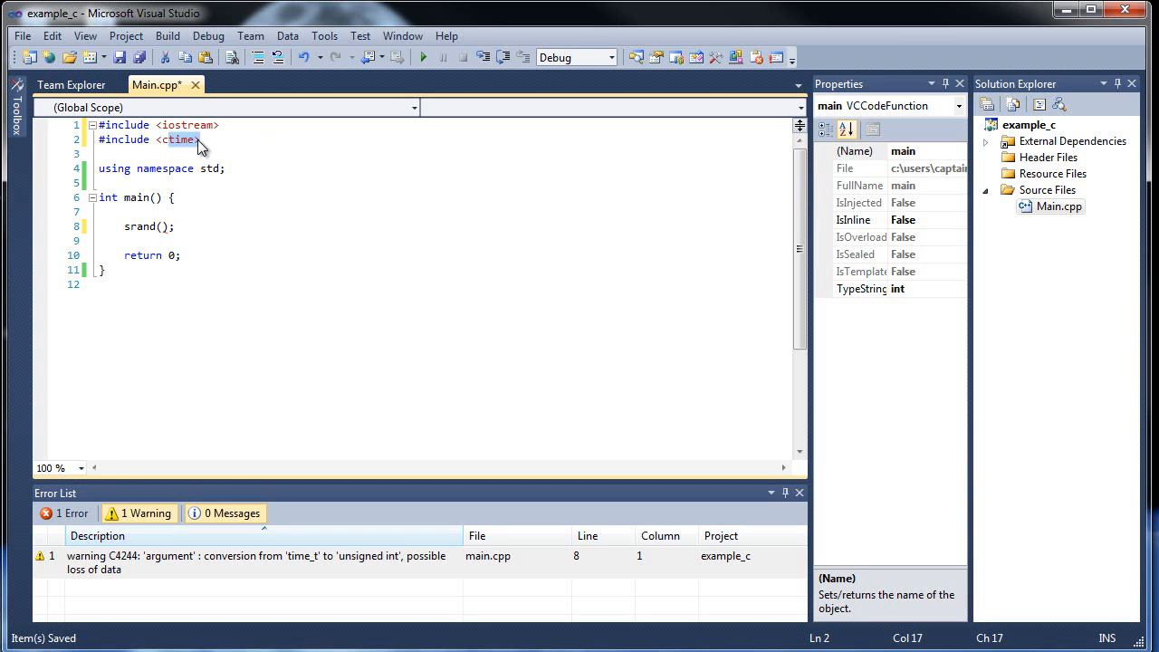
pyautogui.click(161, 226)
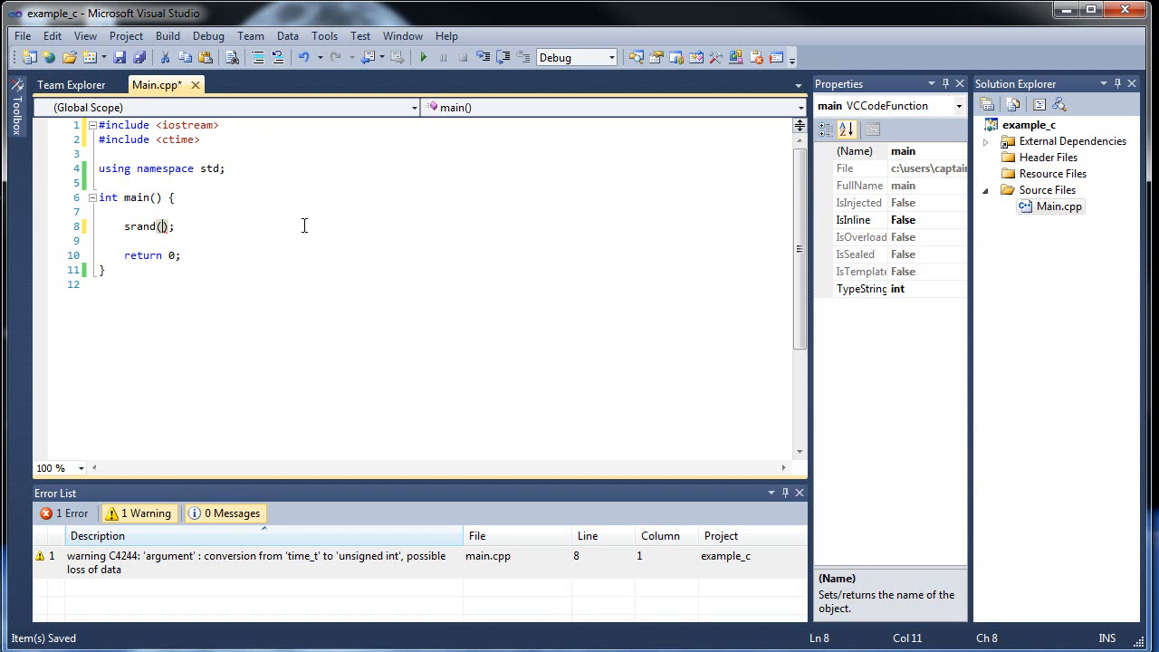
pyautogui.write('time')
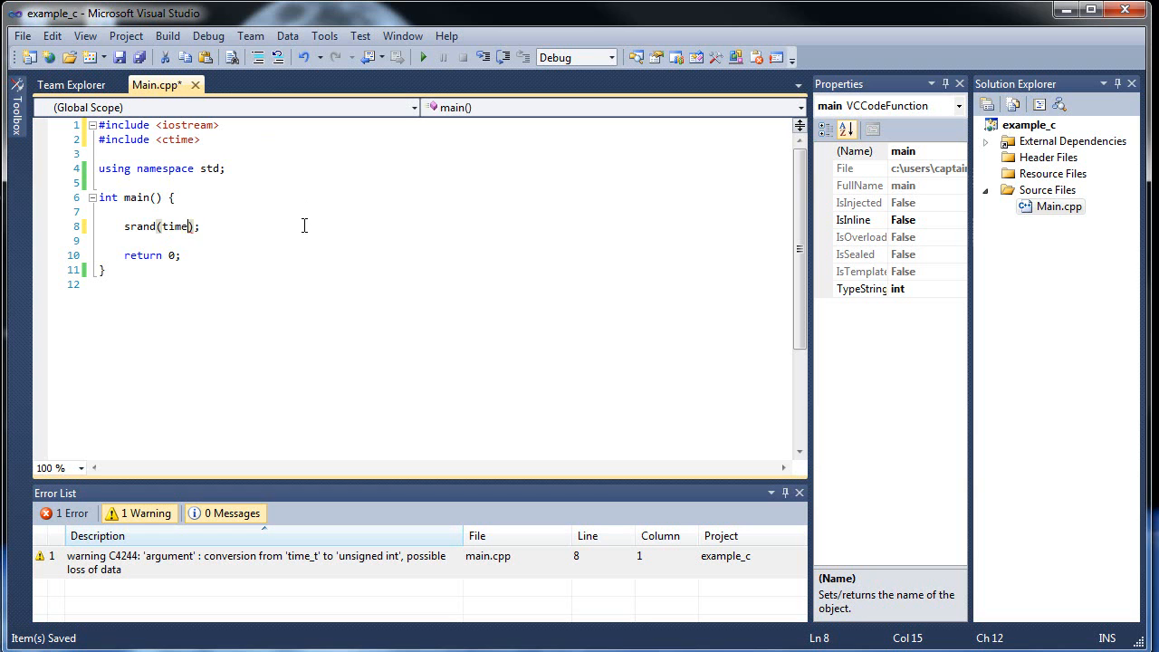
pyautogui.write('()')
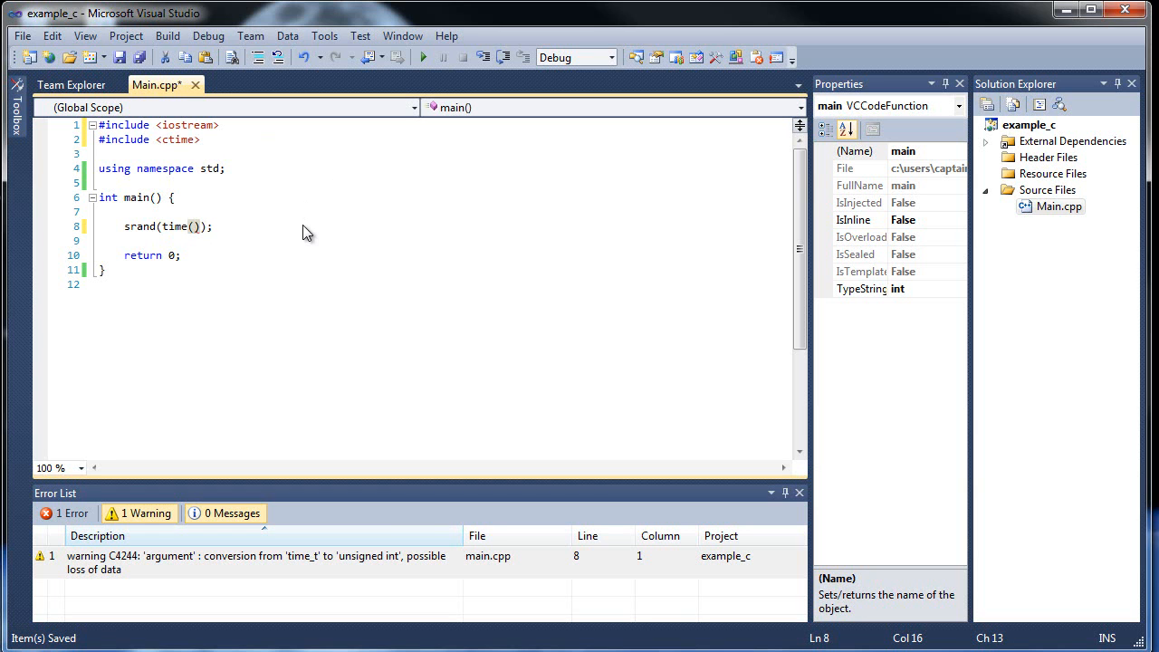
pyautogui.write('0')
pyautogui.write('cout ')
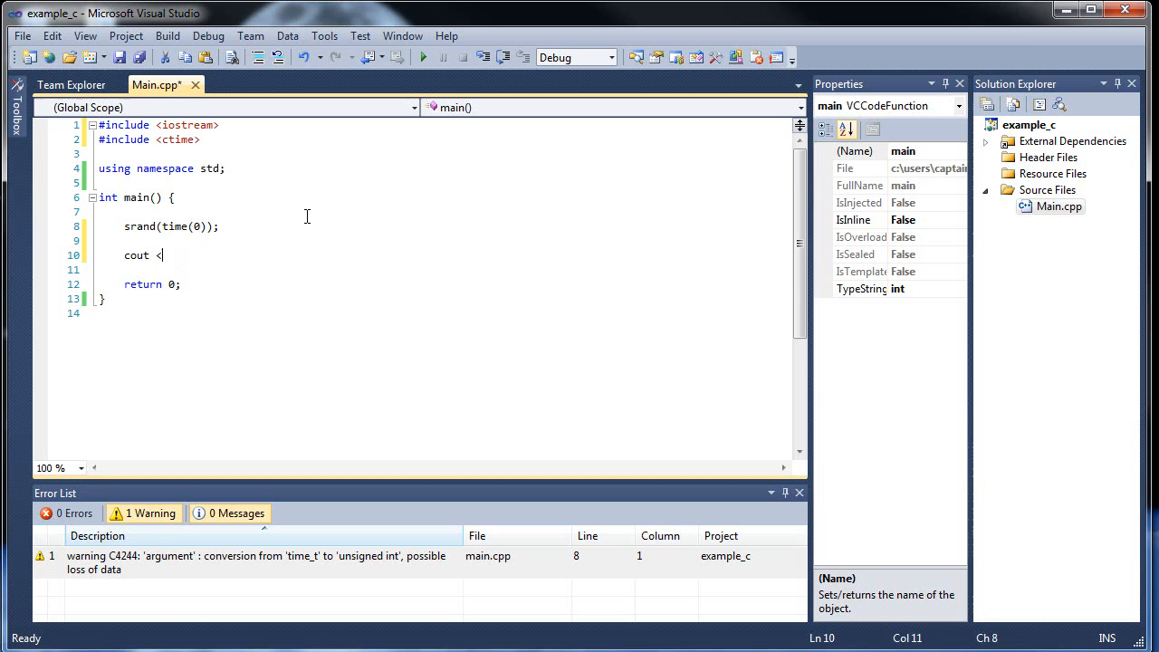
# Step: Write a cout line printing rand() followed by endl
pyautogui.write('<')
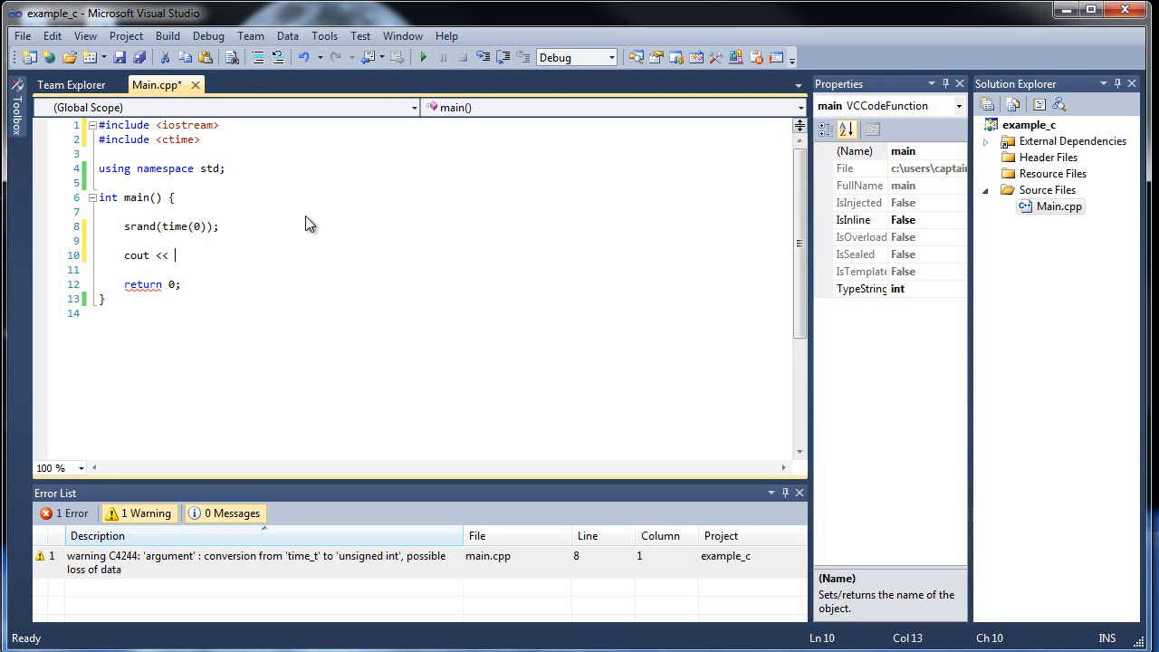
pyautogui.write('rand')
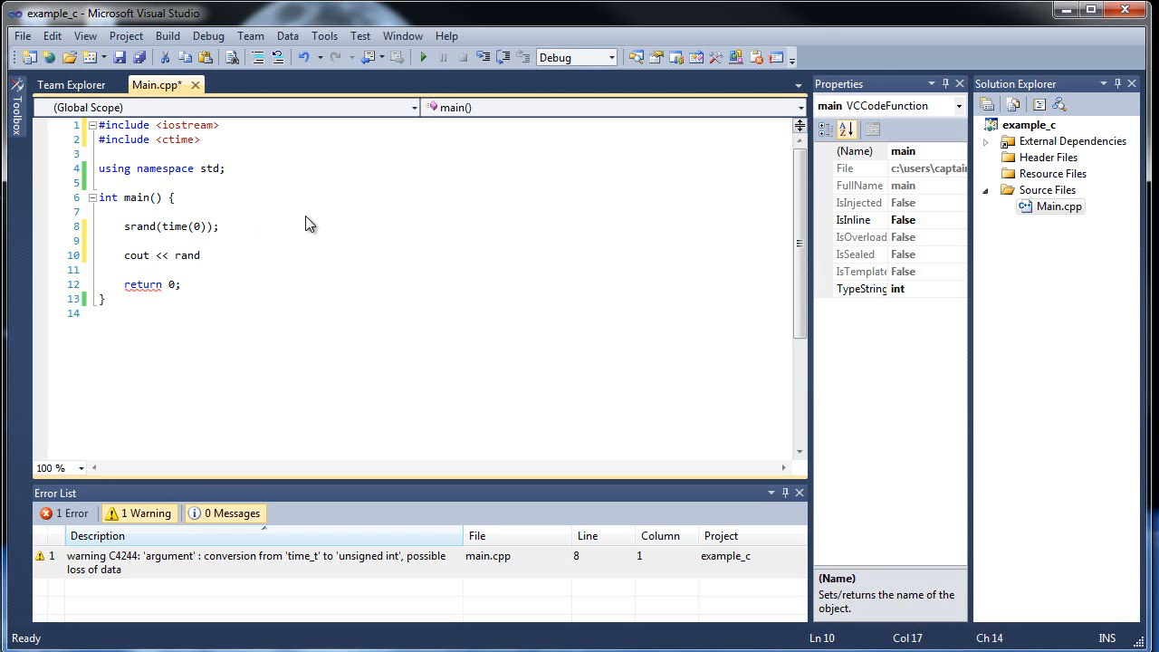
pyautogui.write('() << endl')
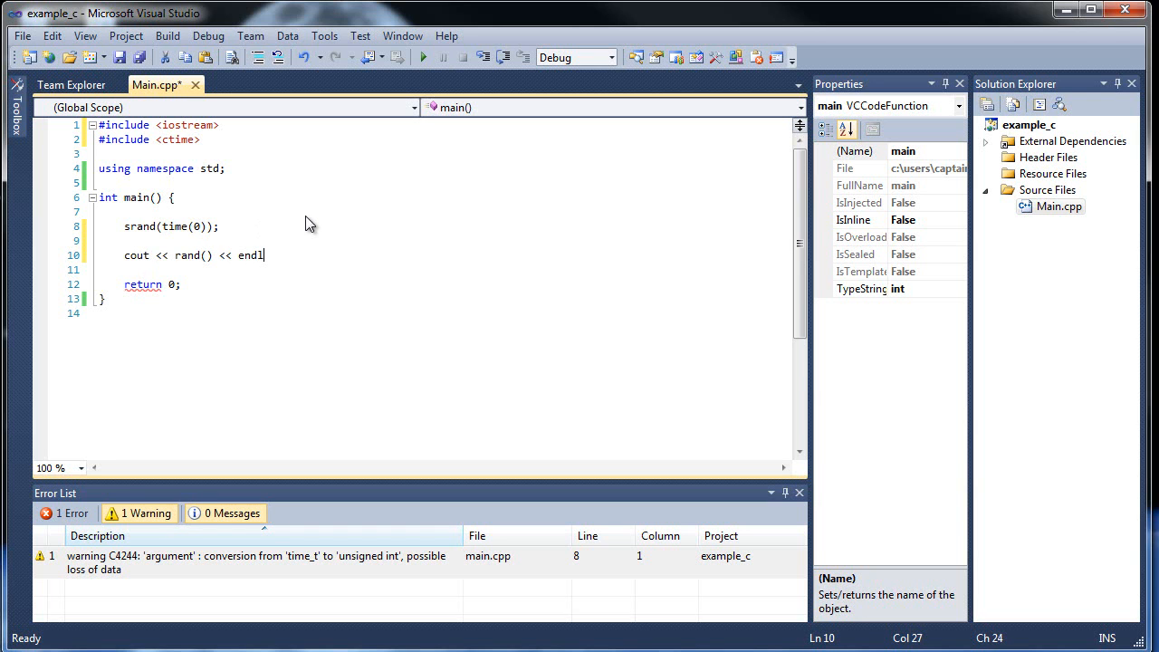
pyautogui.write(';')
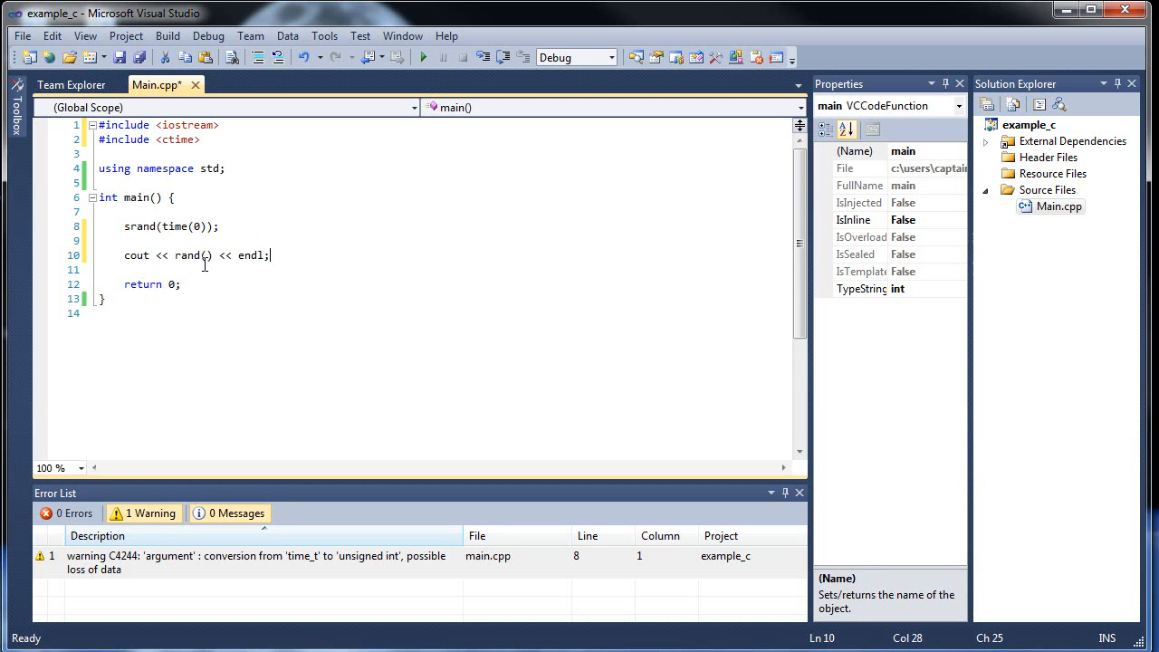
# Step: Insert % 5 after rand() in the output line and save Main.cpp
pyautogui.click(177, 256)
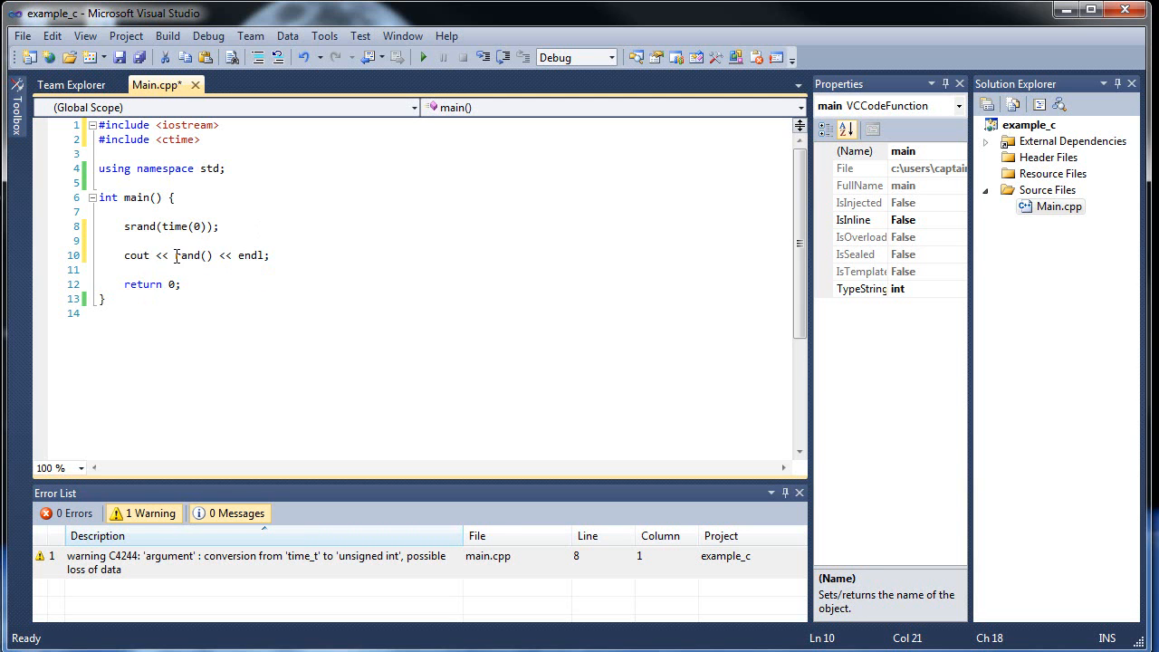
pyautogui.doubleClick(192, 255)
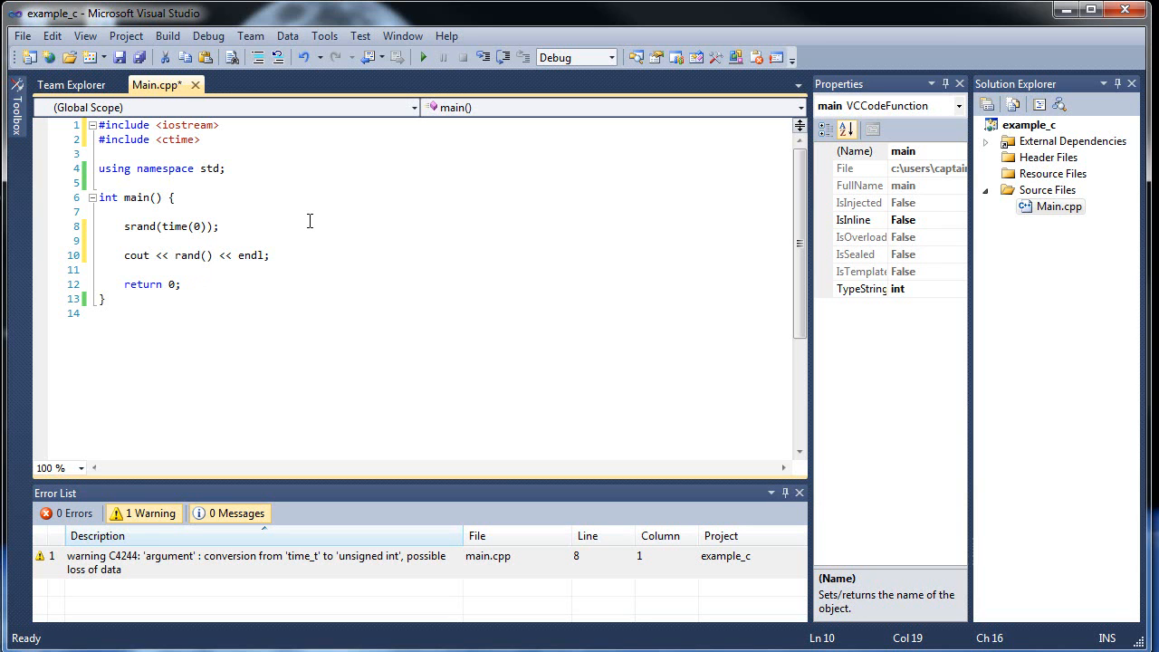
pyautogui.write('%')
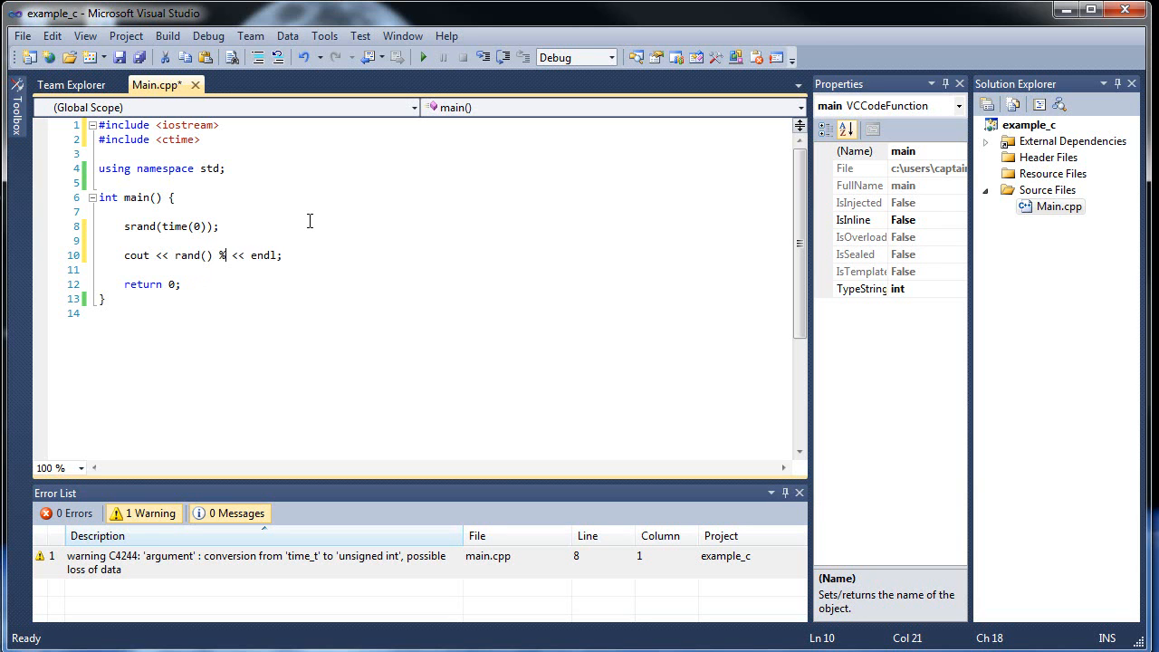
pyautogui.write('5')
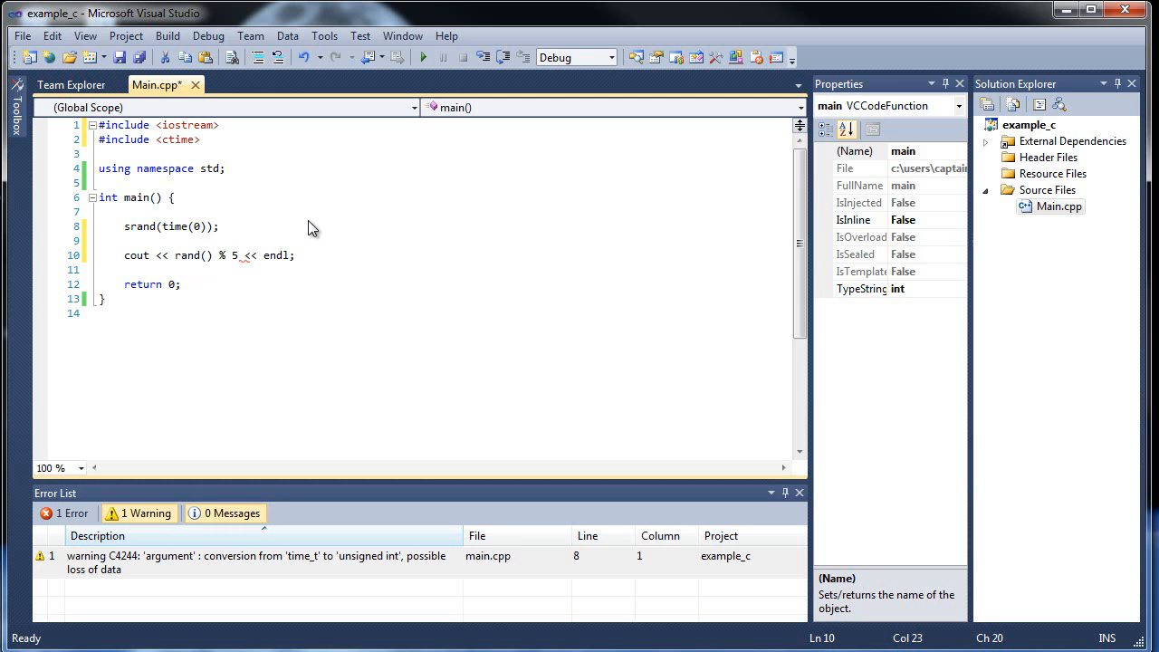
pyautogui.click(176, 255)
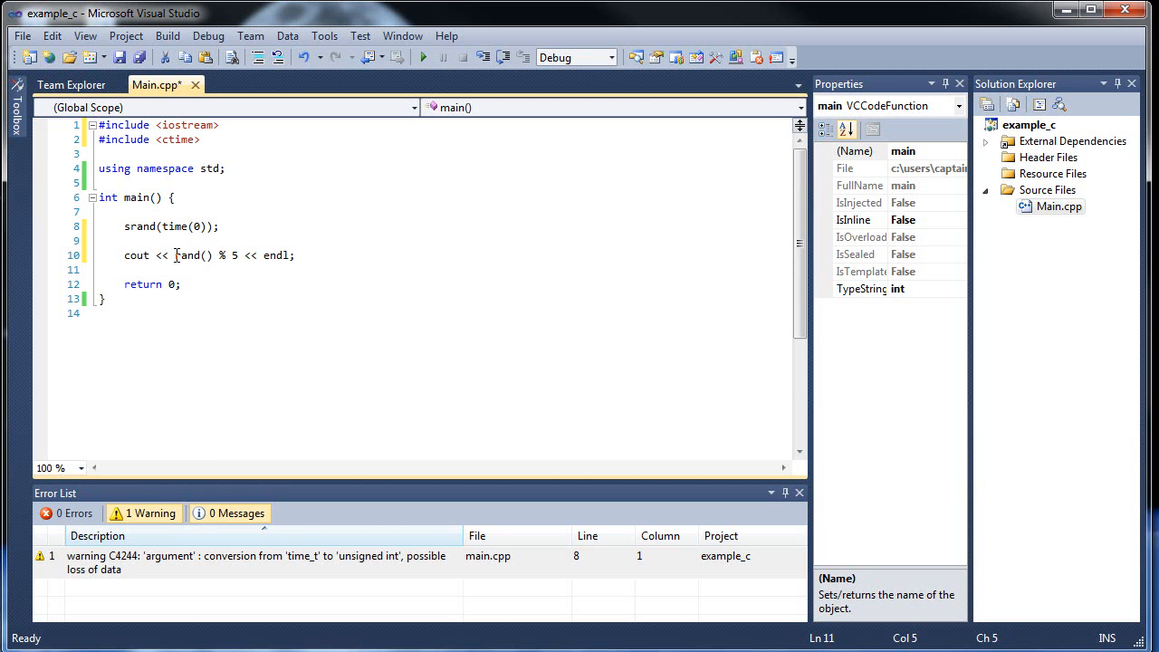
pyautogui.click(281, 255)
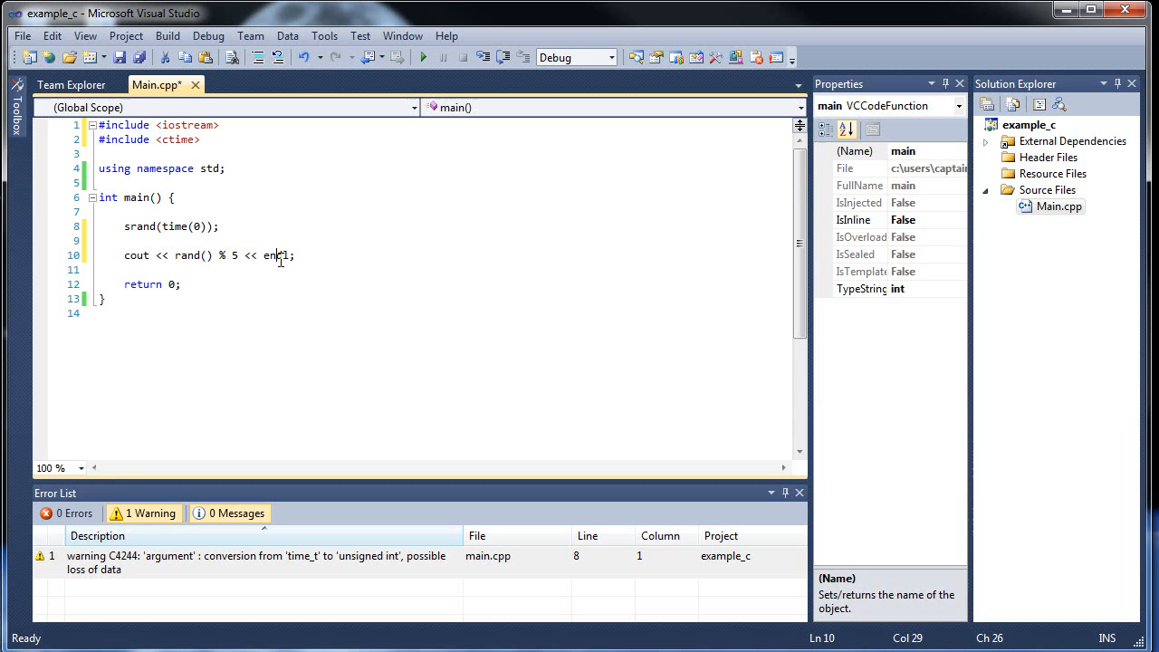
pyautogui.press('ctrl+s')
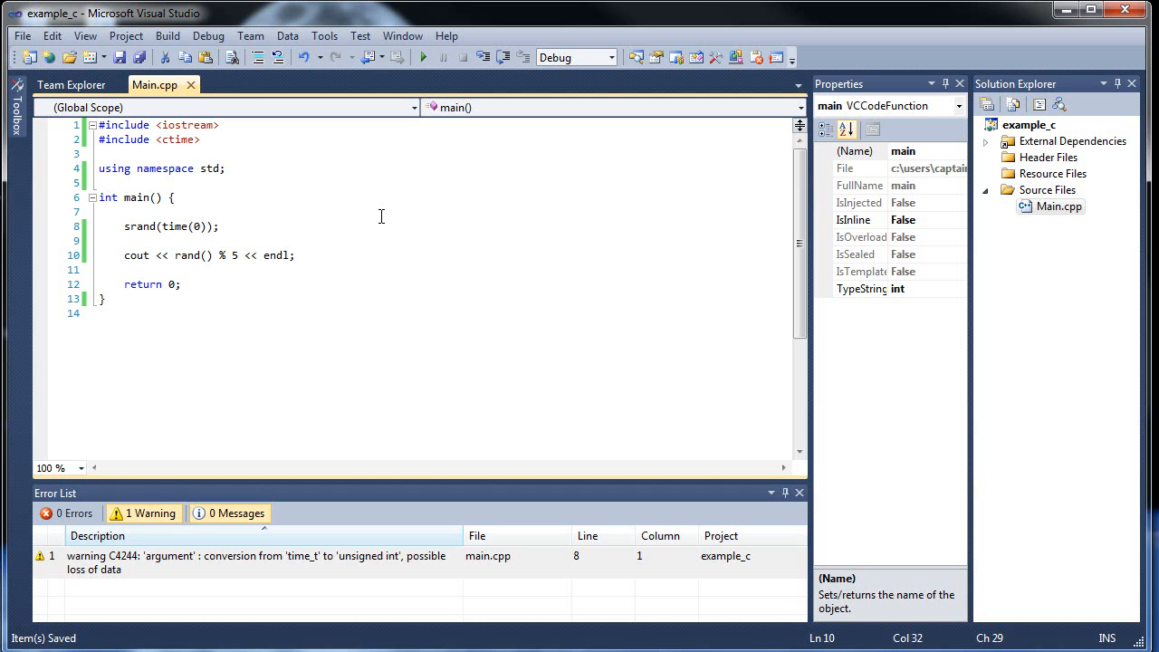
# Step: Build and run the program without debugging; the console prints 0
pyautogui.click(423, 57)
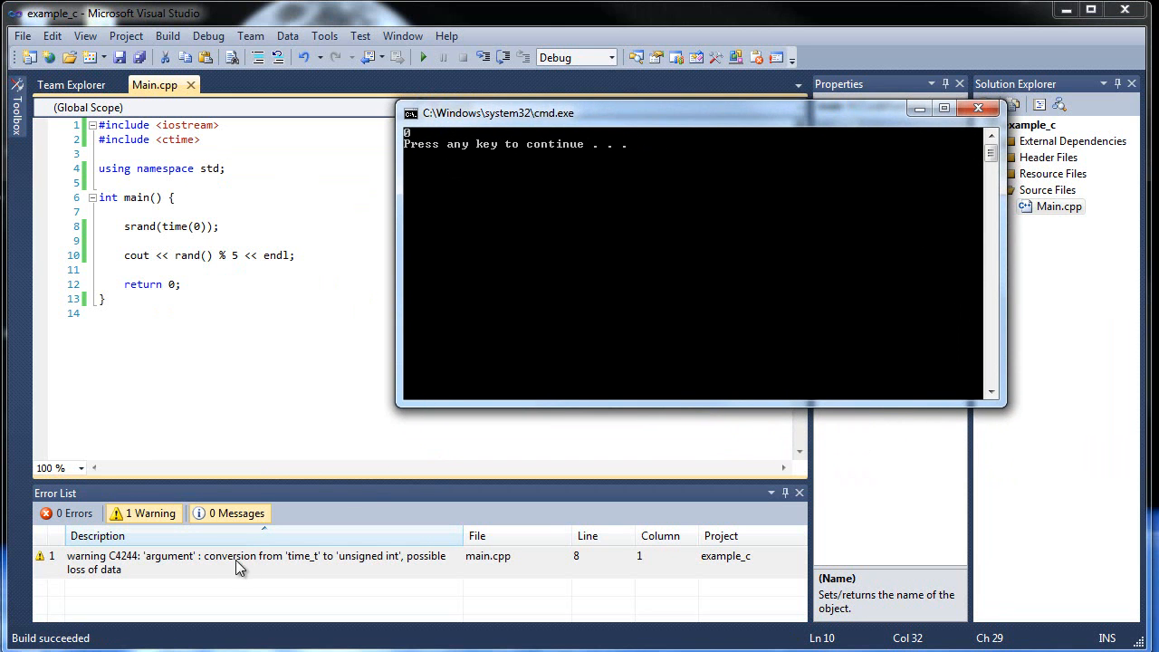
pyautogui.moveTo(404, 565)
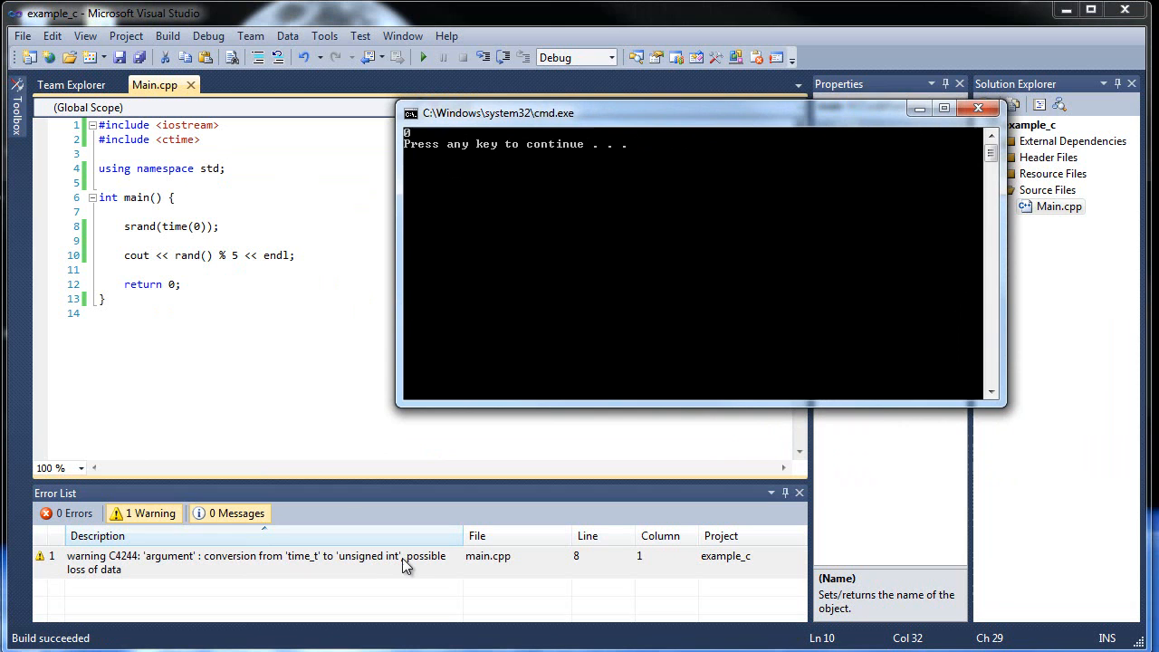
pyautogui.moveTo(185, 587)
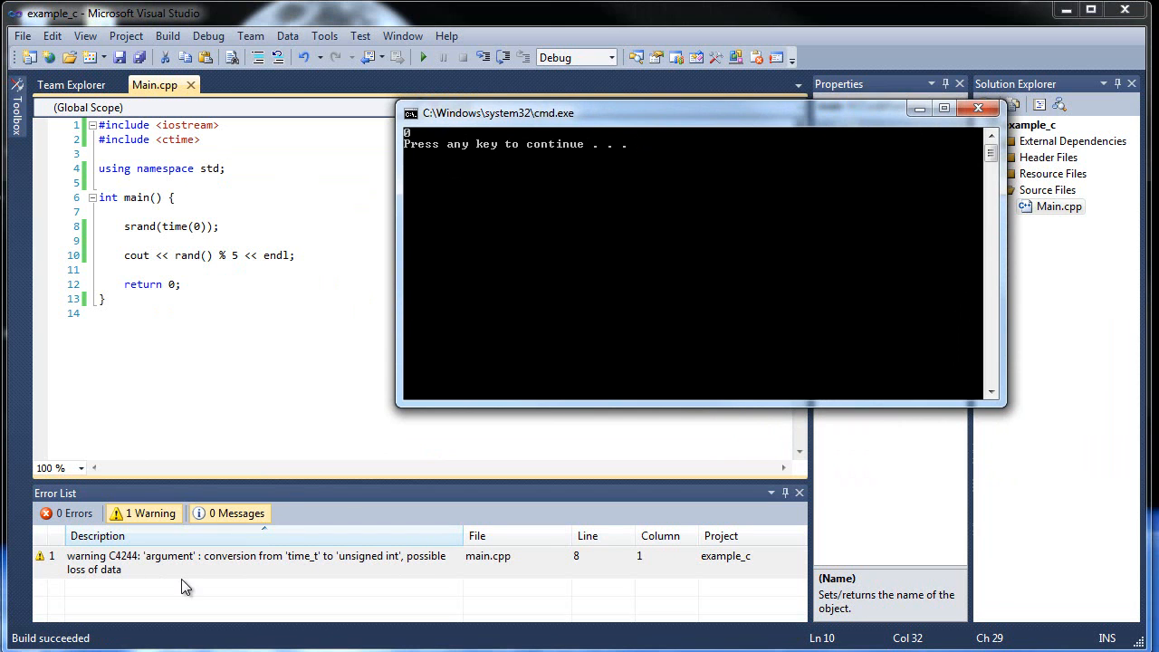
pyautogui.moveTo(152, 240)
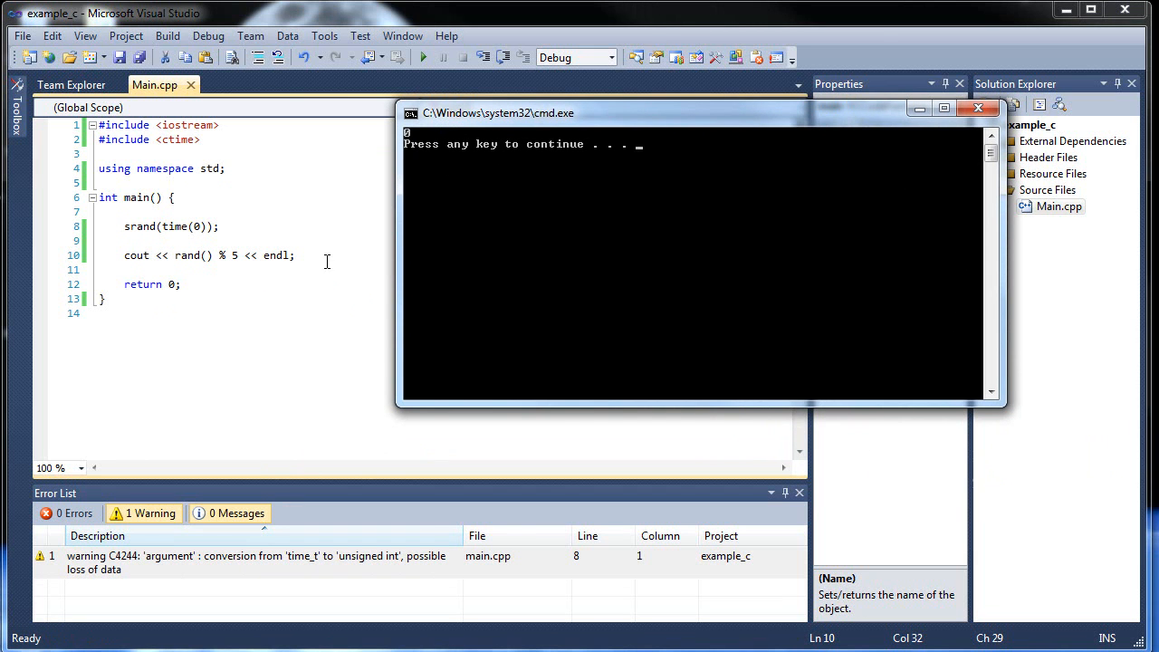
pyautogui.moveTo(453, 153)
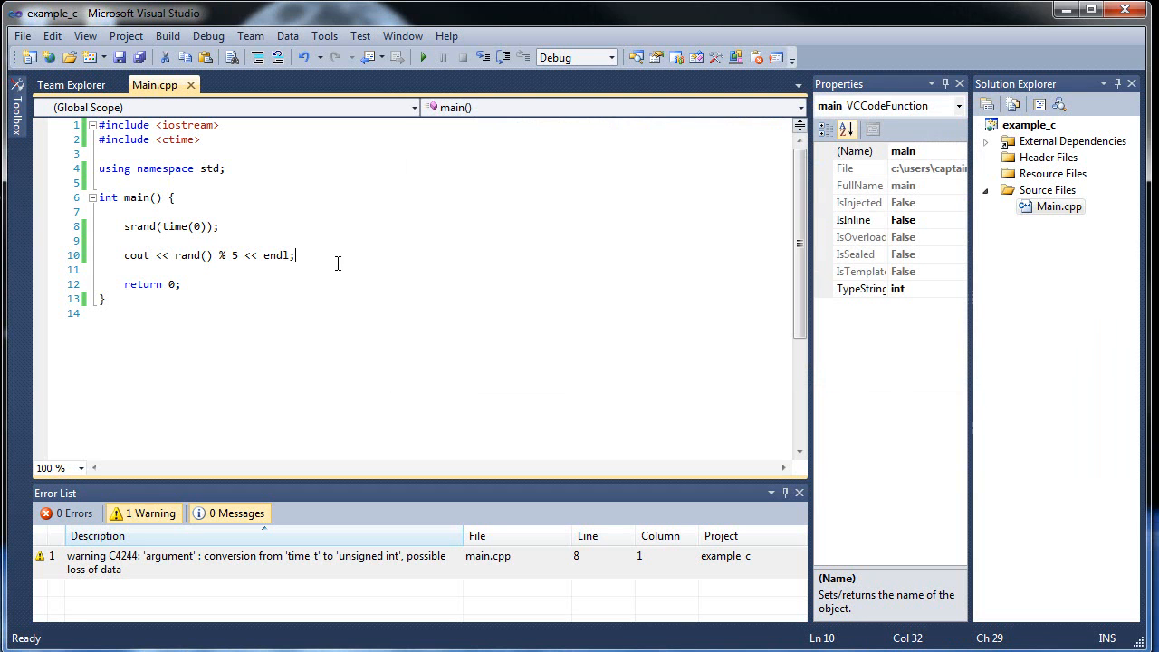
# Step: Change the output line to print rand() % 5 + 1
pyautogui.click(422, 57)
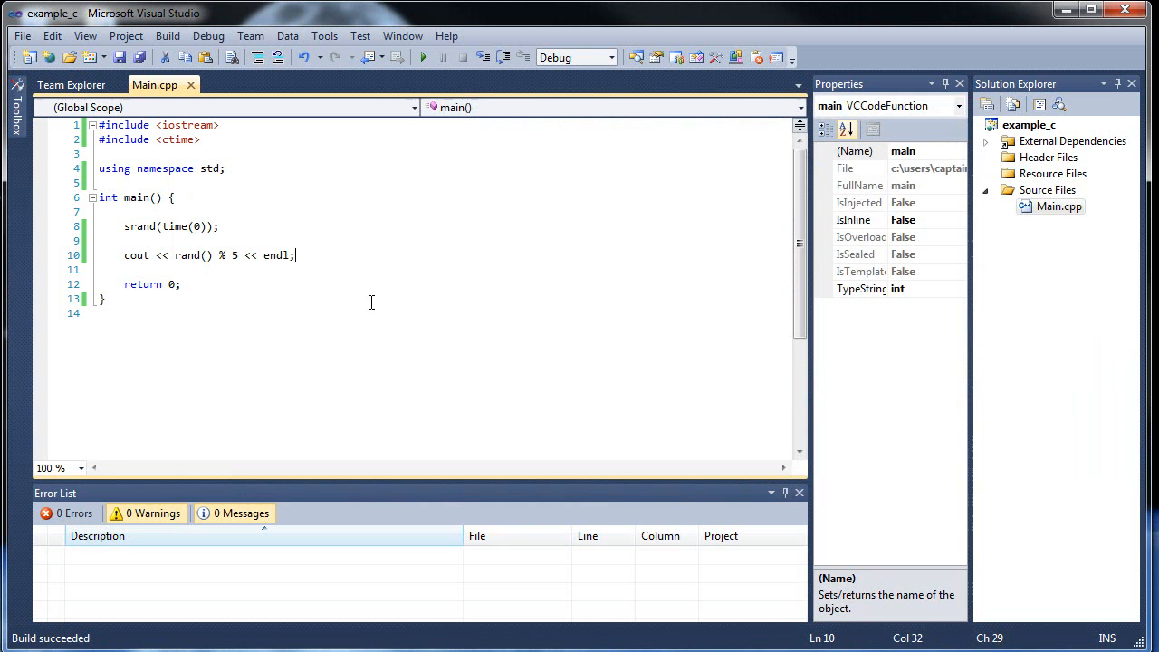
pyautogui.click(264, 254)
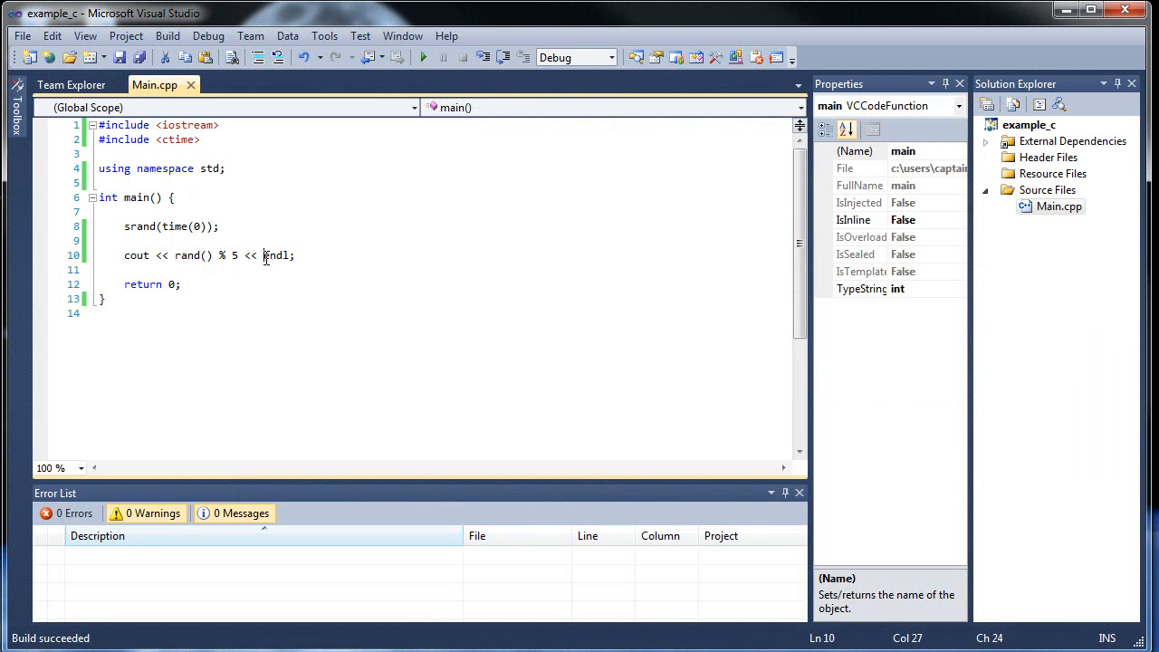
pyautogui.click(224, 254)
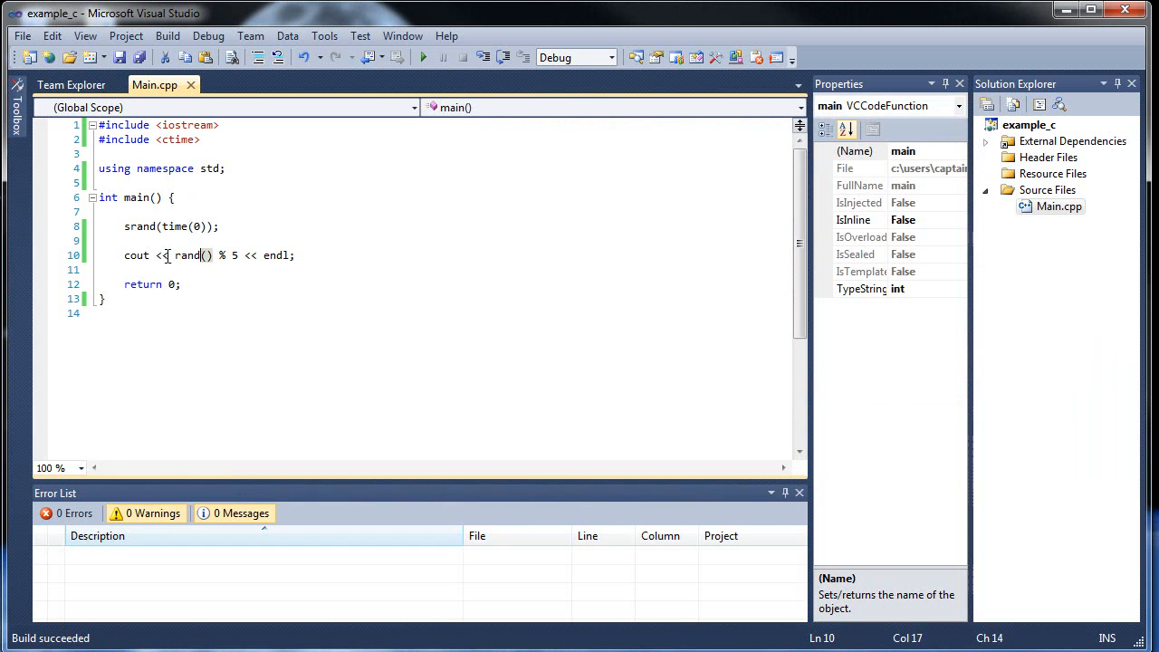
pyautogui.click(140, 254)
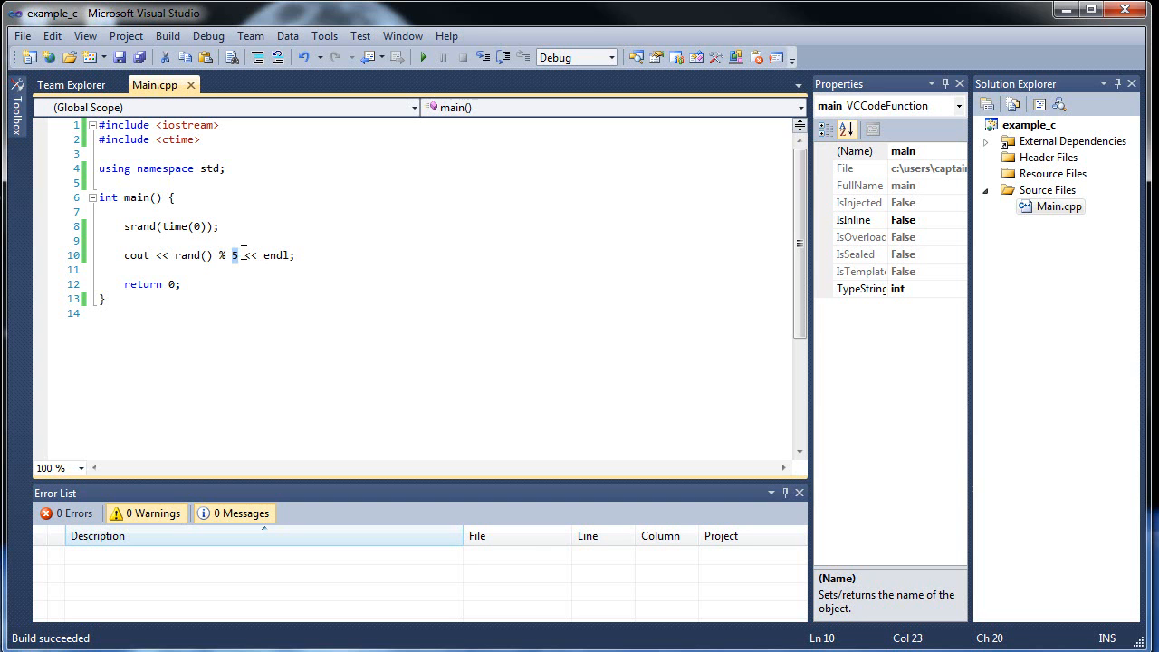
pyautogui.click(189, 255)
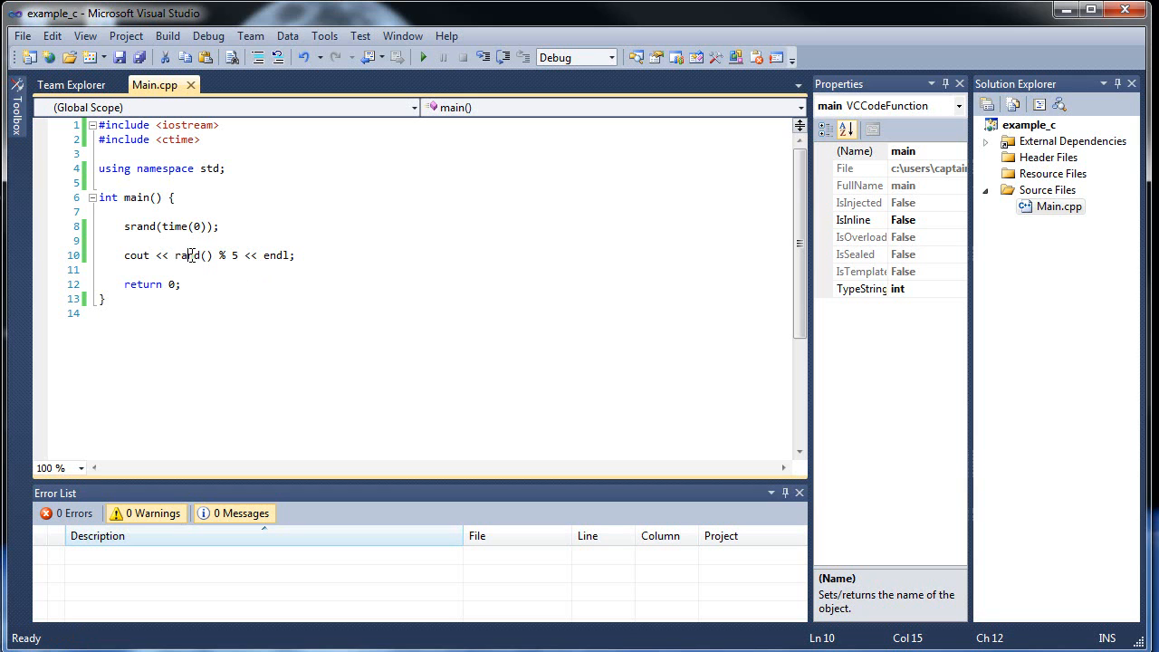
pyautogui.moveTo(248, 220)
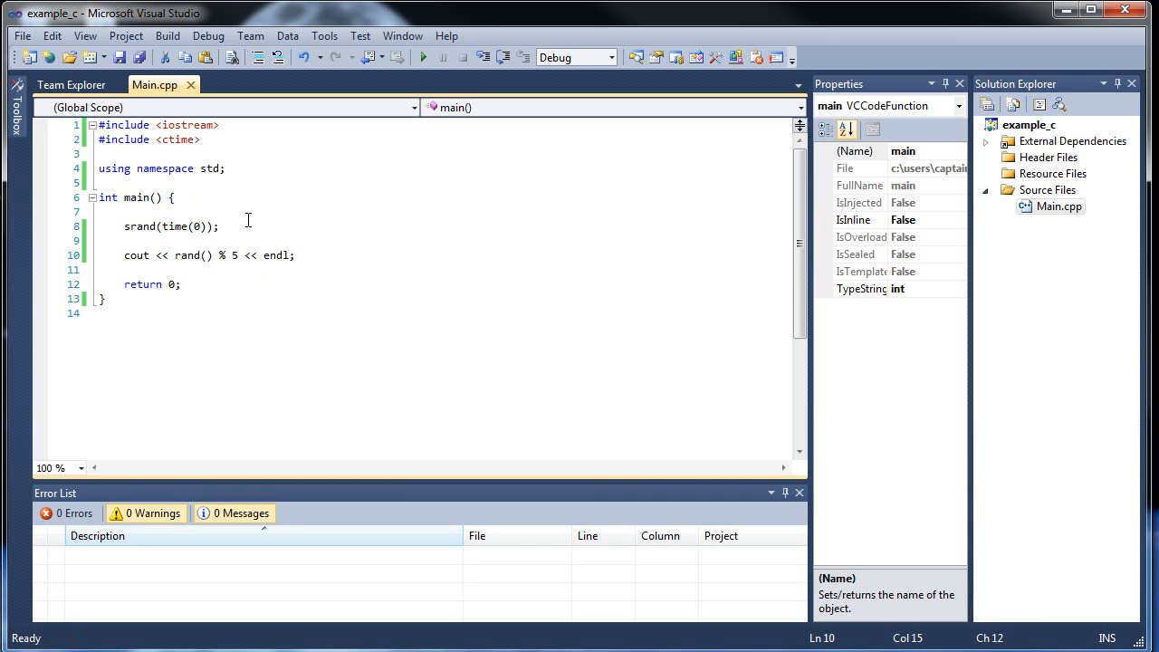
pyautogui.click(244, 255)
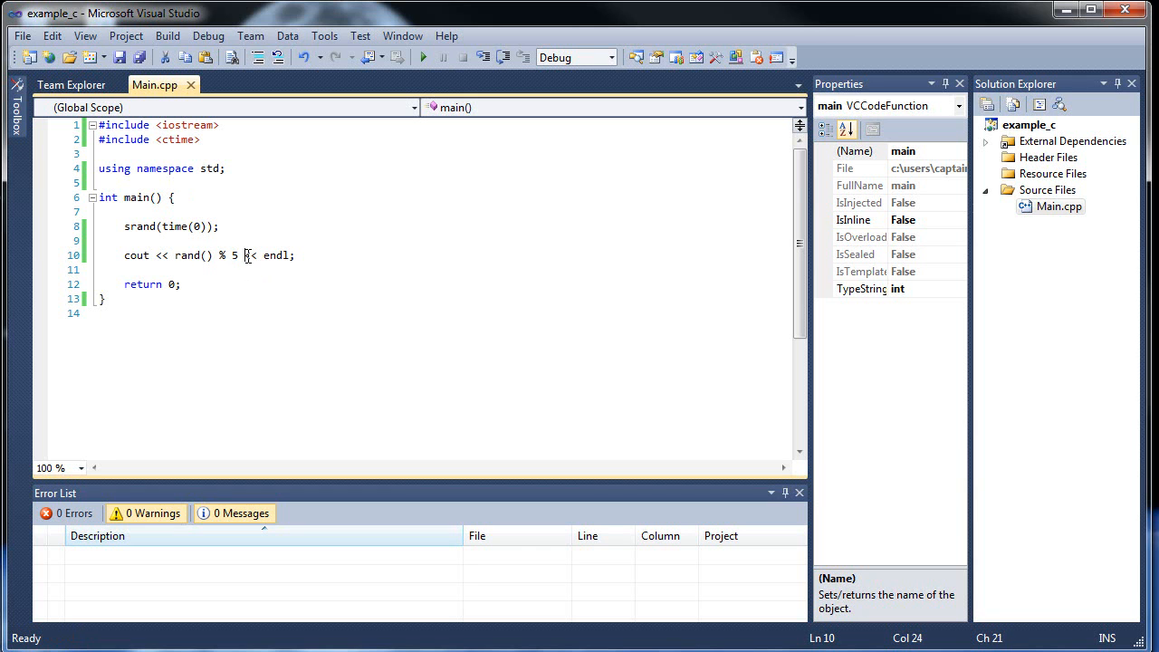
pyautogui.write('+')
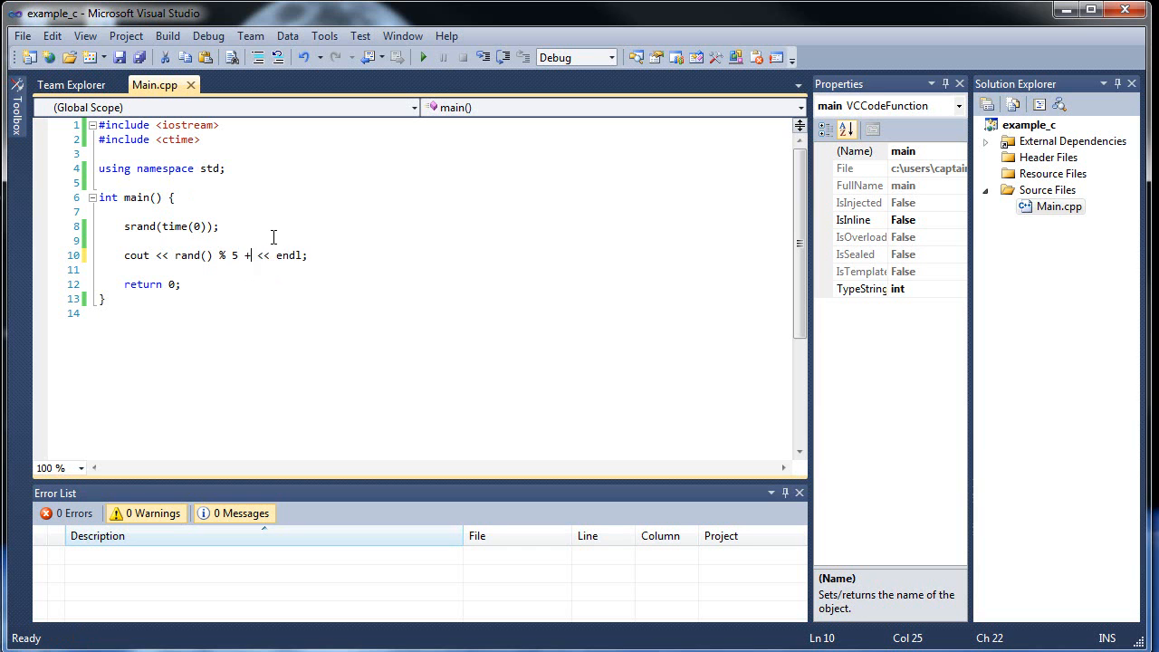
pyautogui.write('1')
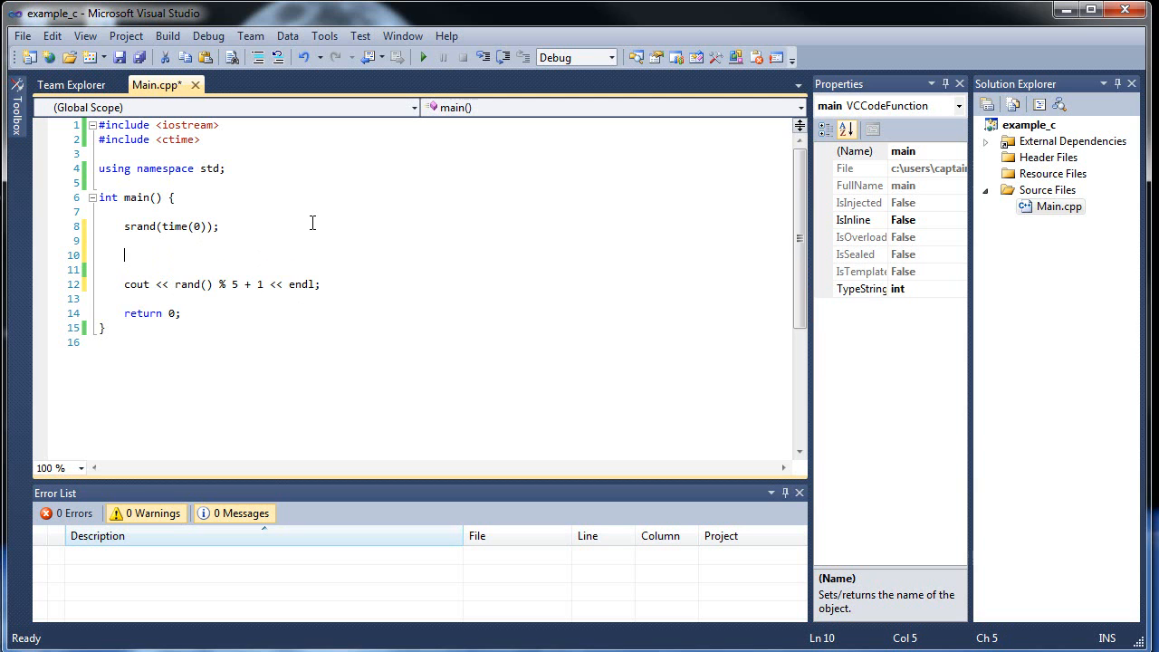
# Step: Declare unsigned int output = rand() % 100 + 1; on the blank line above cout
pyautogui.write('u')
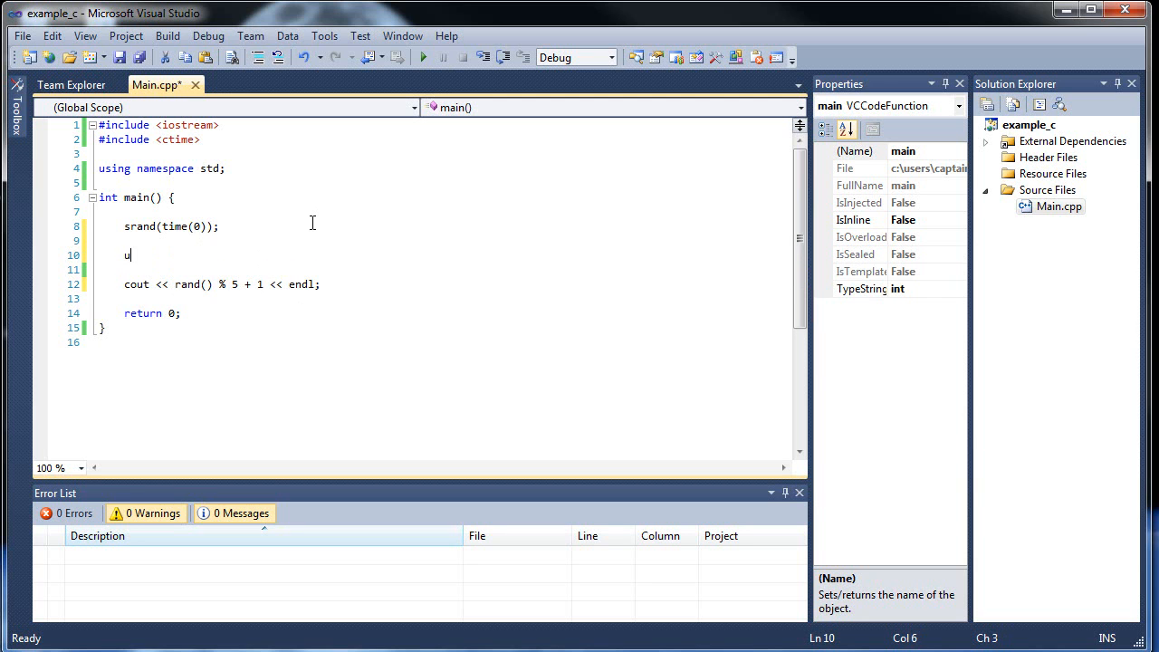
pyautogui.write('nsigned inti')
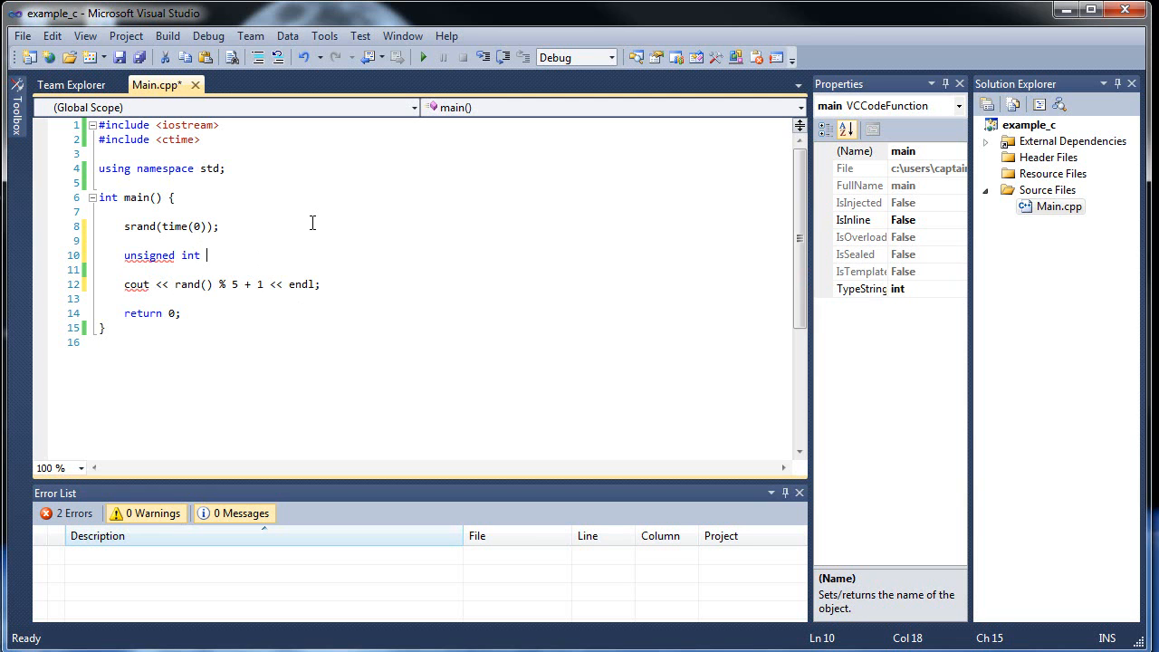
pyautogui.write('output')
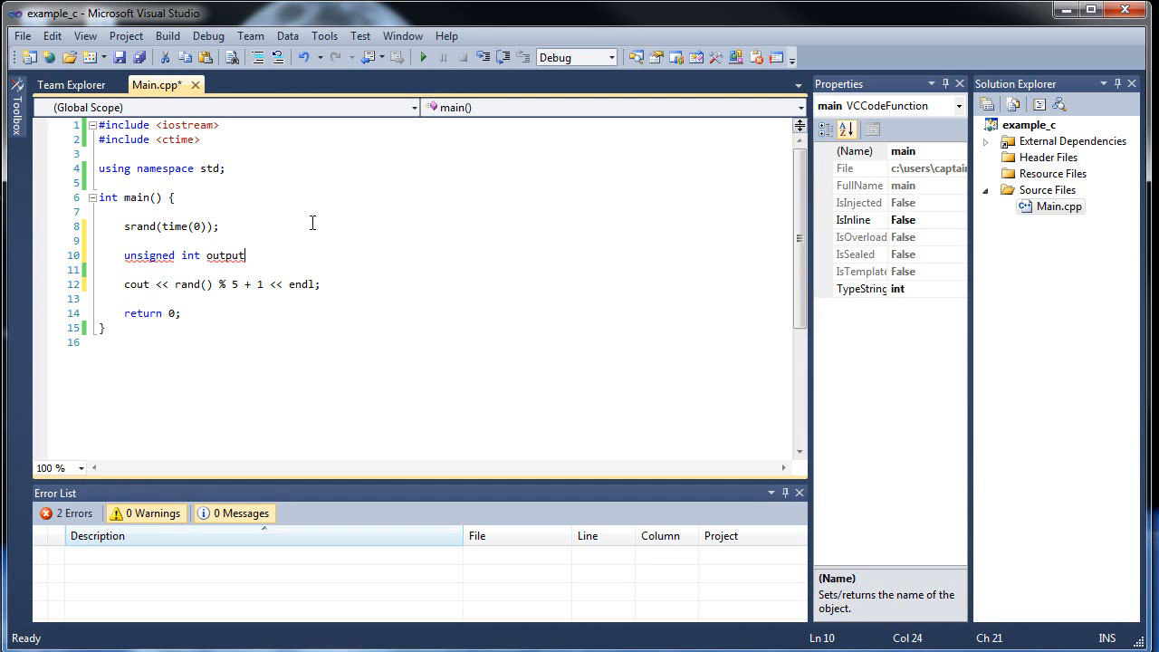
pyautogui.write('=')
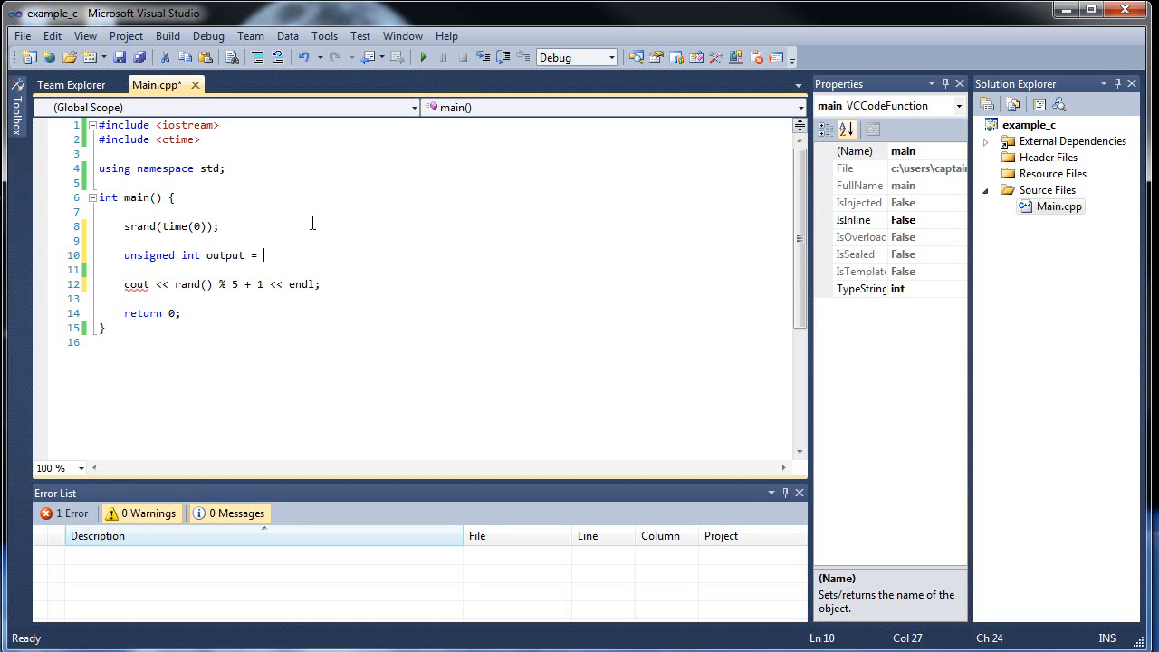
pyautogui.write('rand() %')
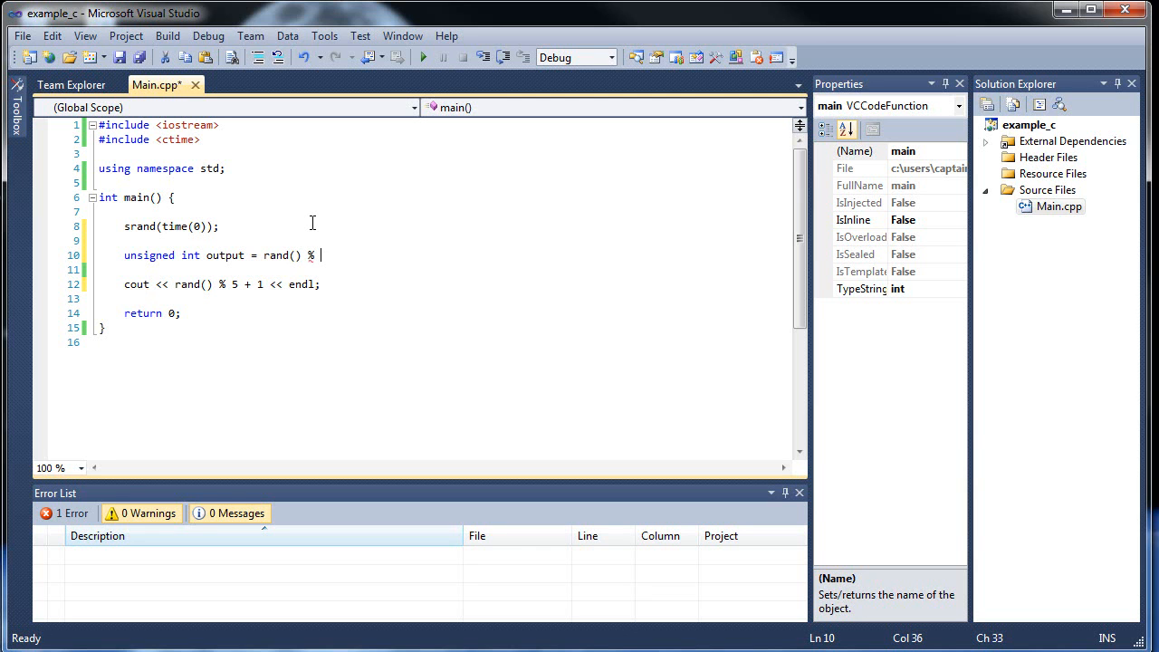
pyautogui.write('100')
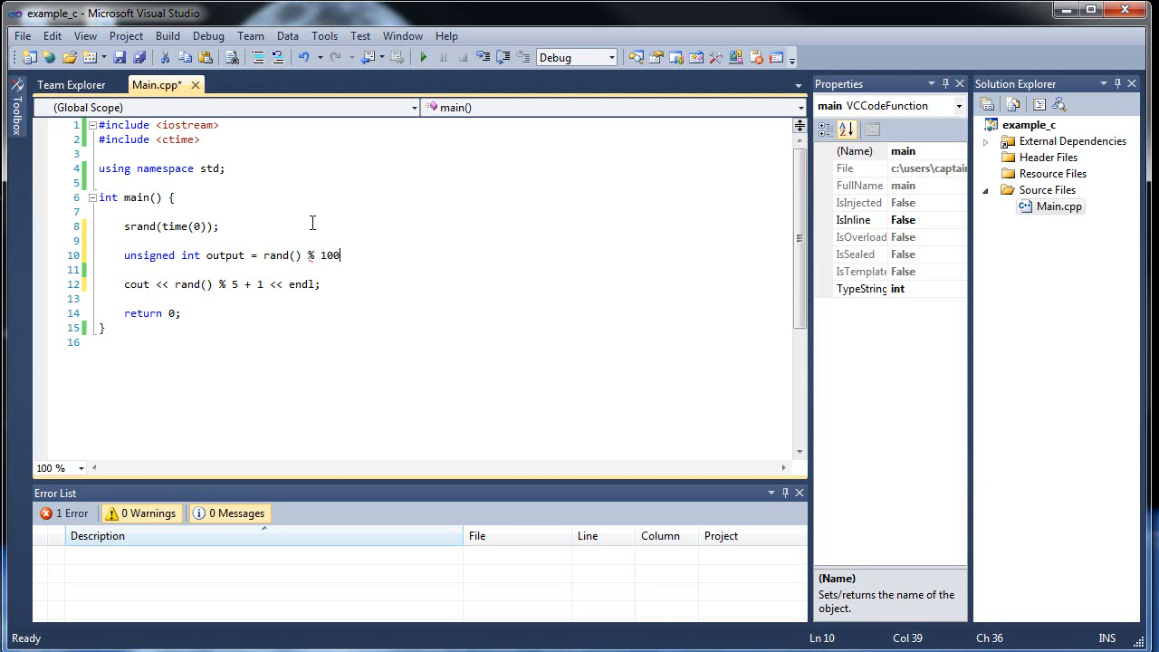
pyautogui.write('+ 1')
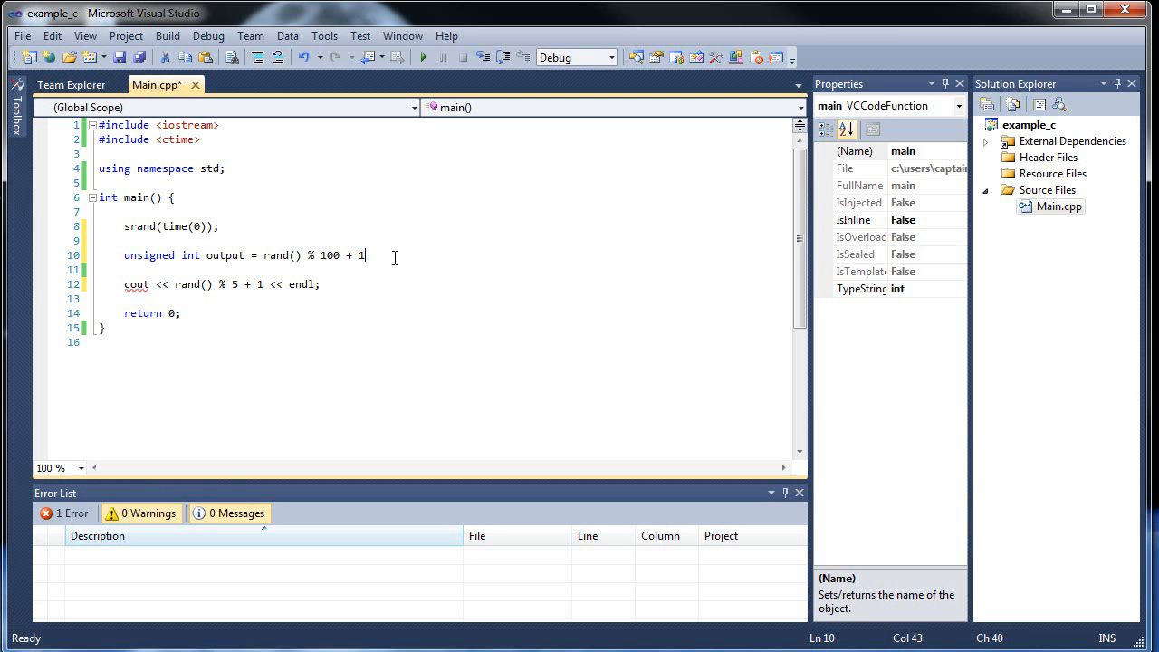
pyautogui.write(';')
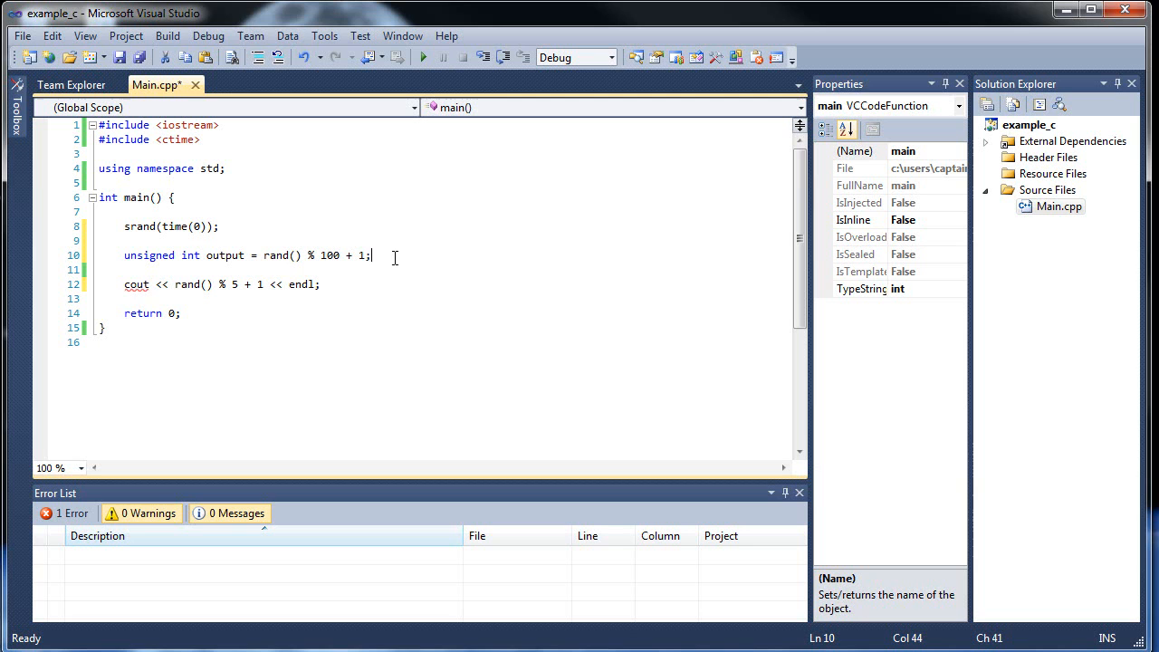
pyautogui.press('Backspace')
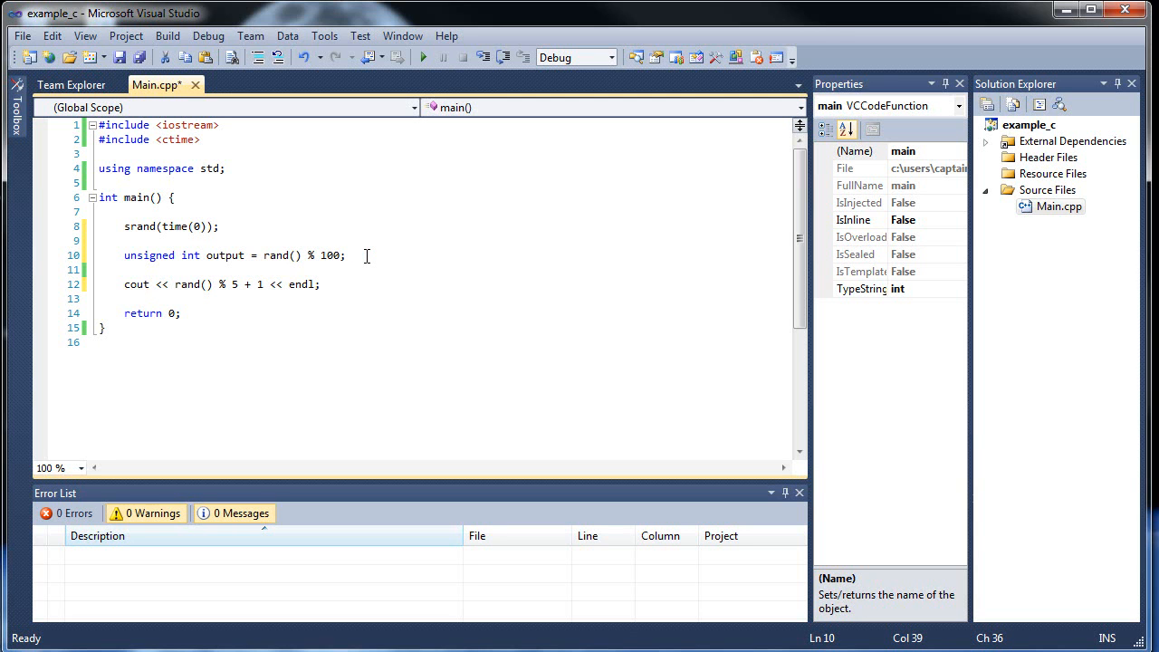
pyautogui.write('+ 1')
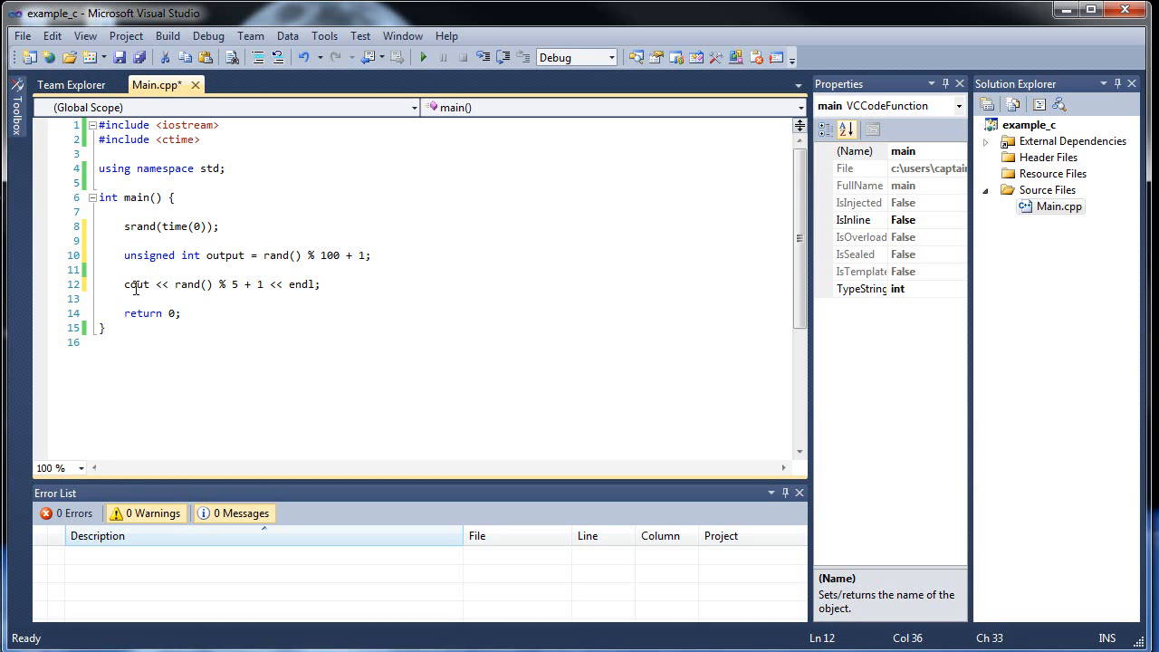
# Step: Replace the old output line with a for loop header running i from 0 to 25
pyautogui.press('Delete')
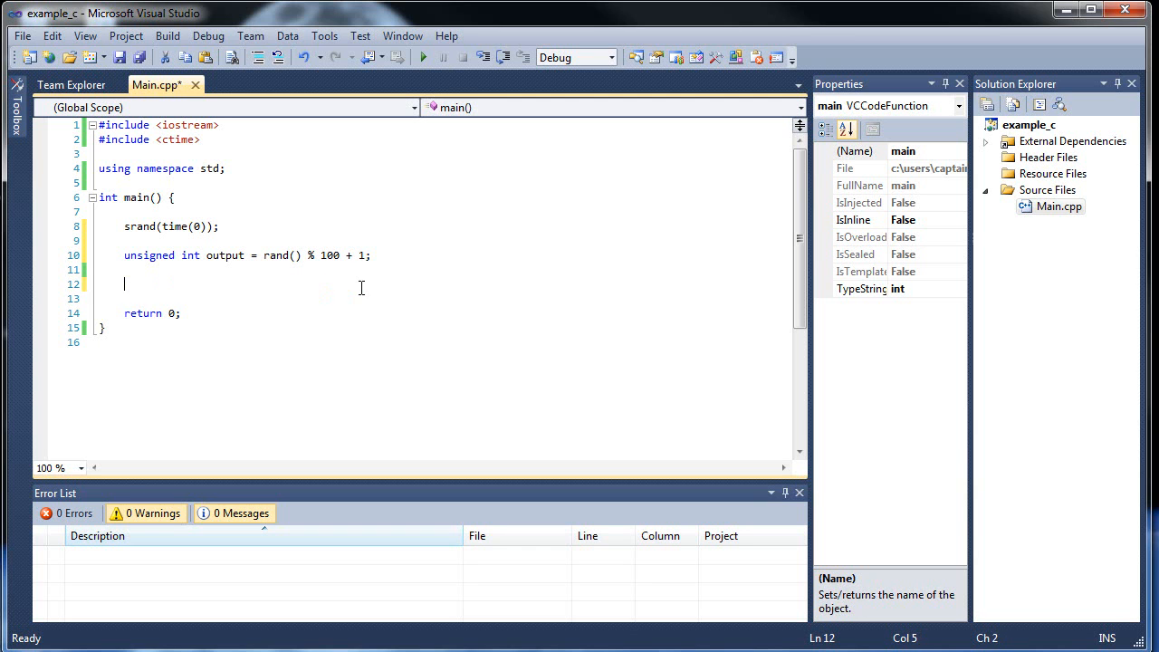
pyautogui.write('for () {')
pyautogui.write('}')
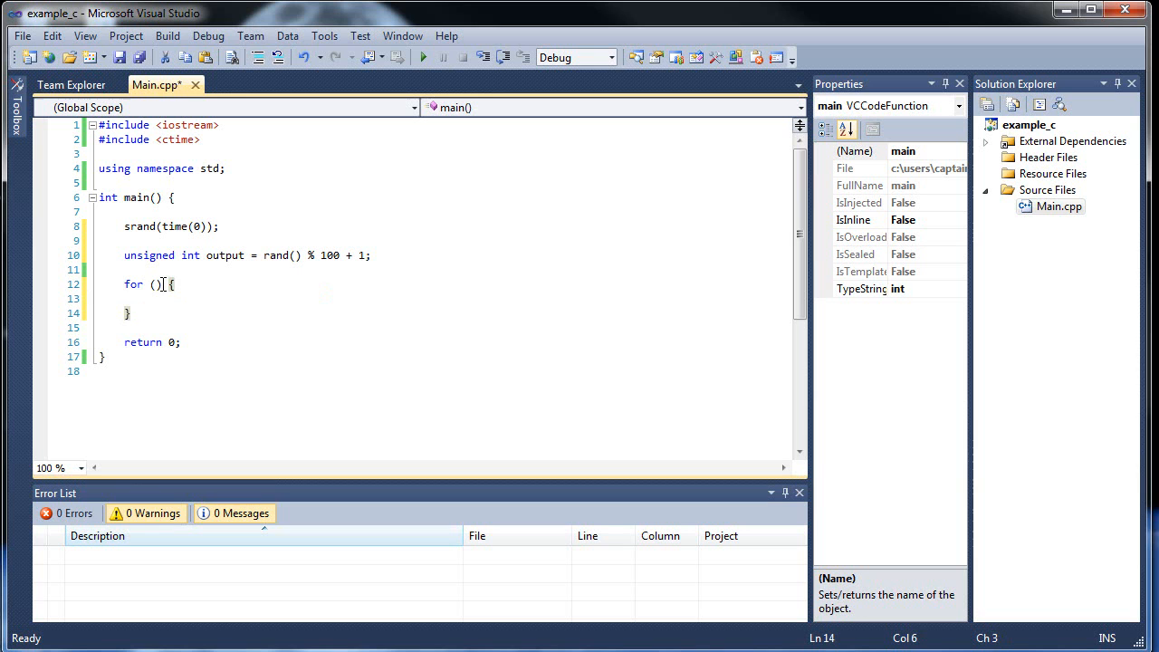
pyautogui.write('int i')
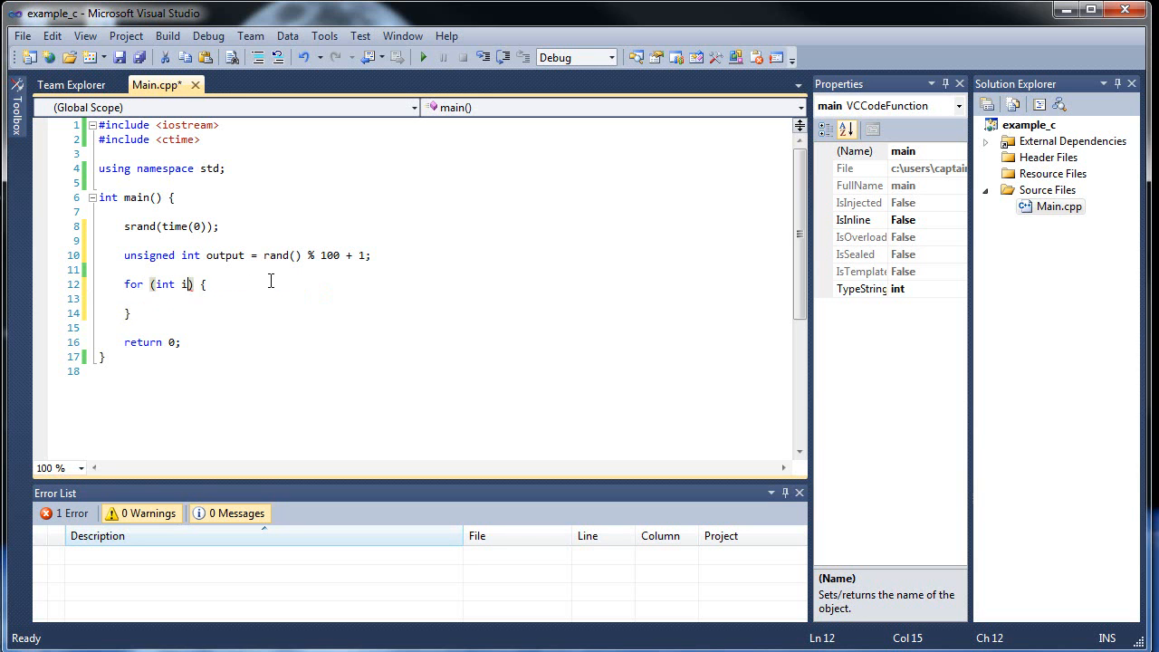
pyautogui.write('= 0; i')
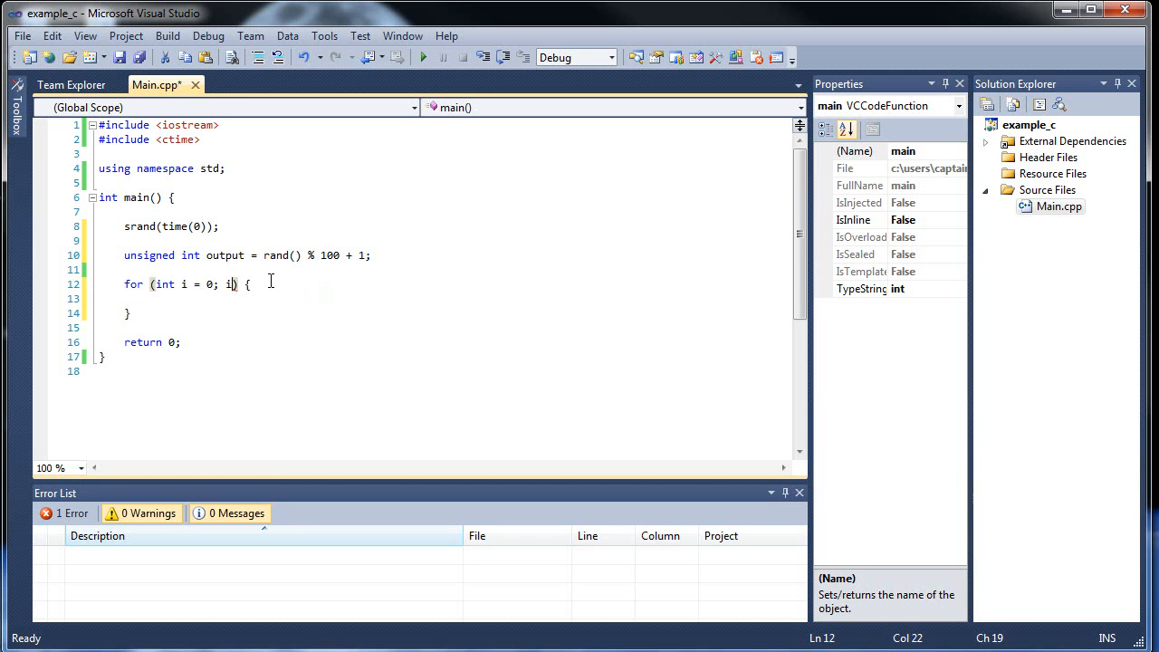
pyautogui.write('<')
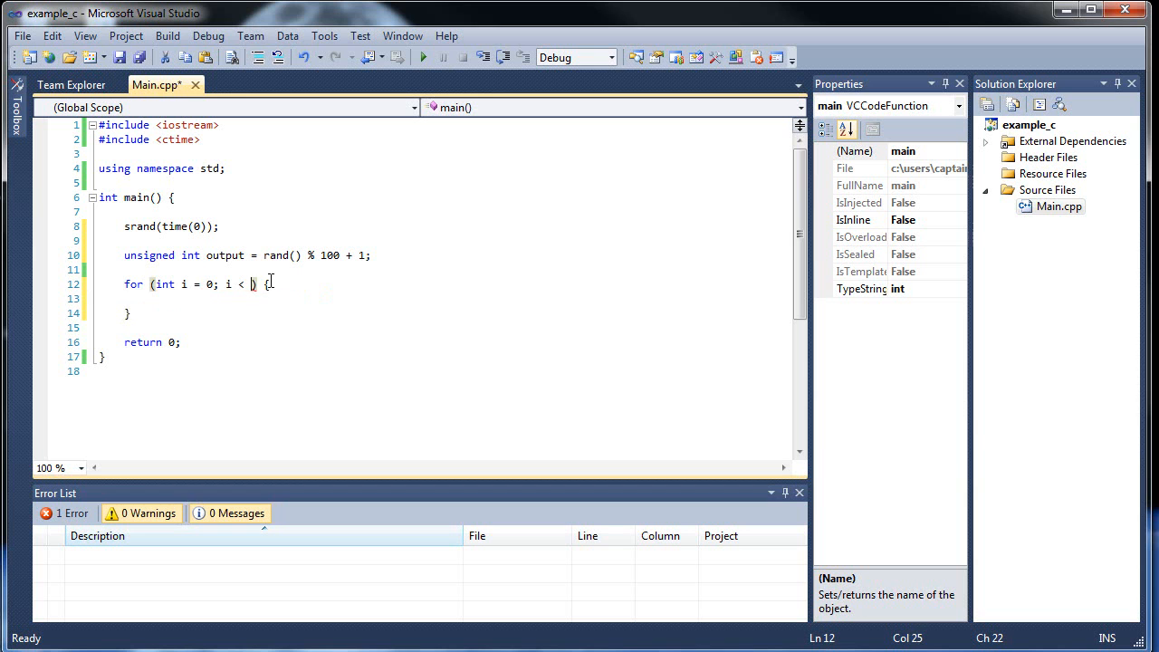
pyautogui.write('25; i++')
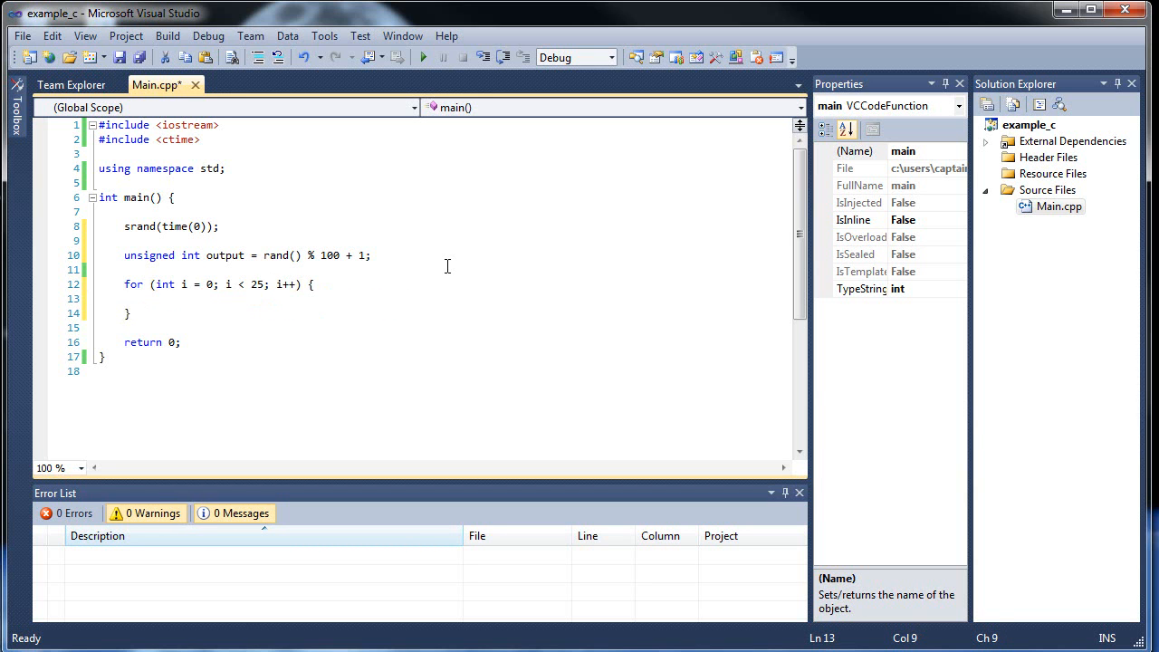
# Step: In the loop, print output with endl, then reassign output = rand() % 100 + 1;
pyautogui.write('cout <<')
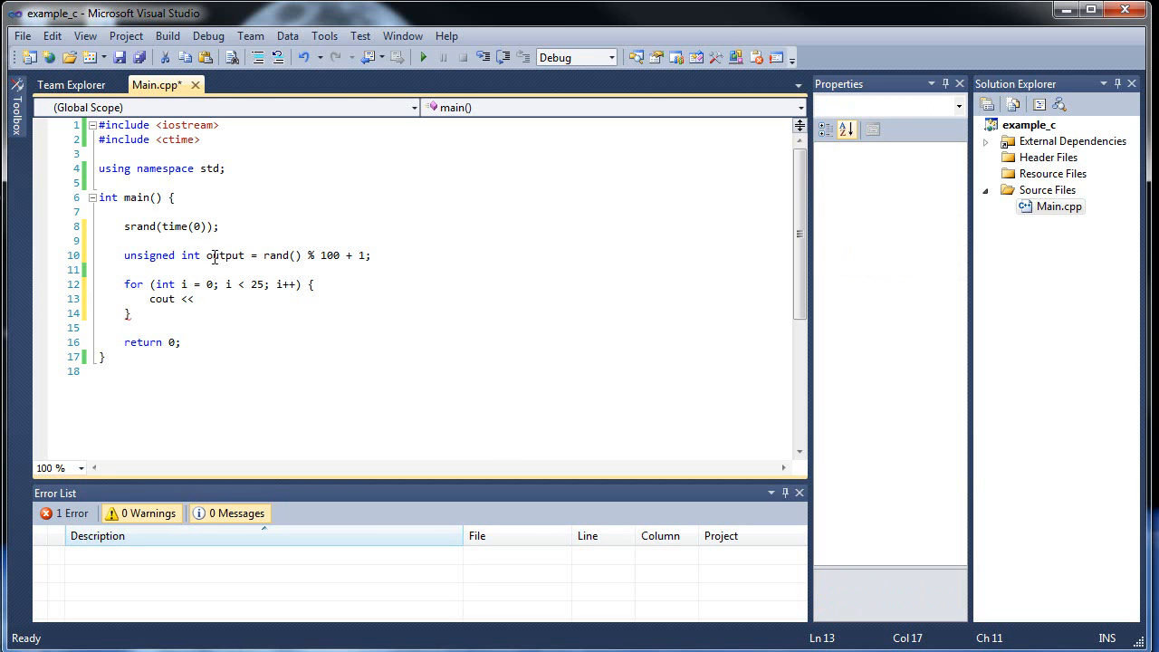
pyautogui.write('o')
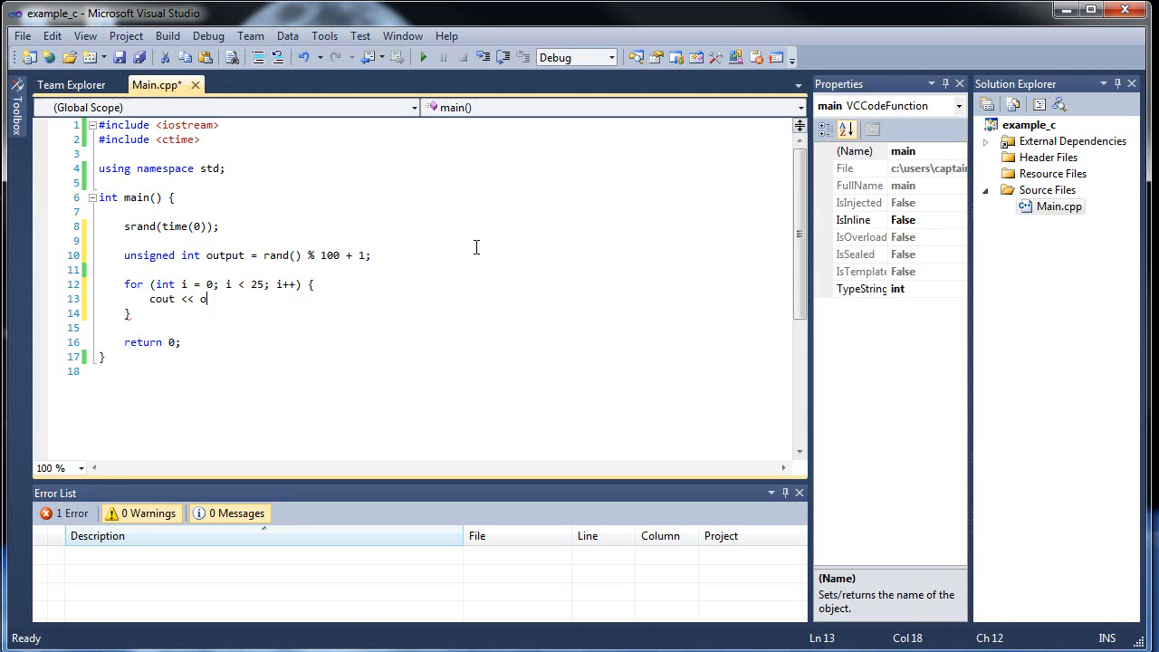
pyautogui.write('utput <<')
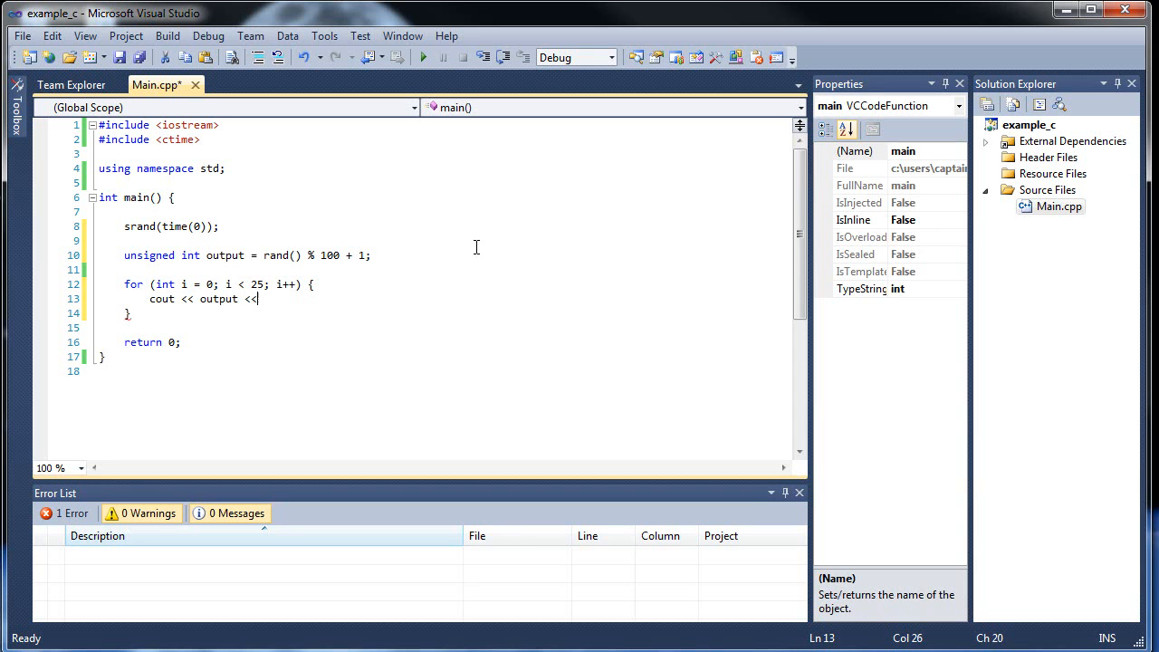
pyautogui.write('endl;')
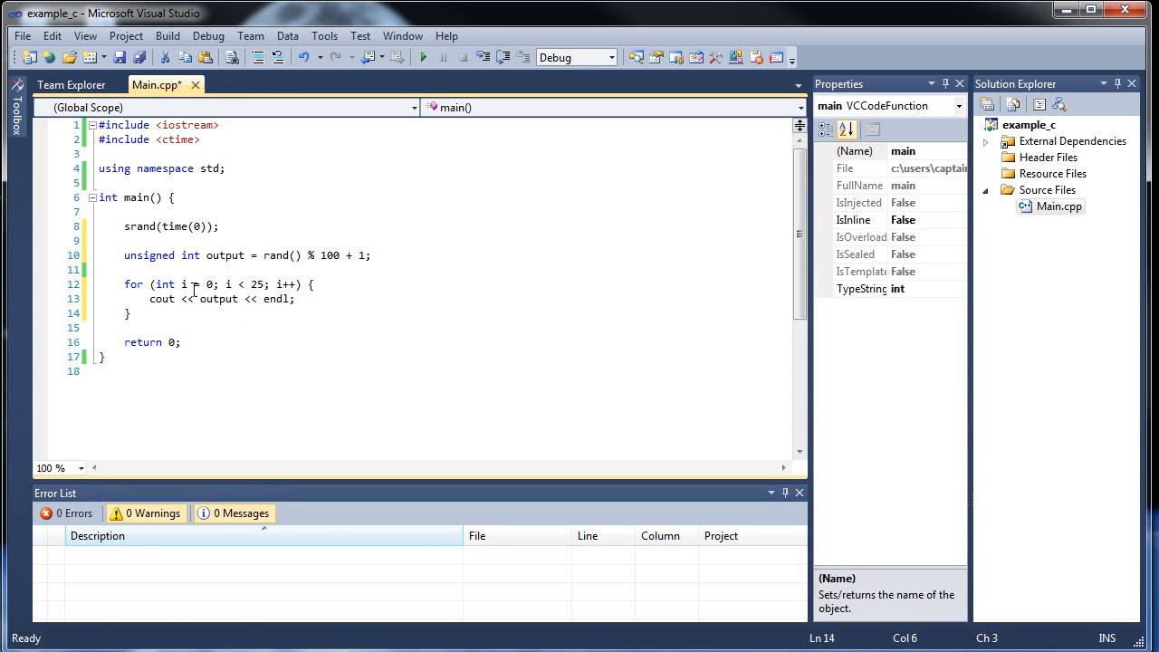
pyautogui.click(269, 284)
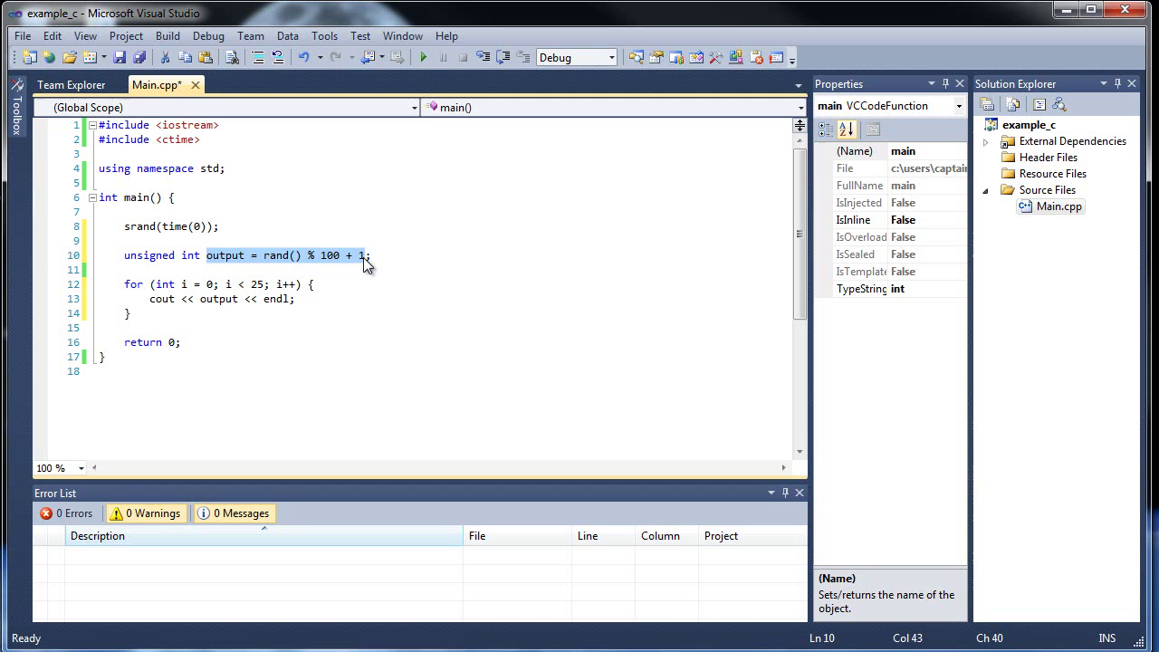
pyautogui.click(357, 241)
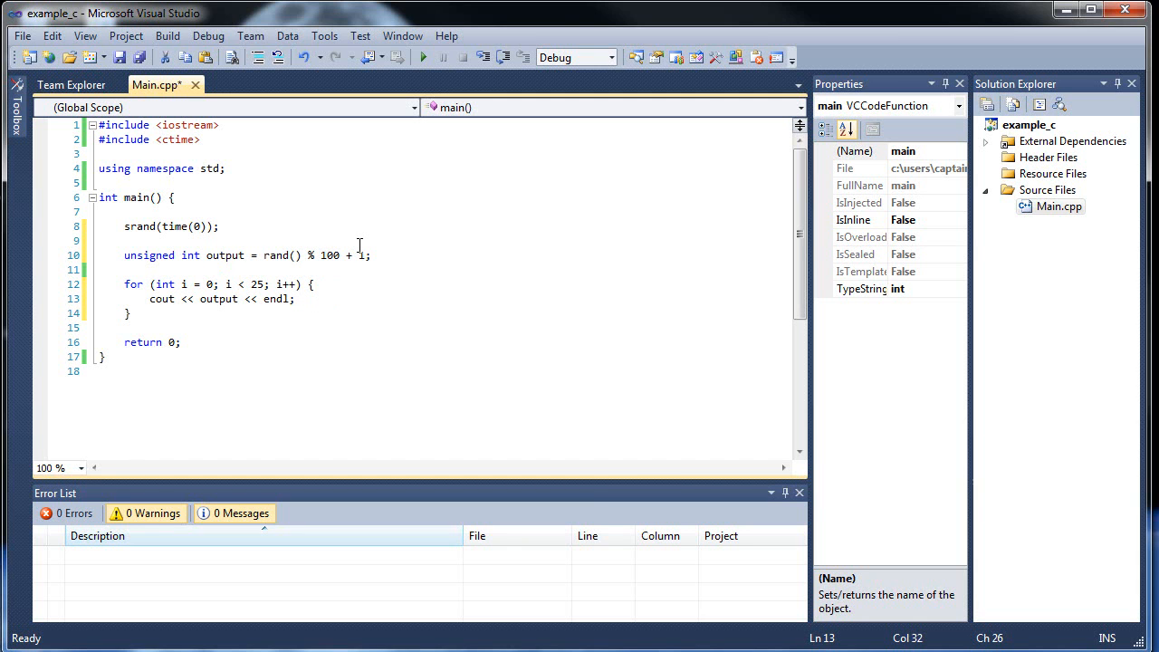
pyautogui.write('output = rand() % 100 + 1;')
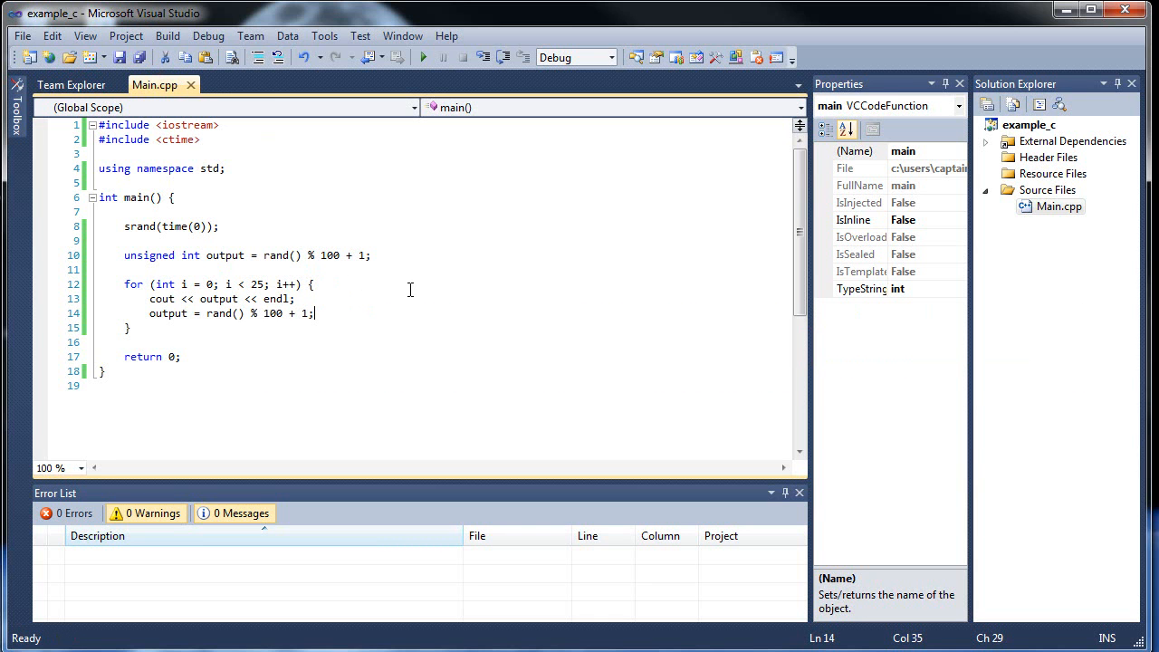
# Step: Build and run to view 25 random numbers between 1 and 100
pyautogui.click(423, 57)
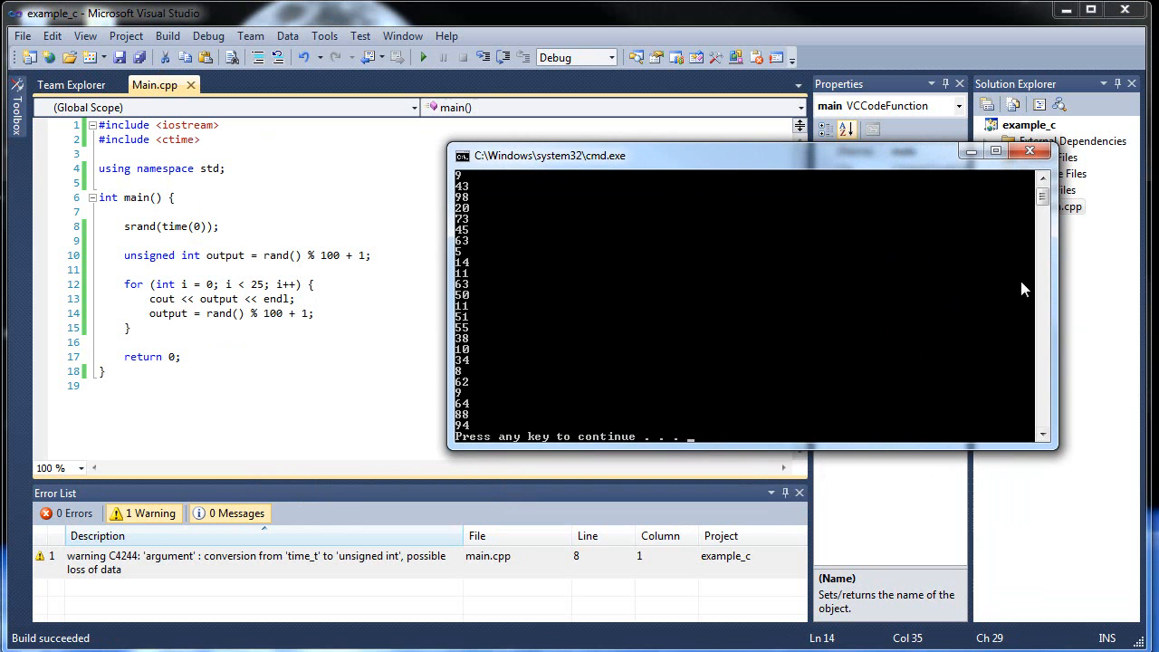
pyautogui.moveTo(487, 306)
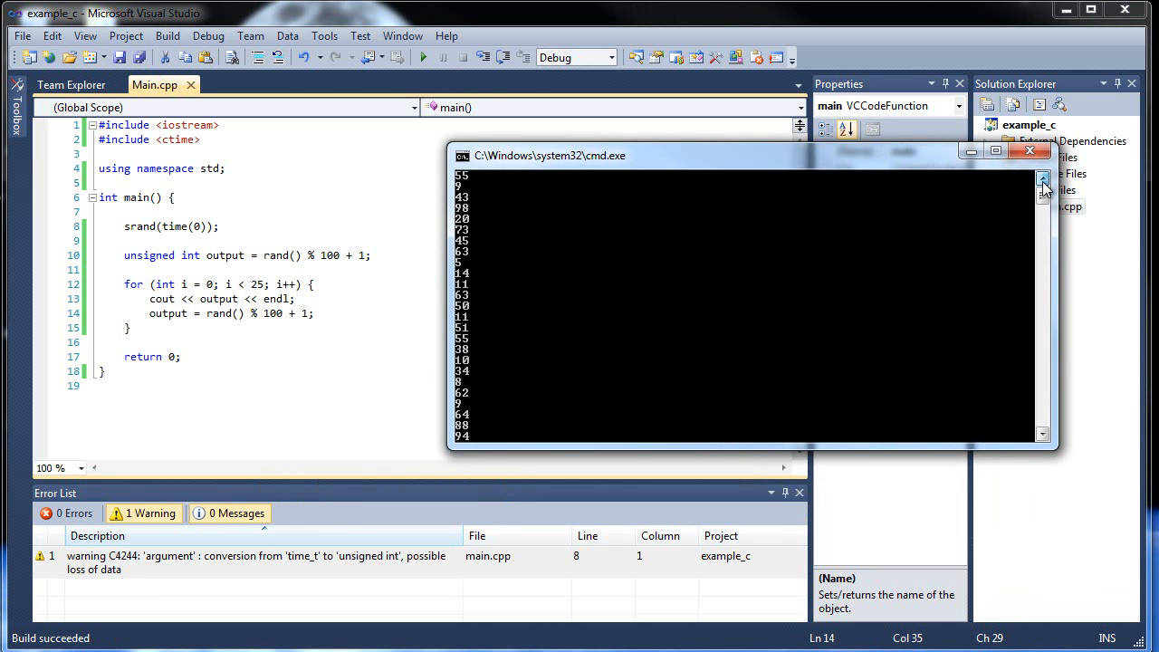
pyautogui.moveTo(1043, 435)
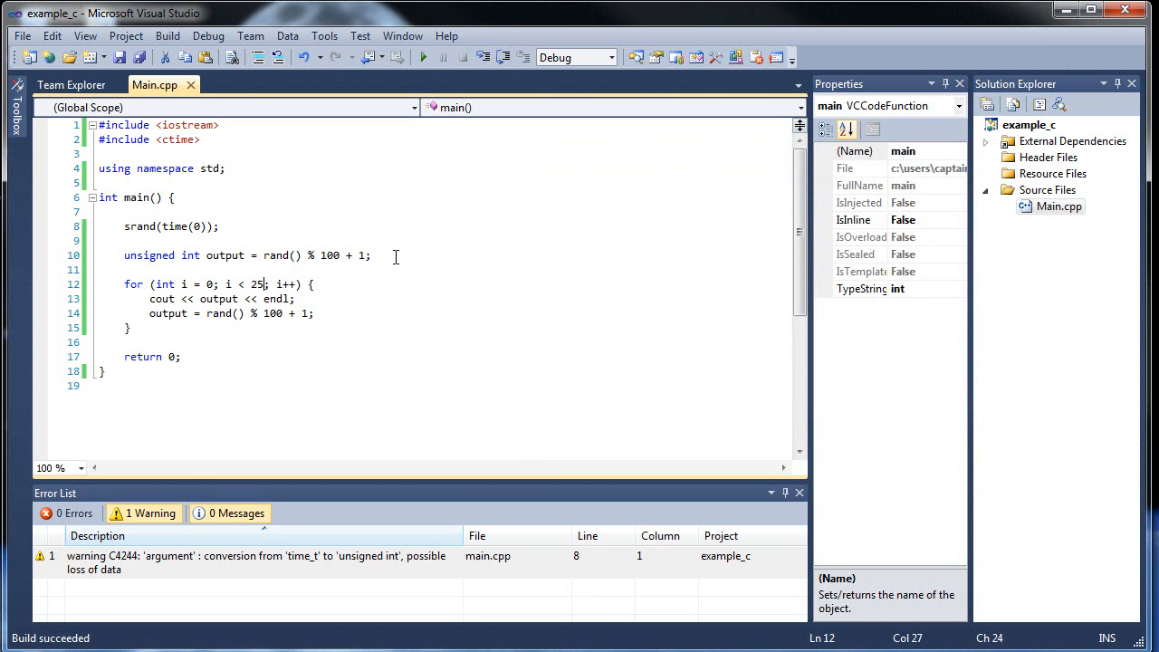
# Step: Change the loop limit from 25 to 175 and save Main.cpp
pyautogui.write('75')
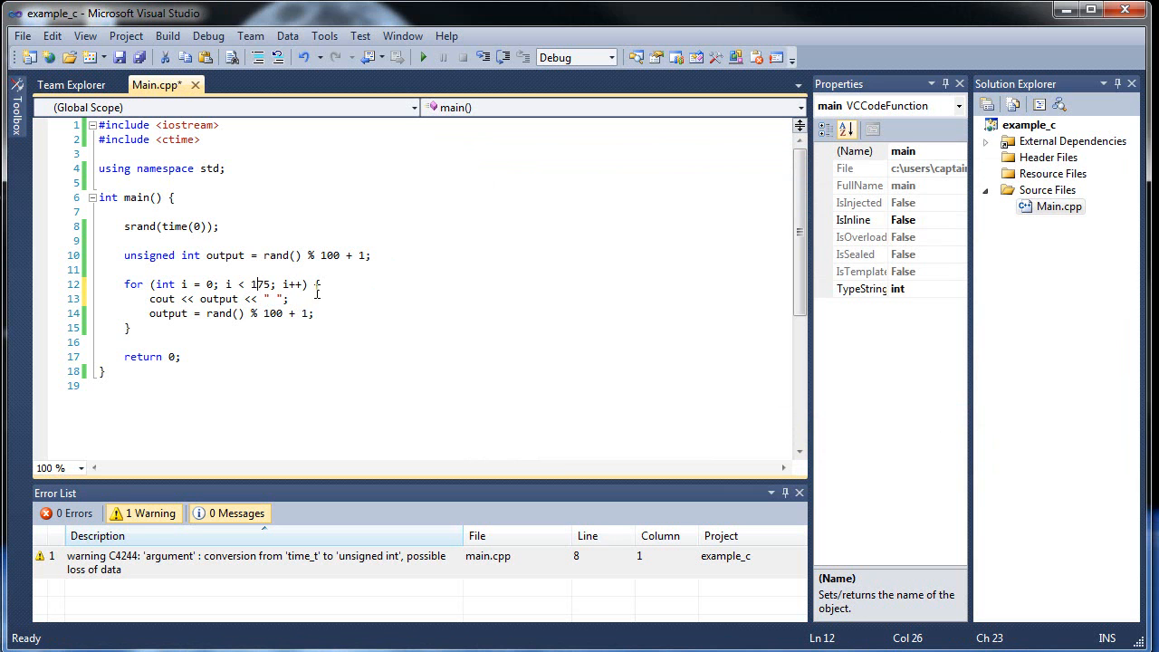
pyautogui.press('ctrl+s')
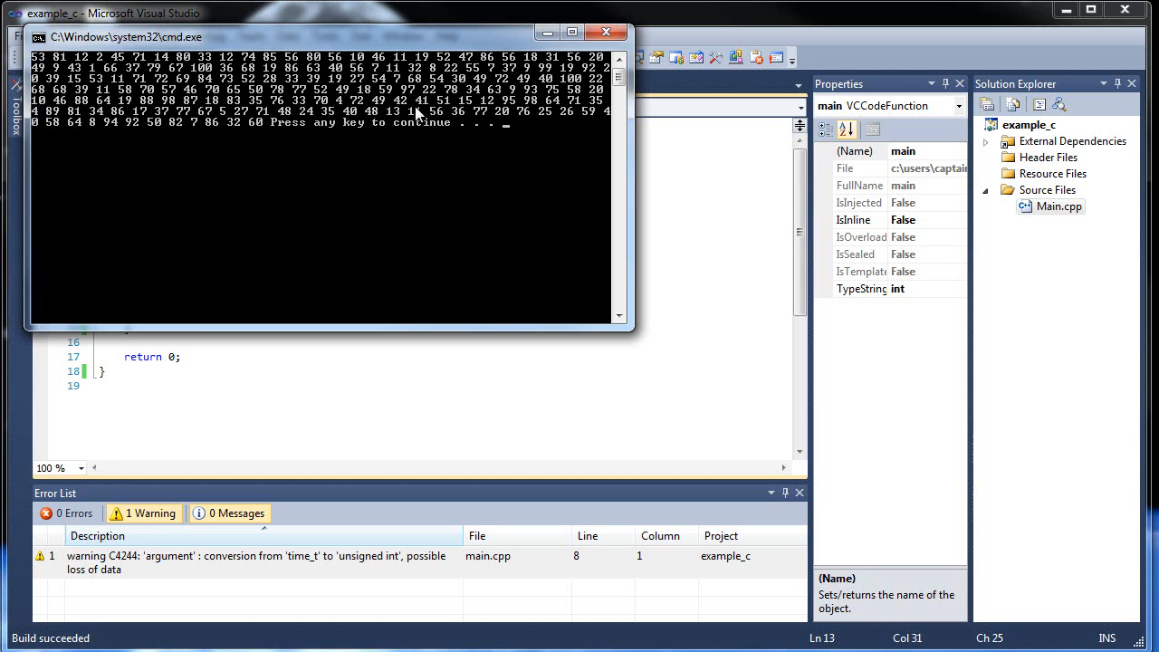
pyautogui.moveTo(310, 137)
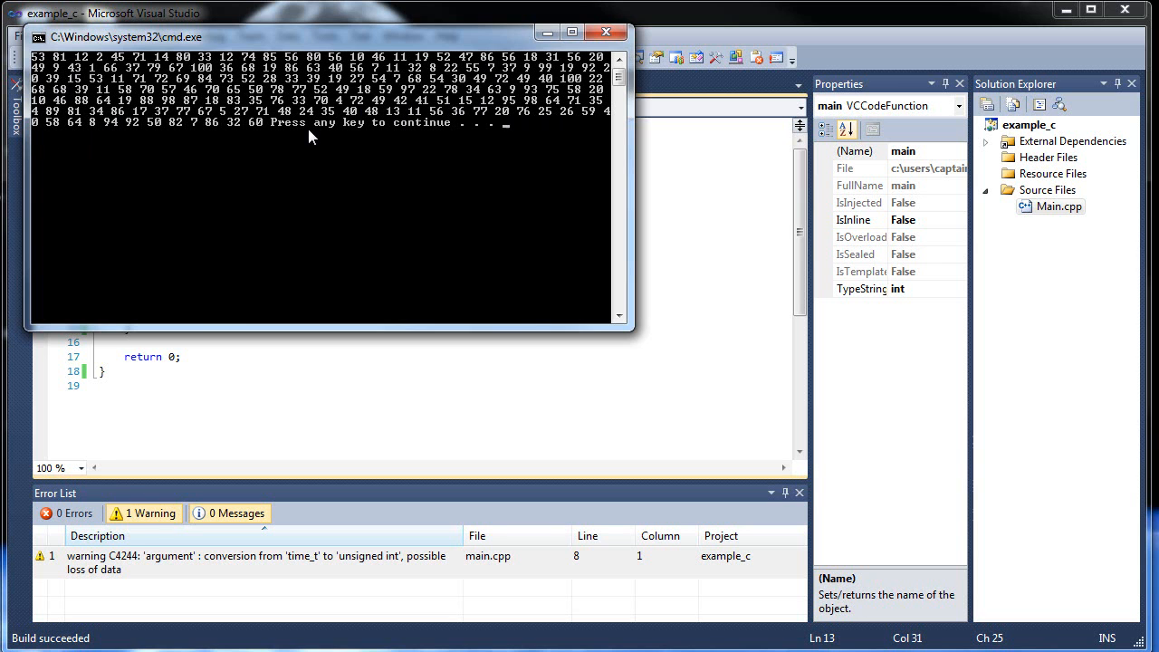
pyautogui.moveTo(475, 100)
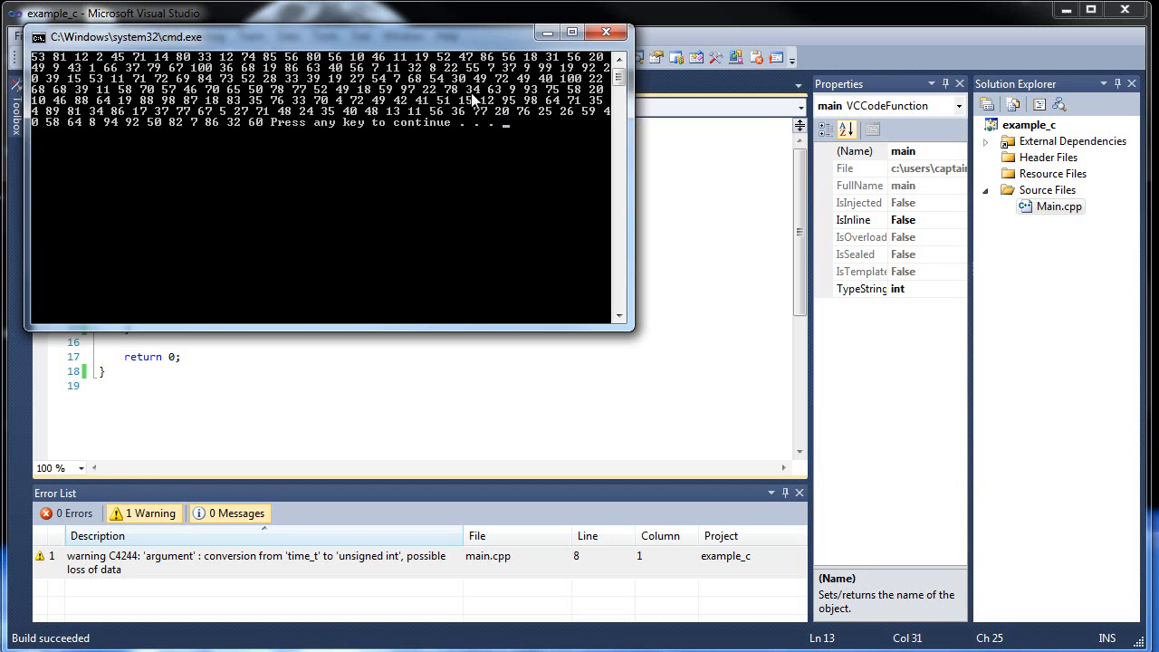
pyautogui.moveTo(412, 62)
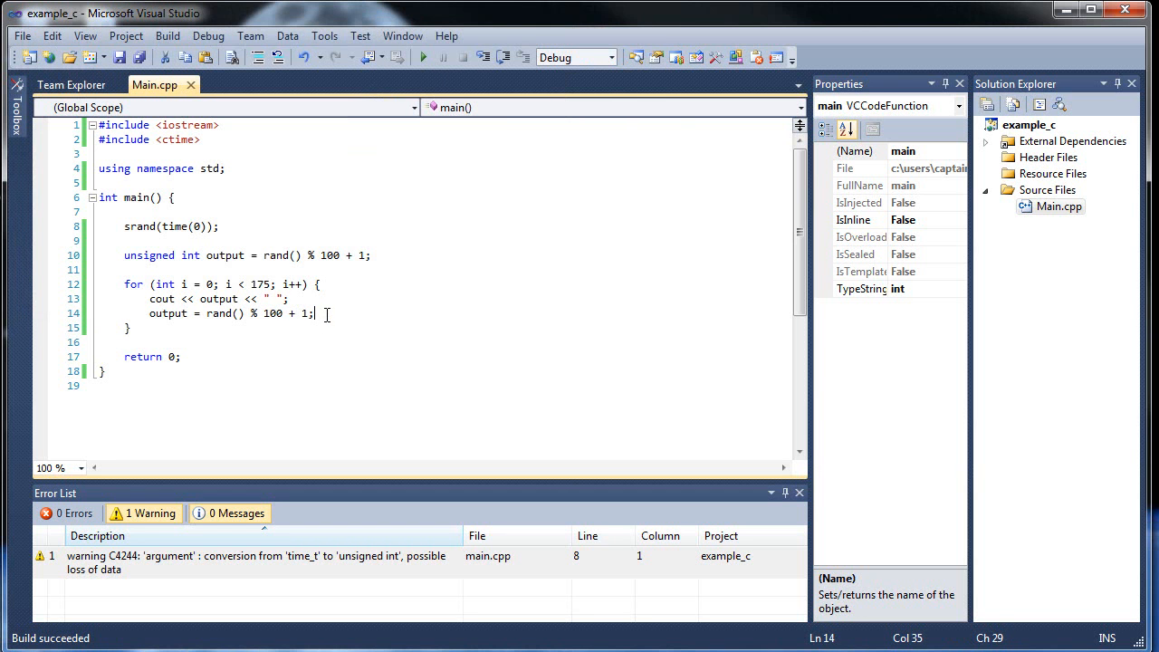
pyautogui.moveTo(346, 313)
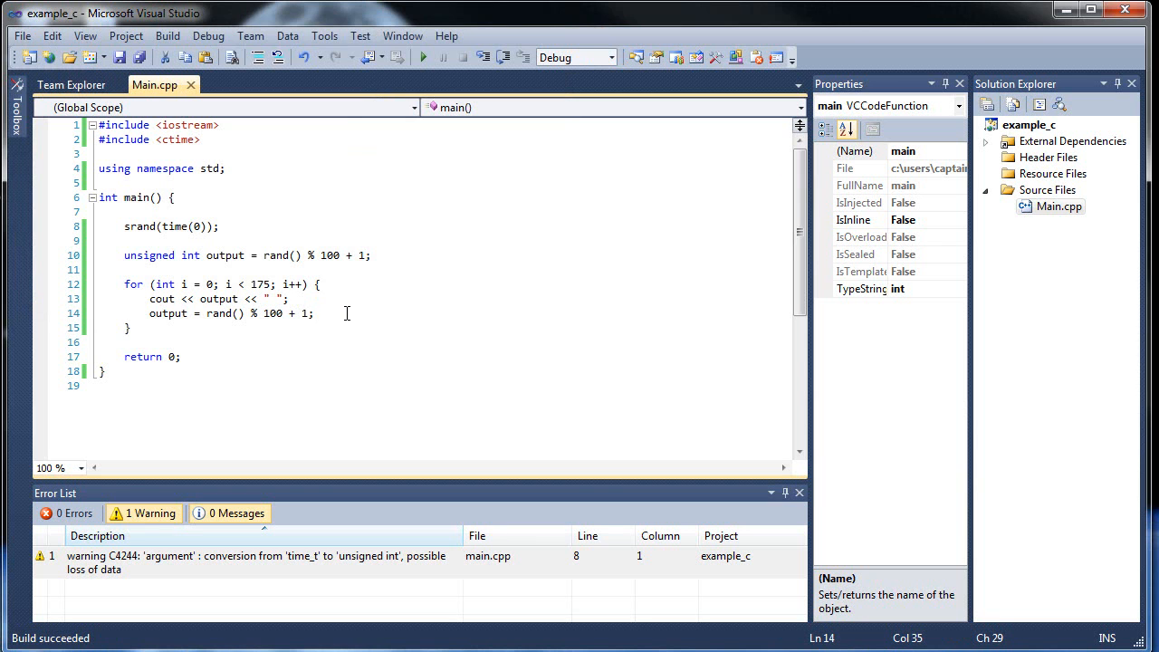
# Step: Return to the editor, placing the caret in the loop code
pyautogui.click(338, 297)
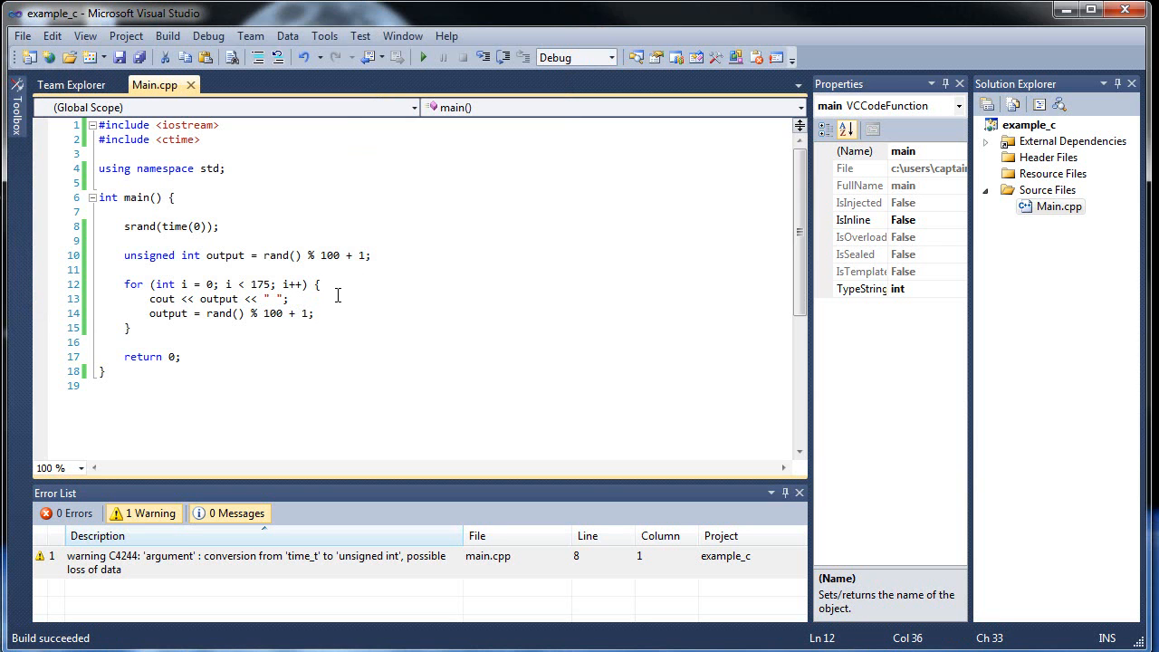
pyautogui.click(314, 313)
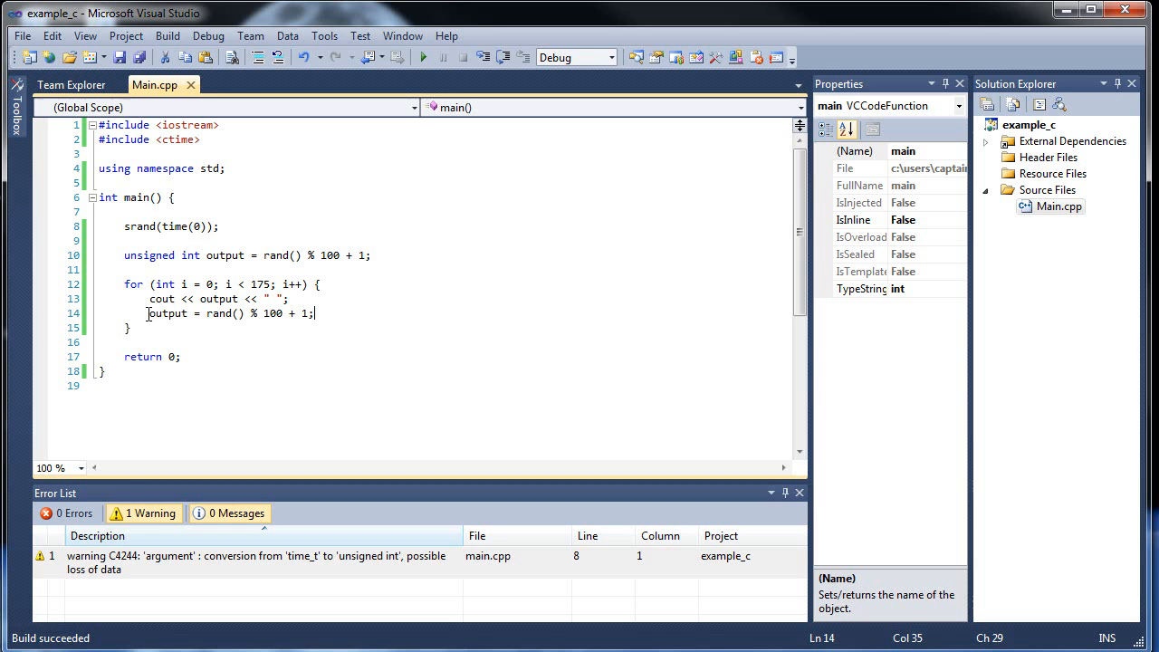
# Step: Place the caret after the for loop's closing brace to begin an if block
pyautogui.click(175, 328)
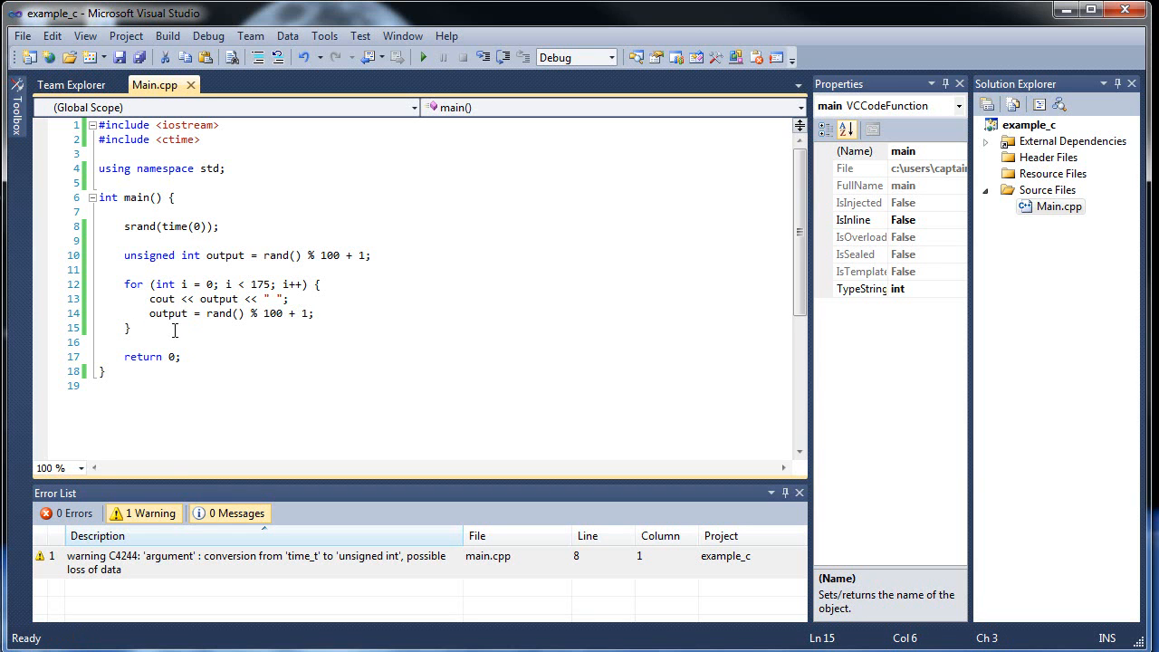
pyautogui.moveTo(478, 250)
pyautogui.write('if () {')
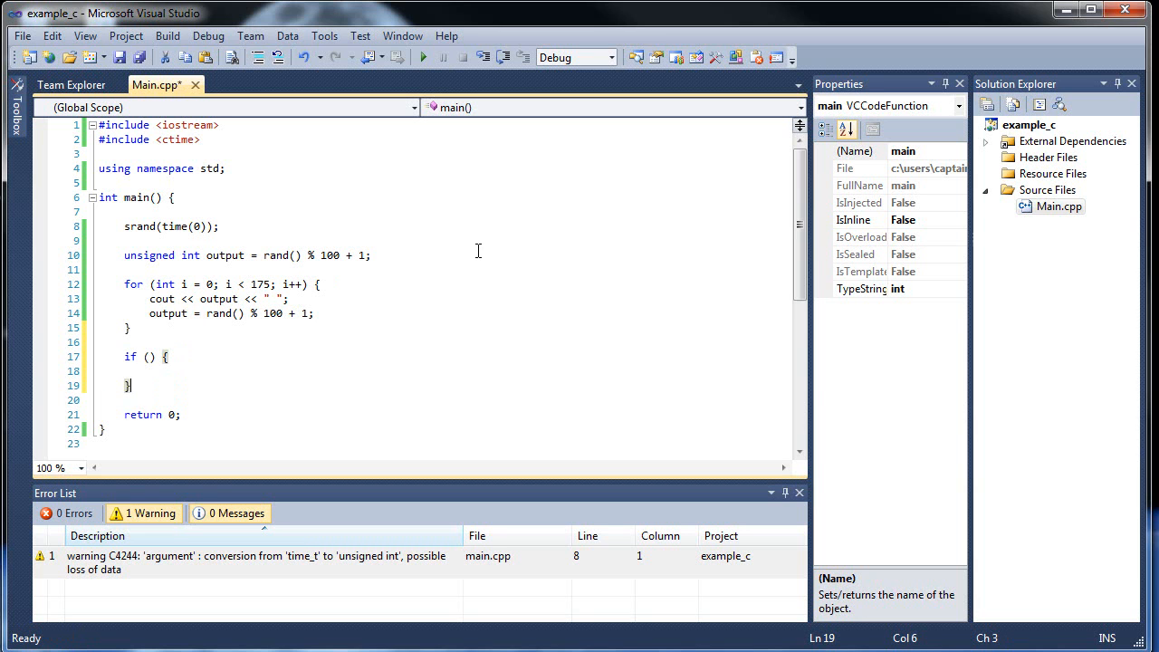
# Step: Enter the if condition (output >= 40) && (output <= 60), then start selecting the block for removal
pyautogui.click(151, 356)
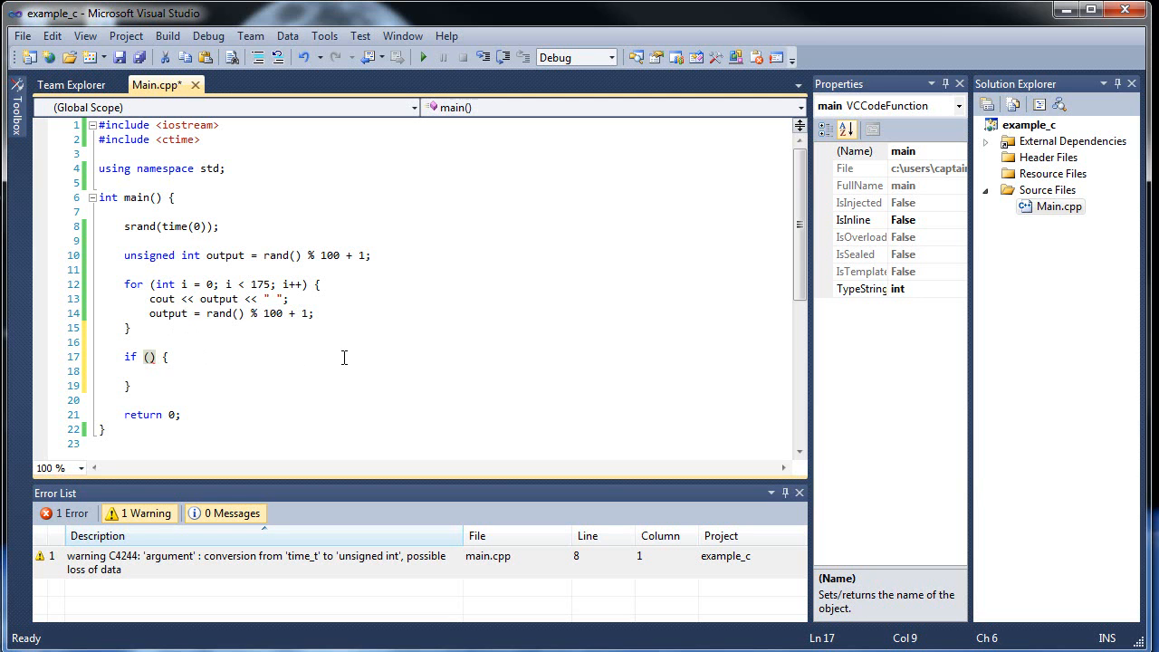
pyautogui.write('output >=')
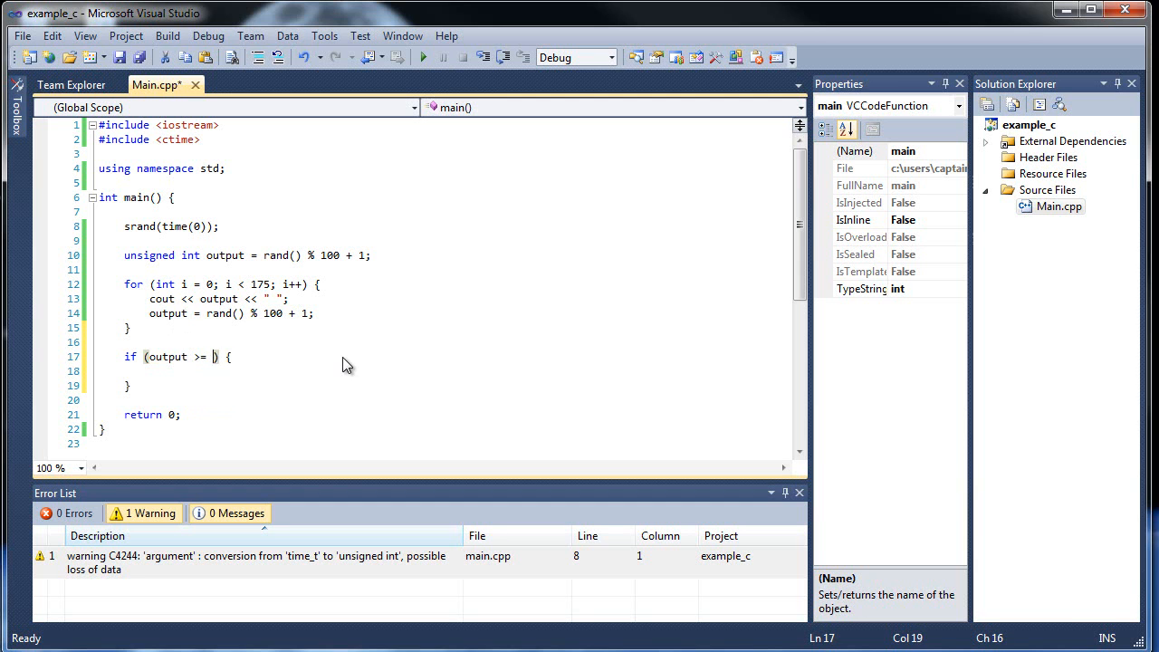
pyautogui.write('40')
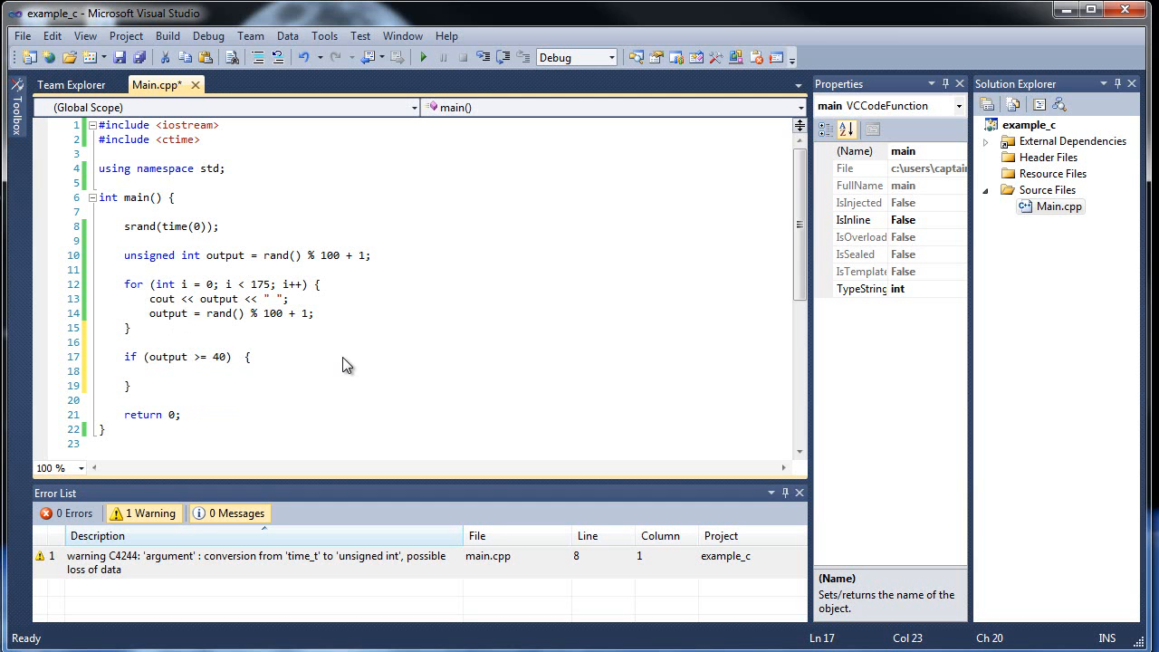
pyautogui.write('&& ()')
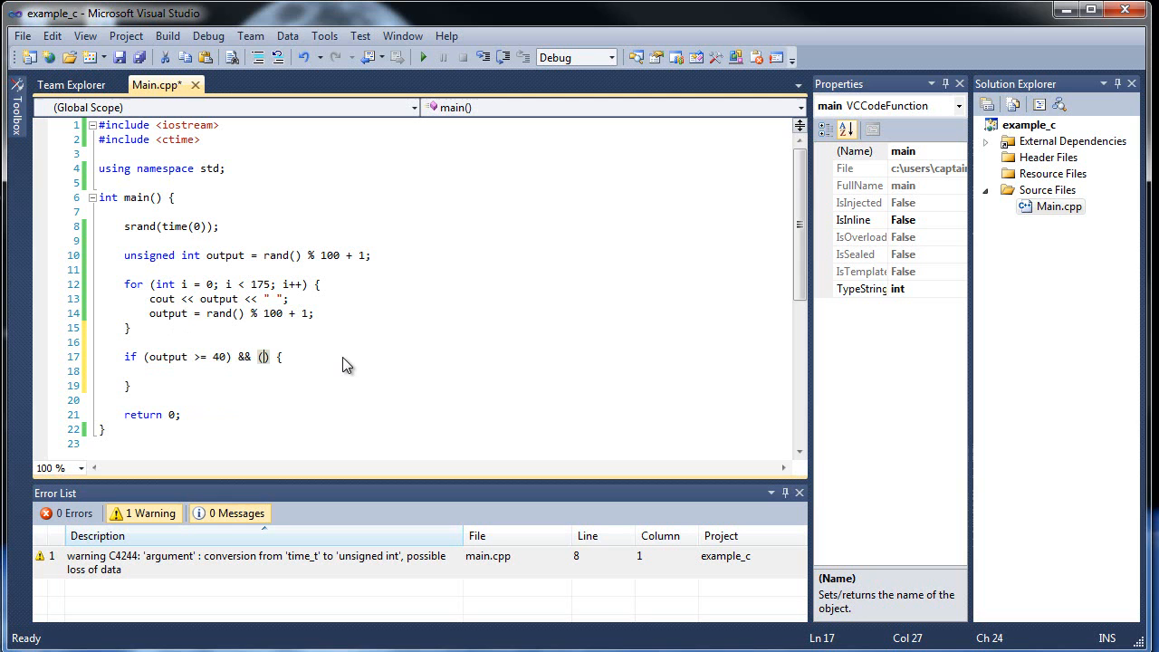
pyautogui.write('output <')
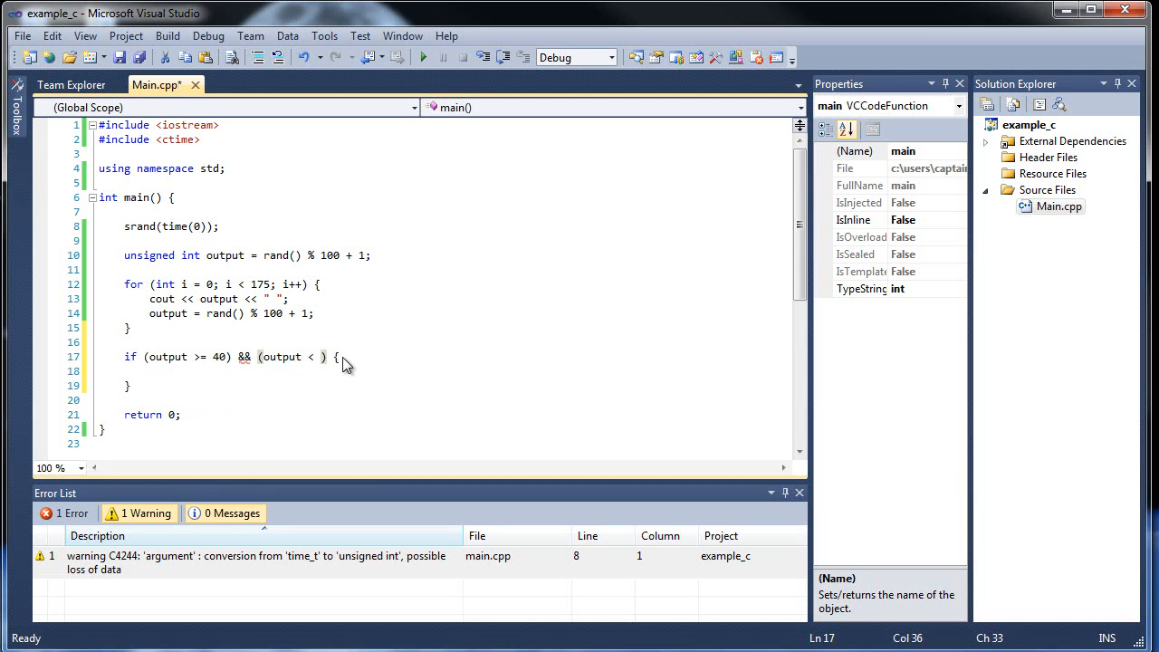
pyautogui.write('= 60)')
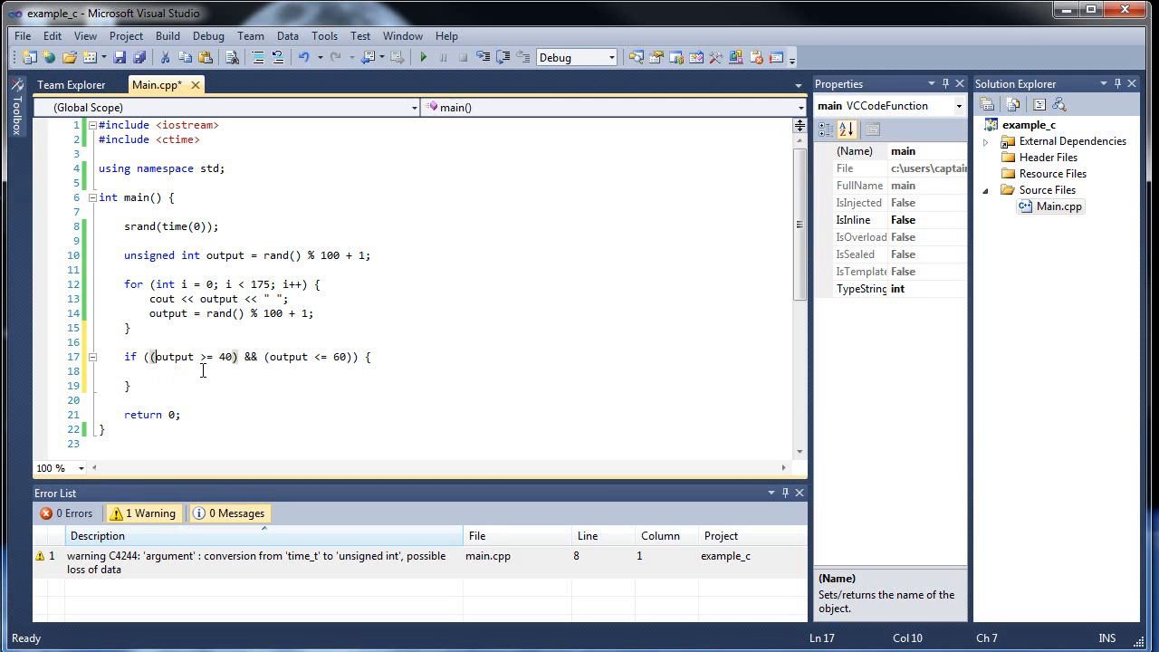
pyautogui.click(149, 372)
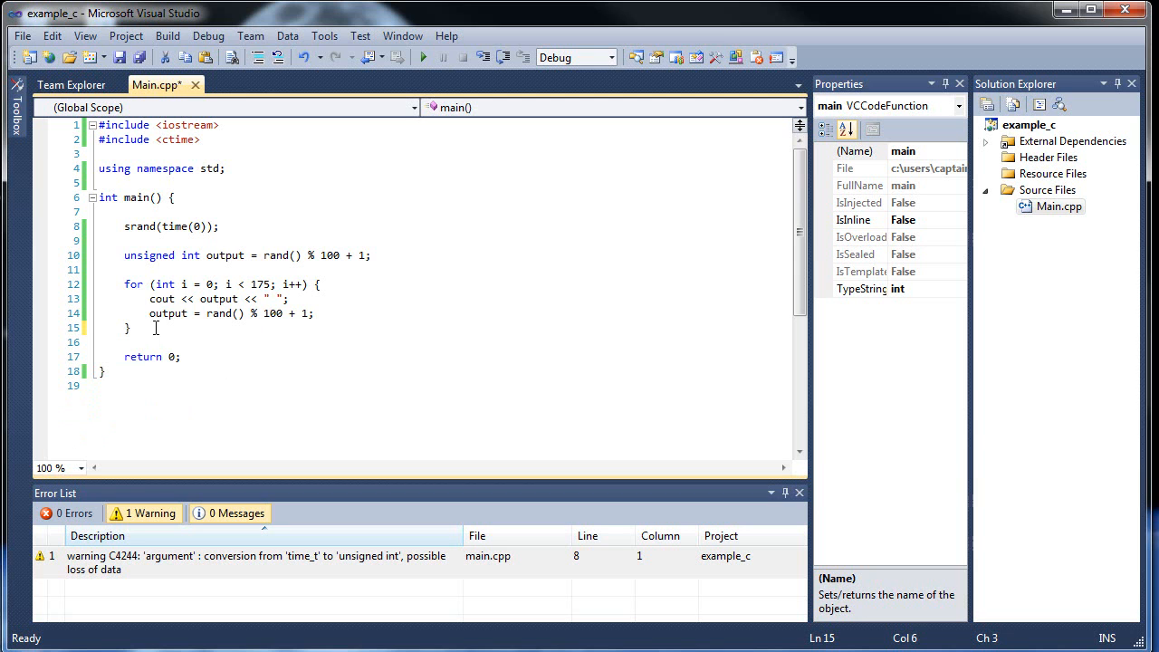
# Step: Delete the srand, output variable and loop code, leaving the caret in main's empty body
pyautogui.moveTo(126, 328); pyautogui.dragTo(124, 227)
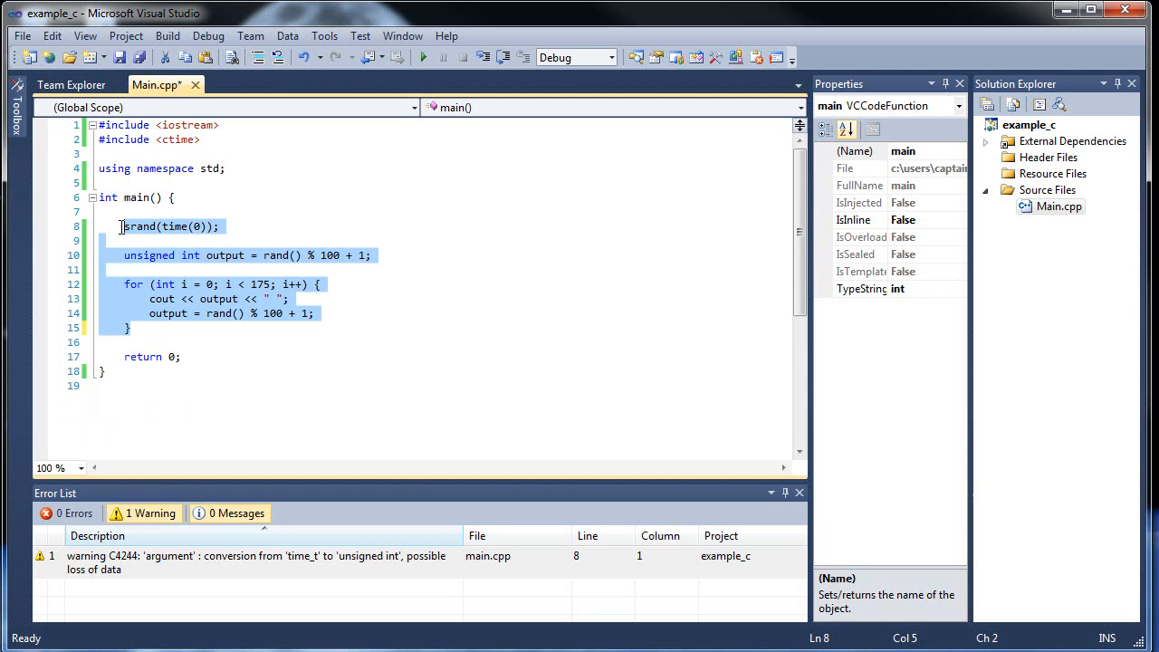
pyautogui.press('Delete')
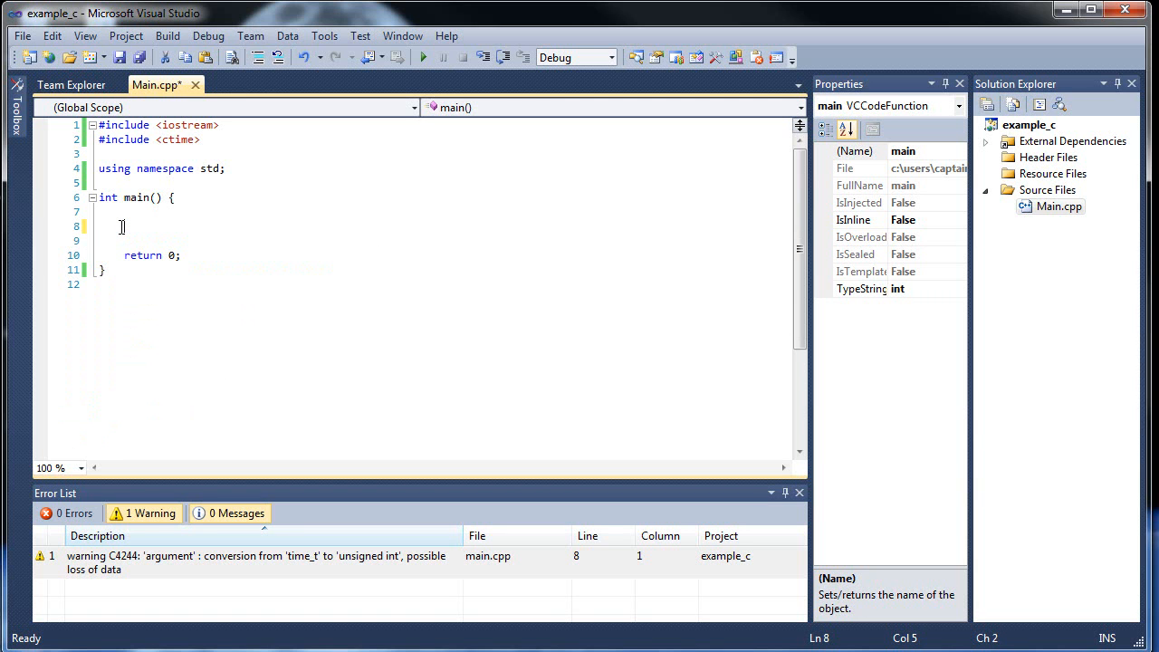
pyautogui.moveTo(208, 151)
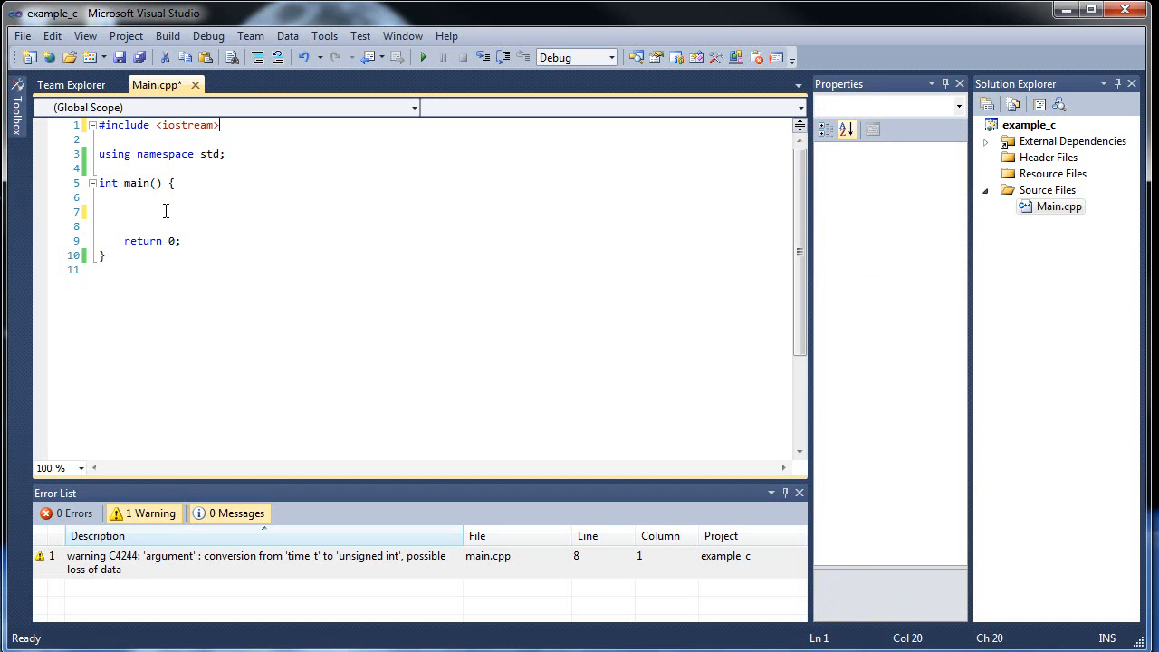
pyautogui.click(166, 211)
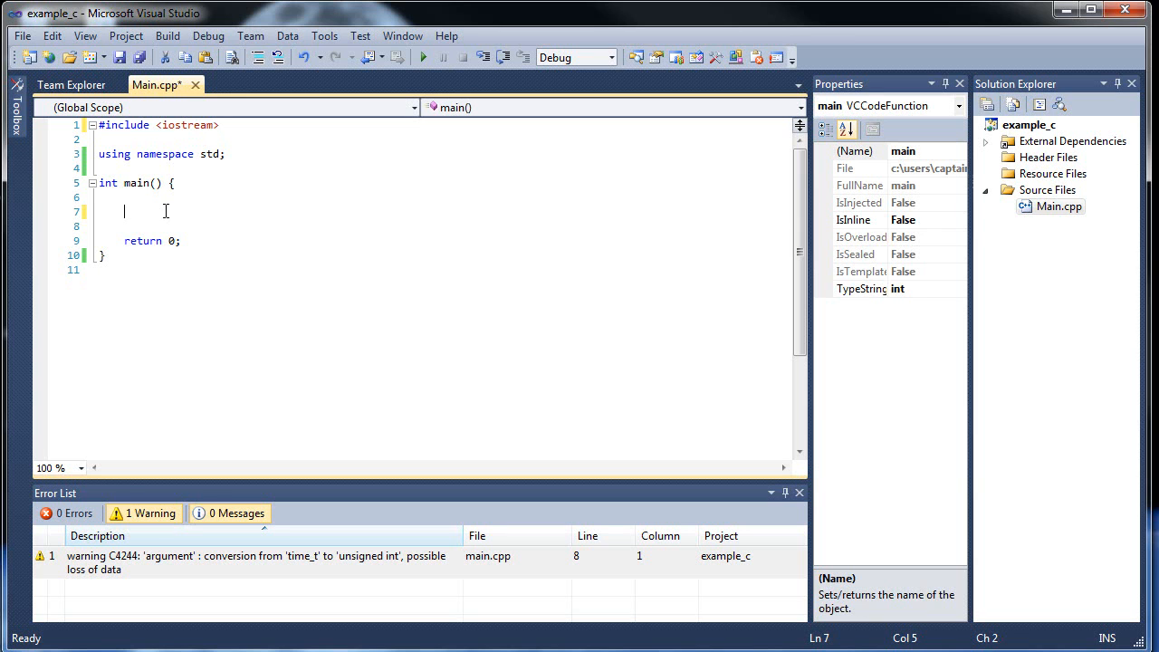
pyautogui.moveTo(258, 156)
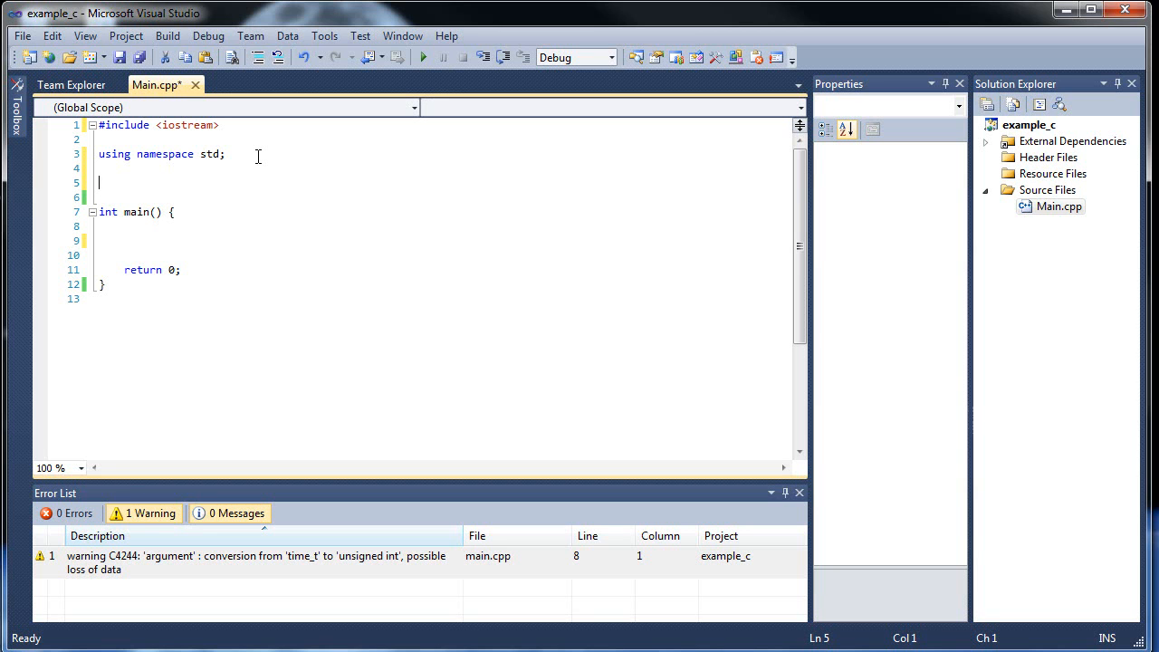
# Step: Write the void printNum() prototype and begin the printNum definition below main
pyautogui.write('void')
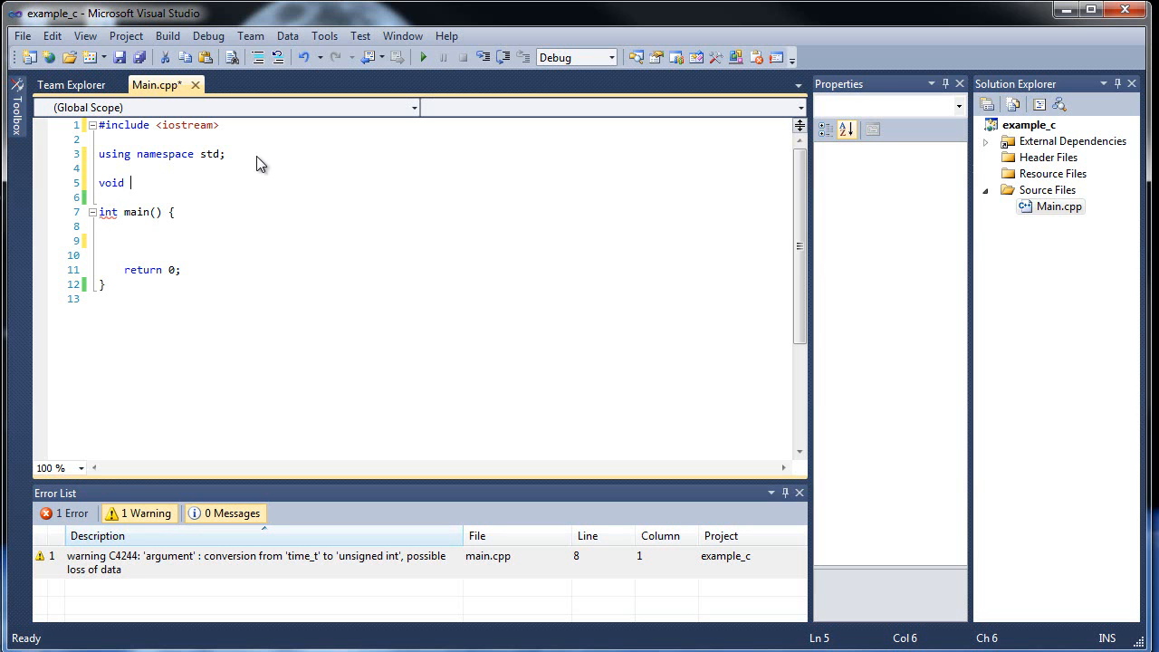
pyautogui.write('printNum();')
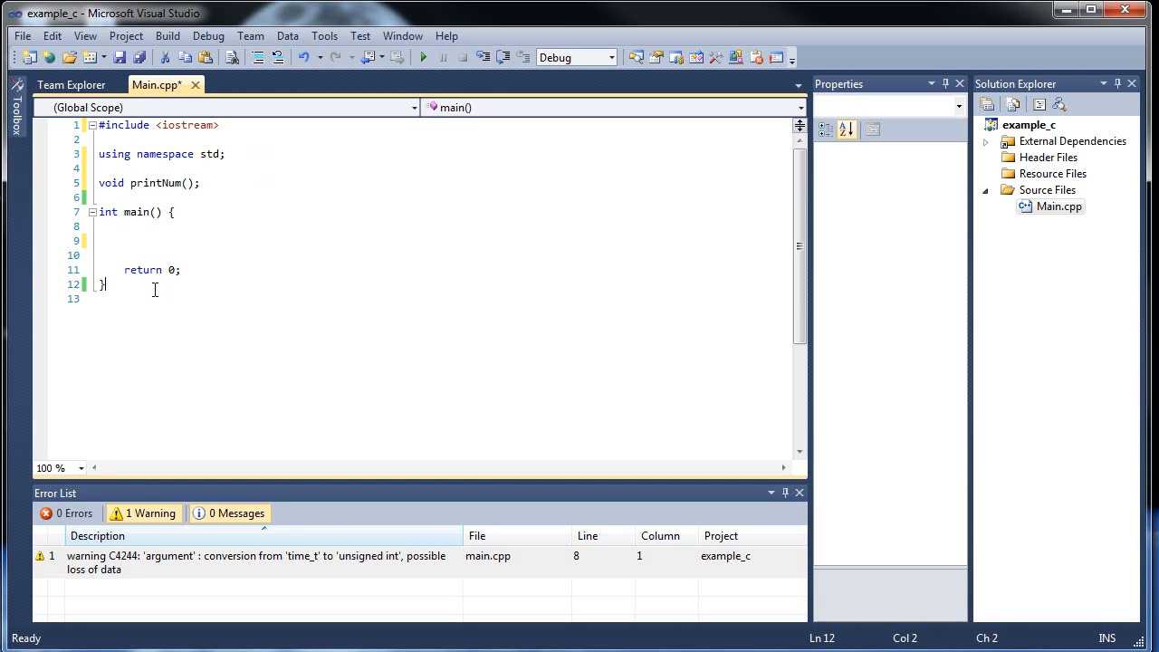
pyautogui.write('voi')
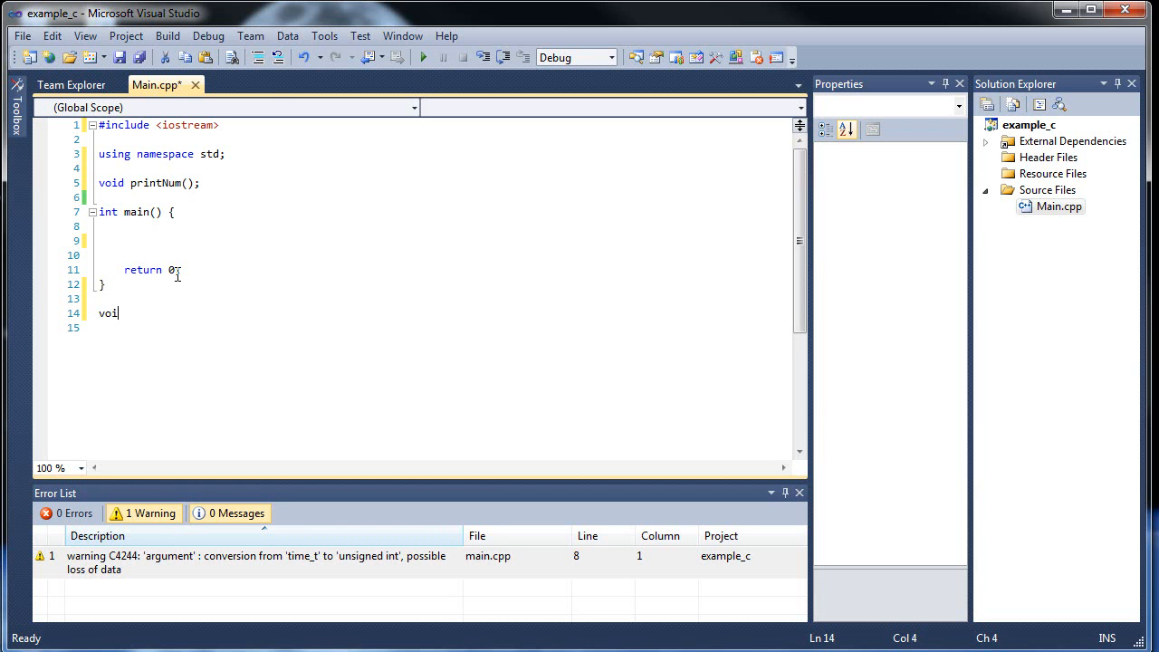
pyautogui.write('d printNum() {')
pyautogui.write('}')
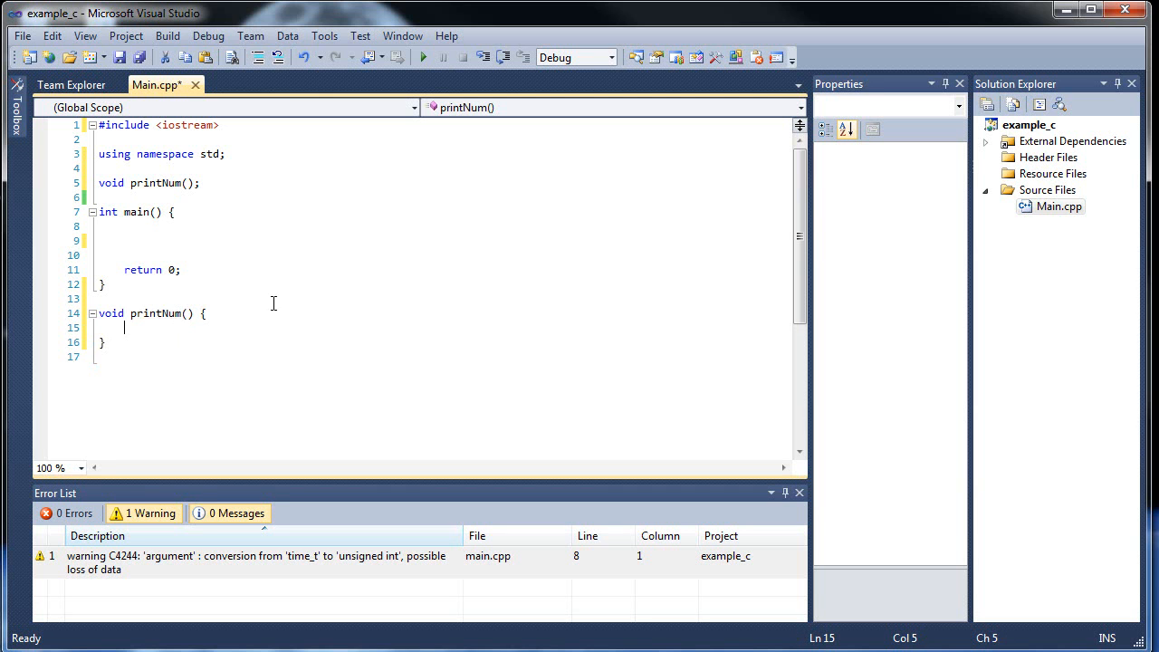
# Step: Give printNum the body int x = 0; cout << (x += 5); and save Main.cpp
pyautogui.write('int')
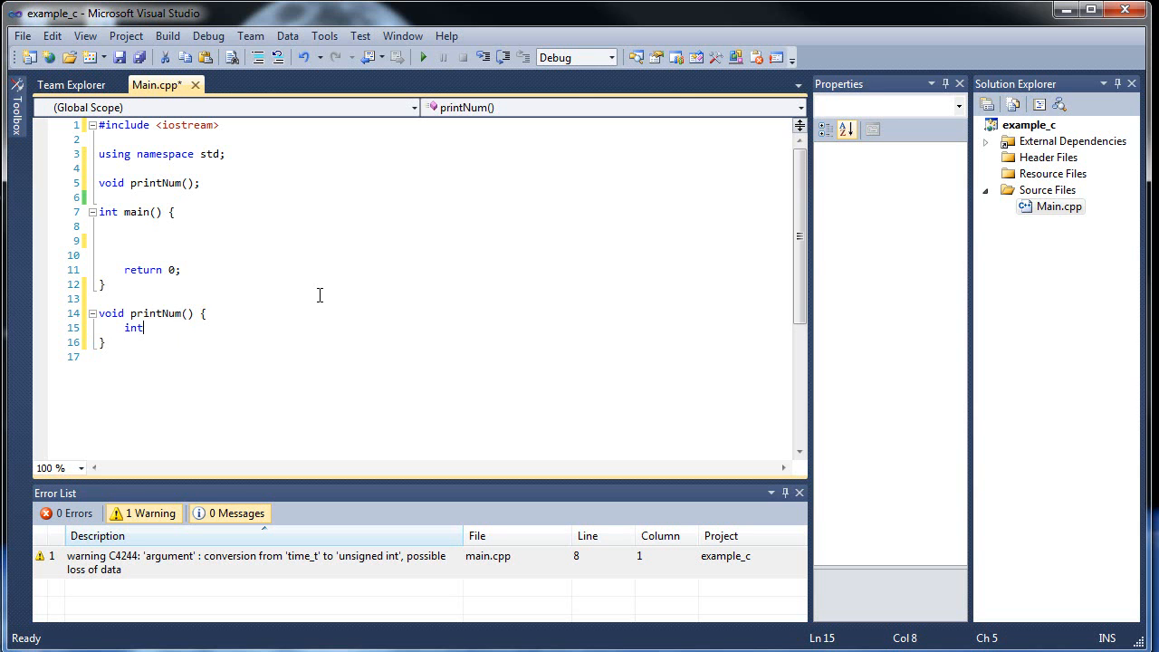
pyautogui.write('x')
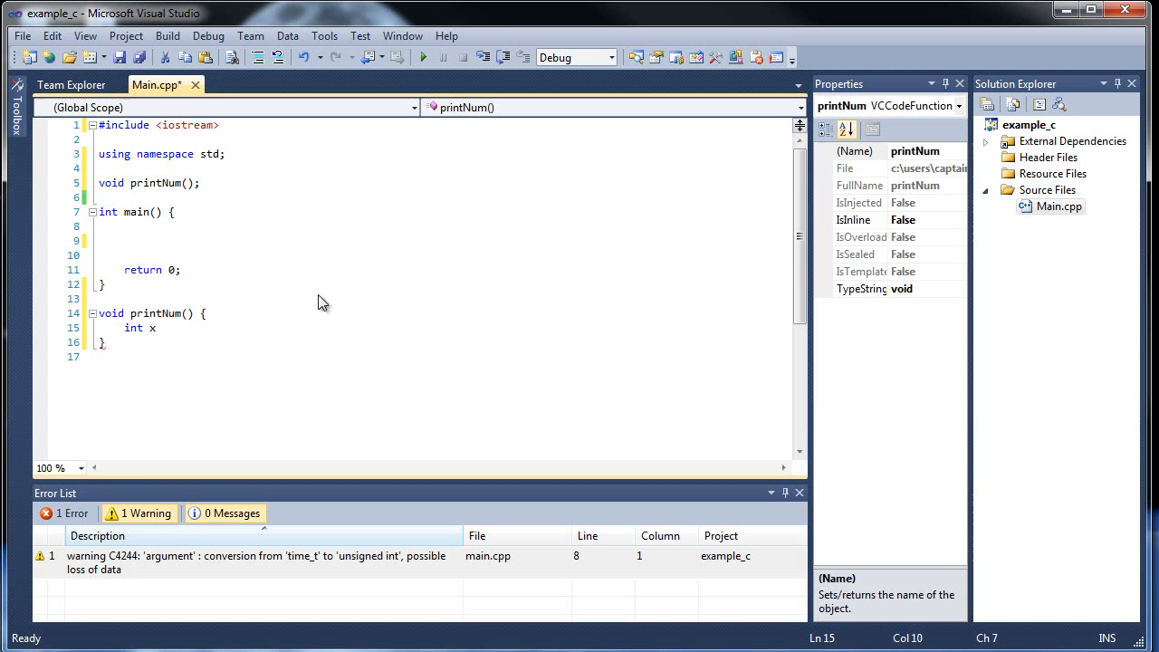
pyautogui.write('= 0')
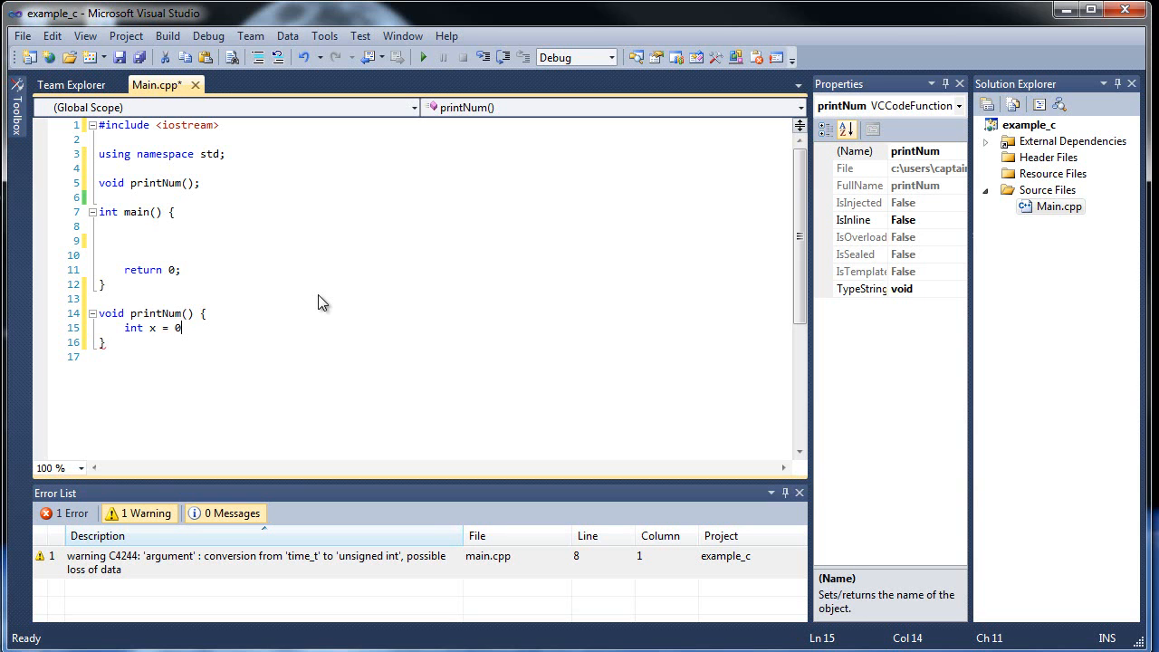
pyautogui.press('Return')
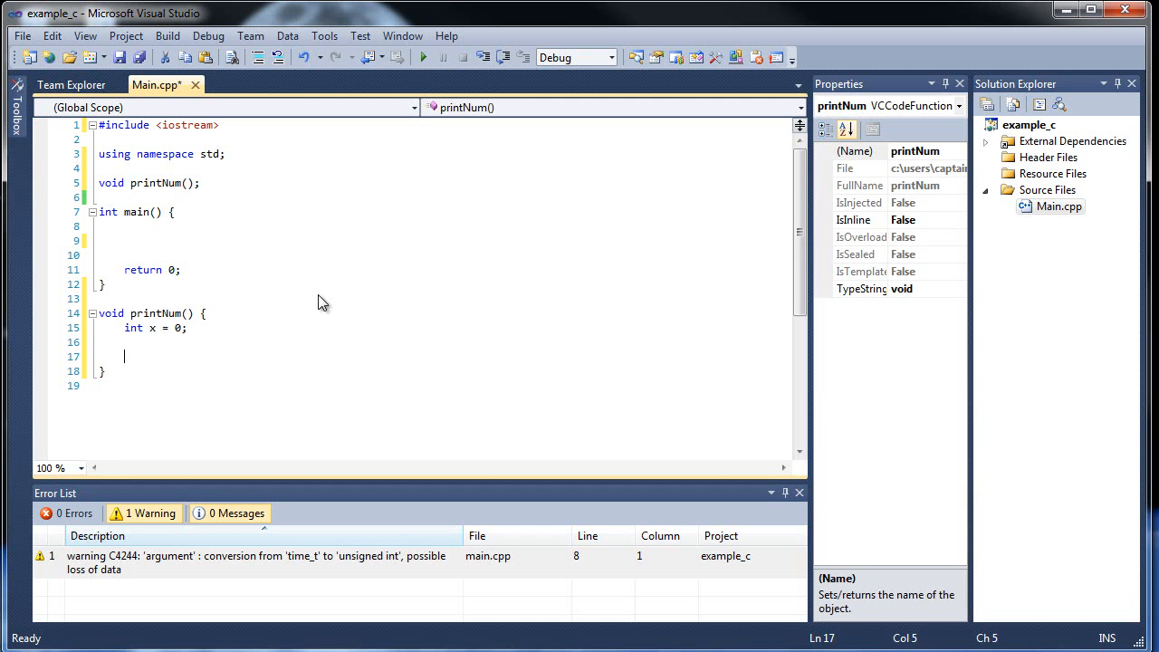
pyautogui.write('cout <<')
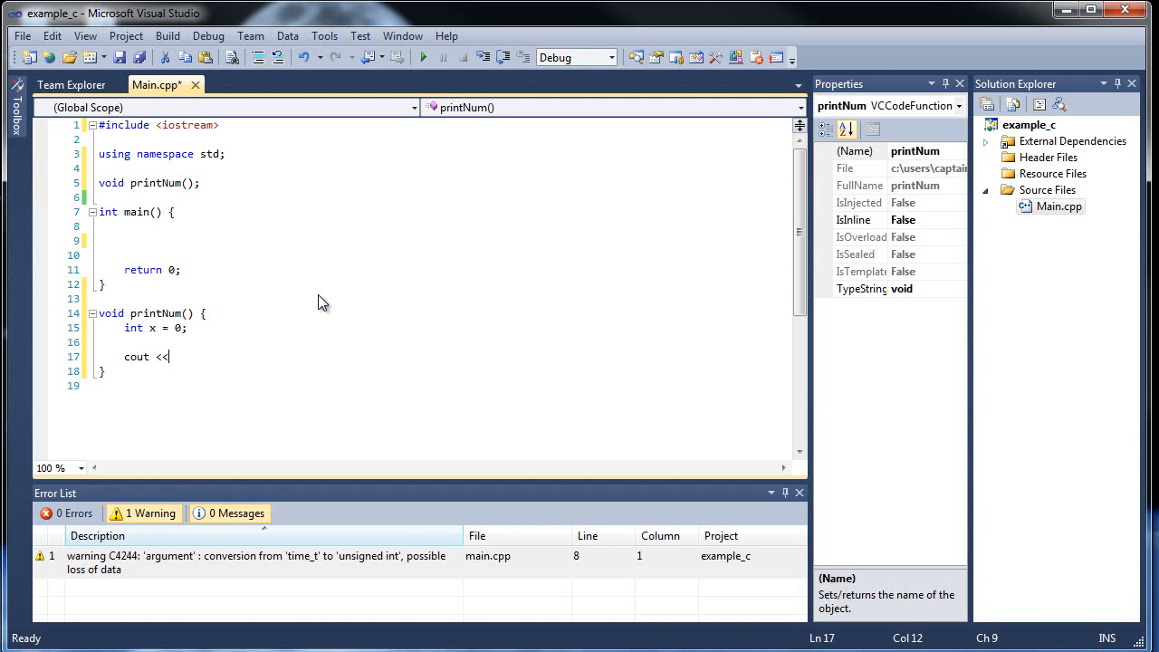
pyautogui.write('();')
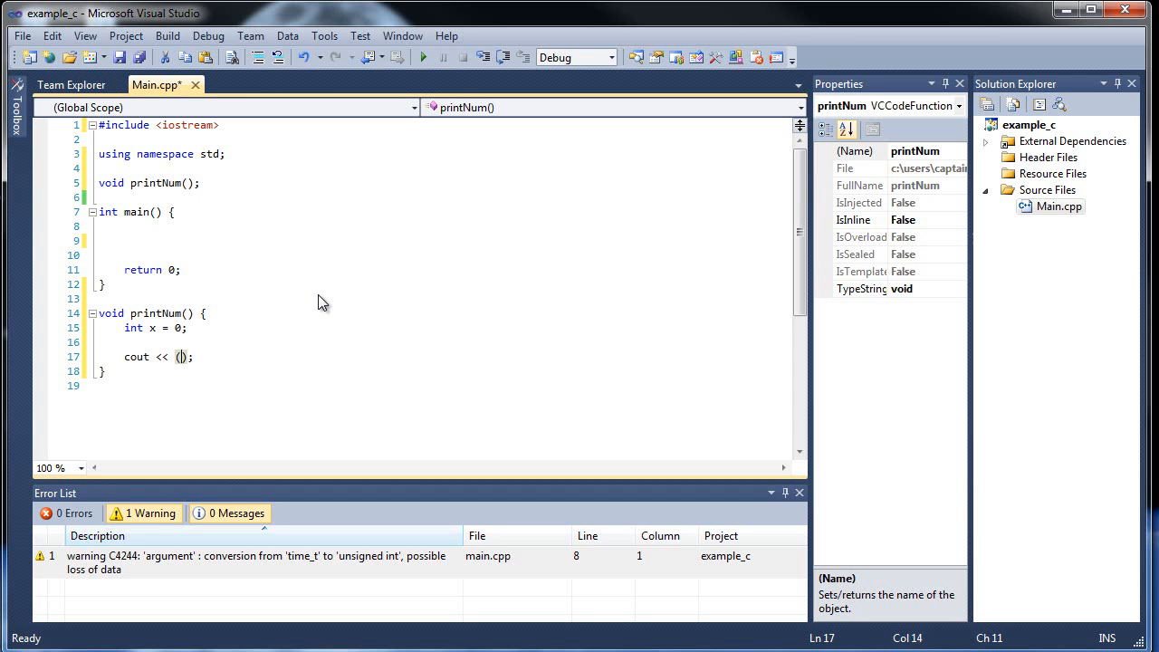
pyautogui.write('x += 5')
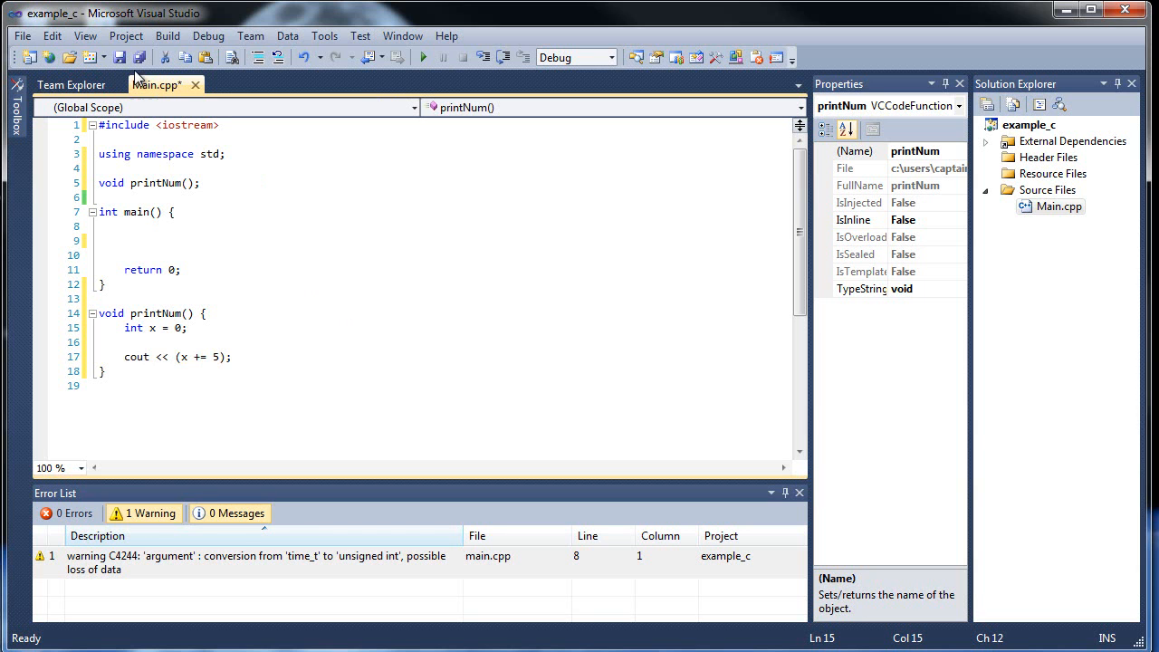
pyautogui.press('ctrl+s')
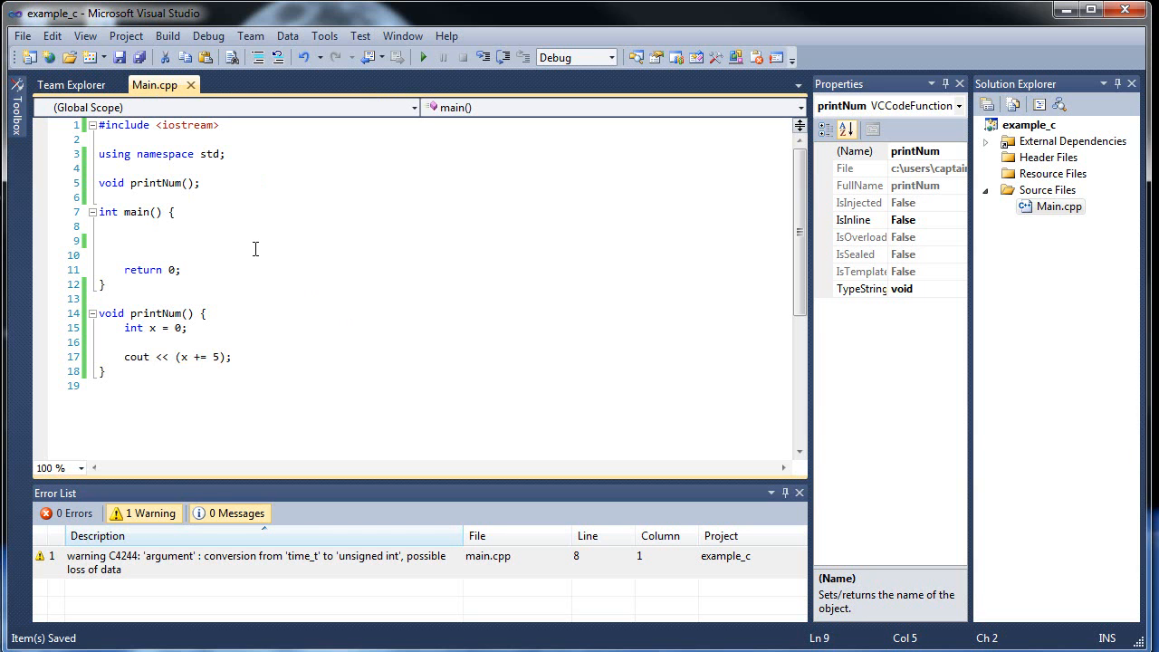
# Step: Call printNum(); in main, build and run it, and close the output window
pyautogui.write('printNu')
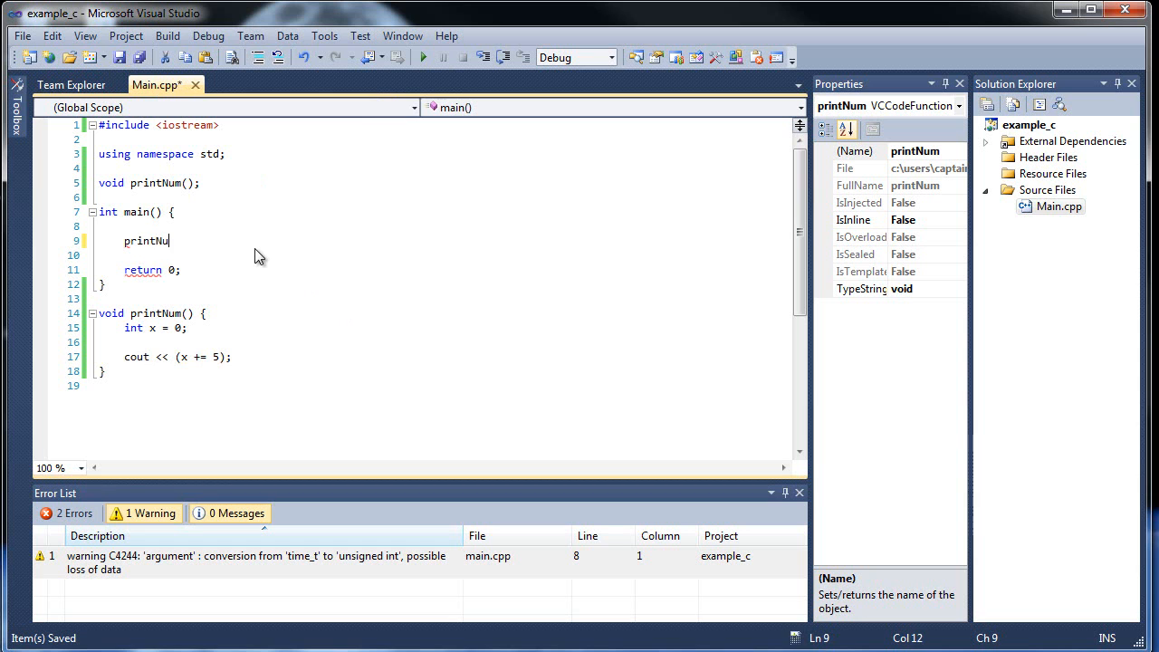
pyautogui.write('m();')
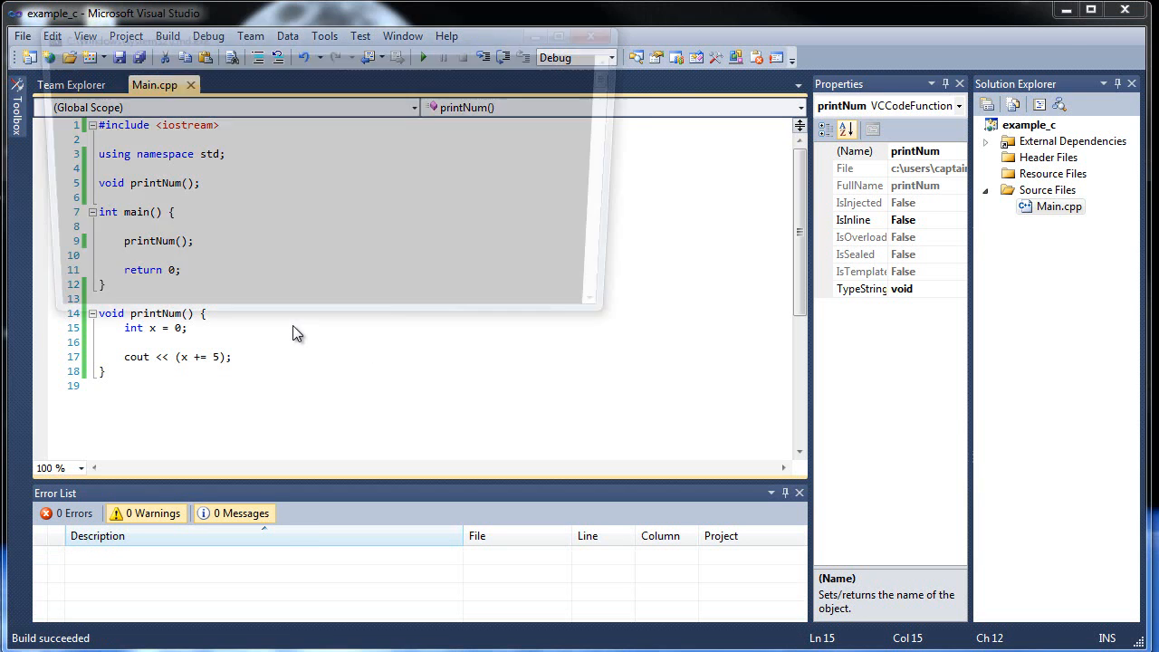
pyautogui.click(422, 57)
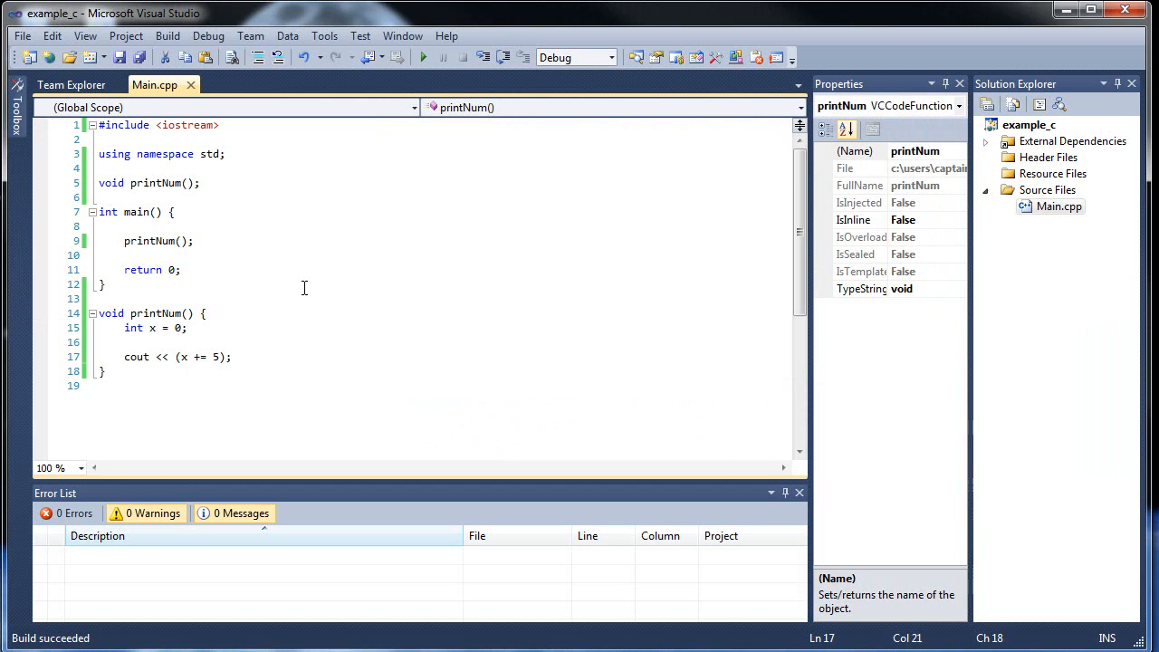
# Step: Append << endl to the cout line, add a second printNum(); call, and add another int x = 0
pyautogui.write('<< endl')
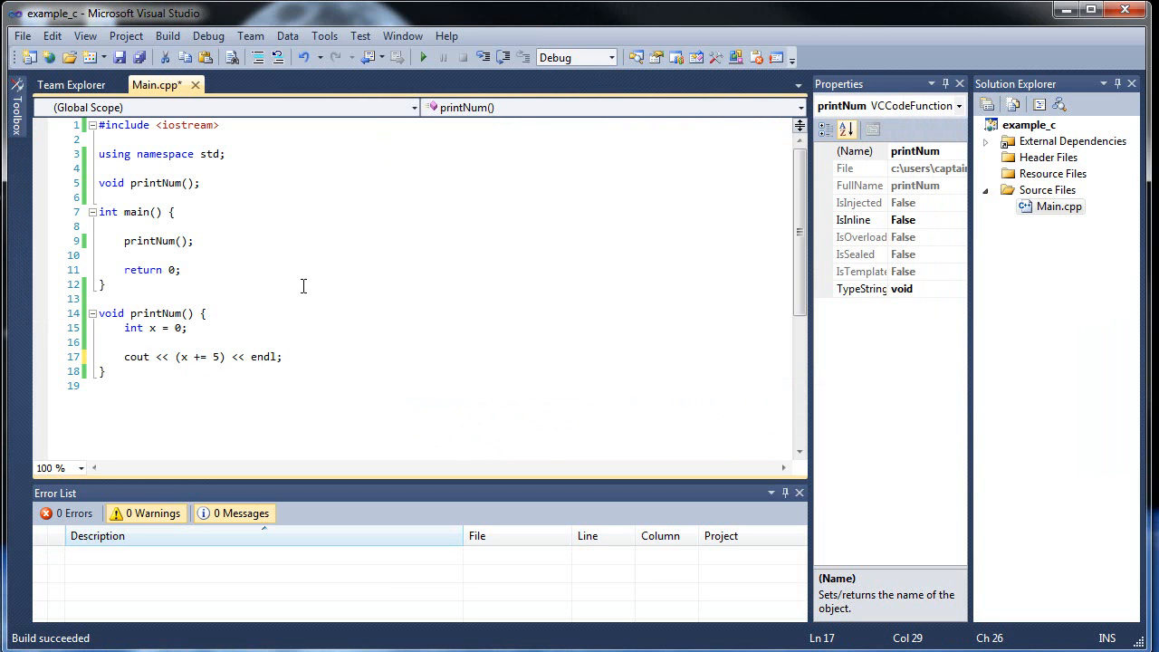
pyautogui.write('p')
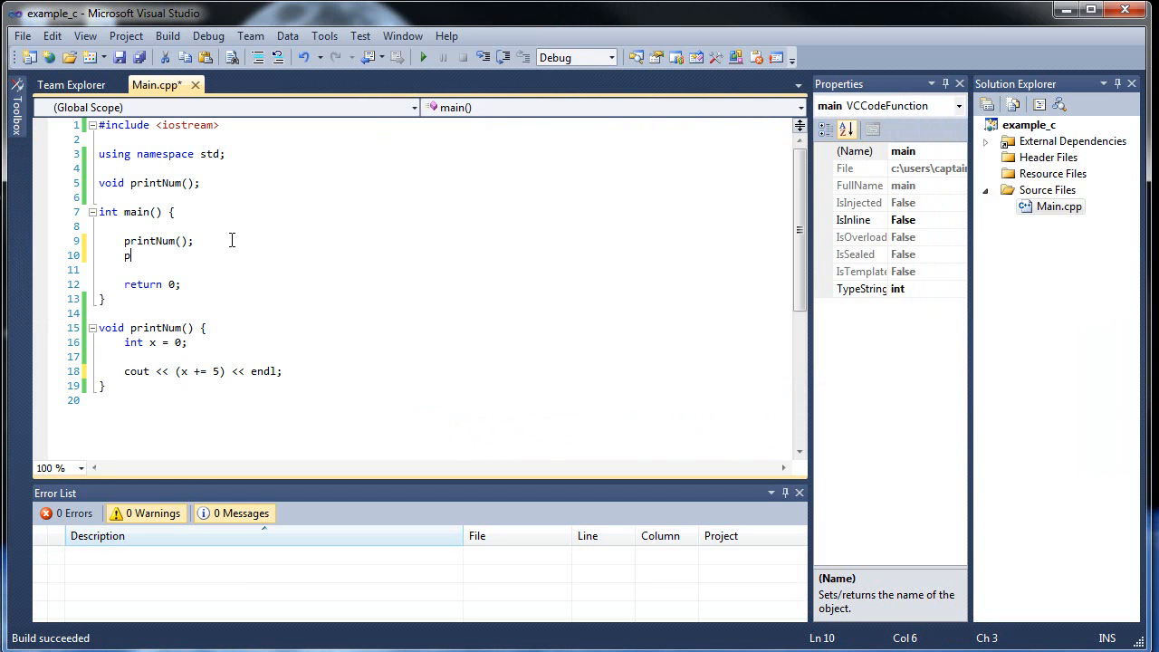
pyautogui.write('rintNum();')
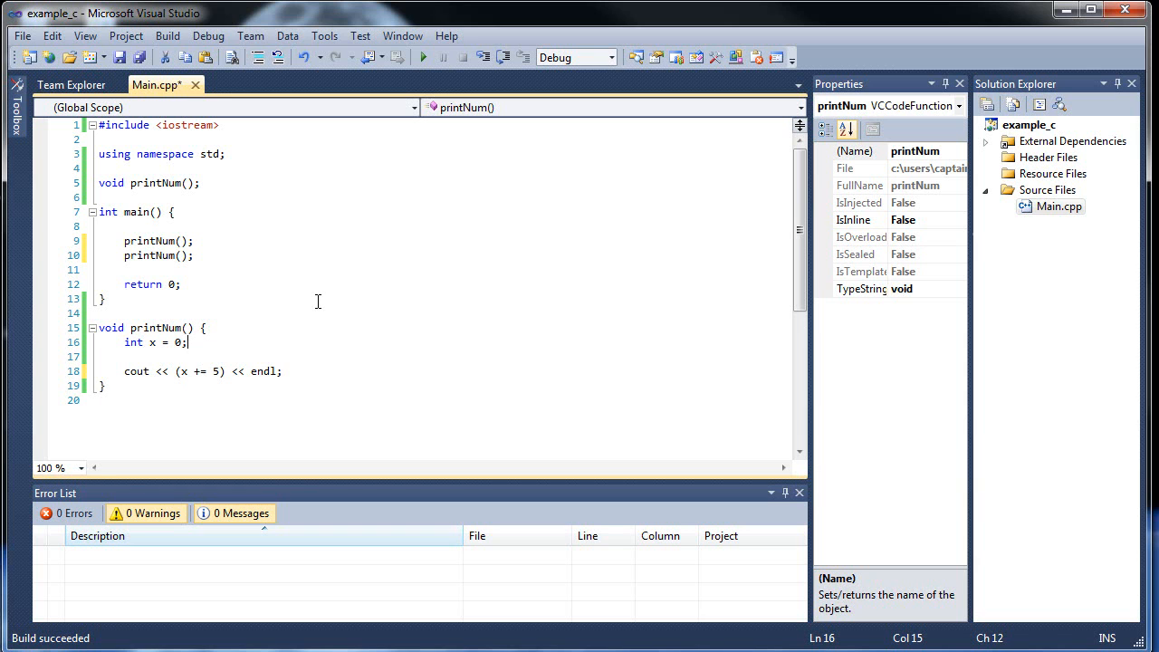
pyautogui.write('int x;')
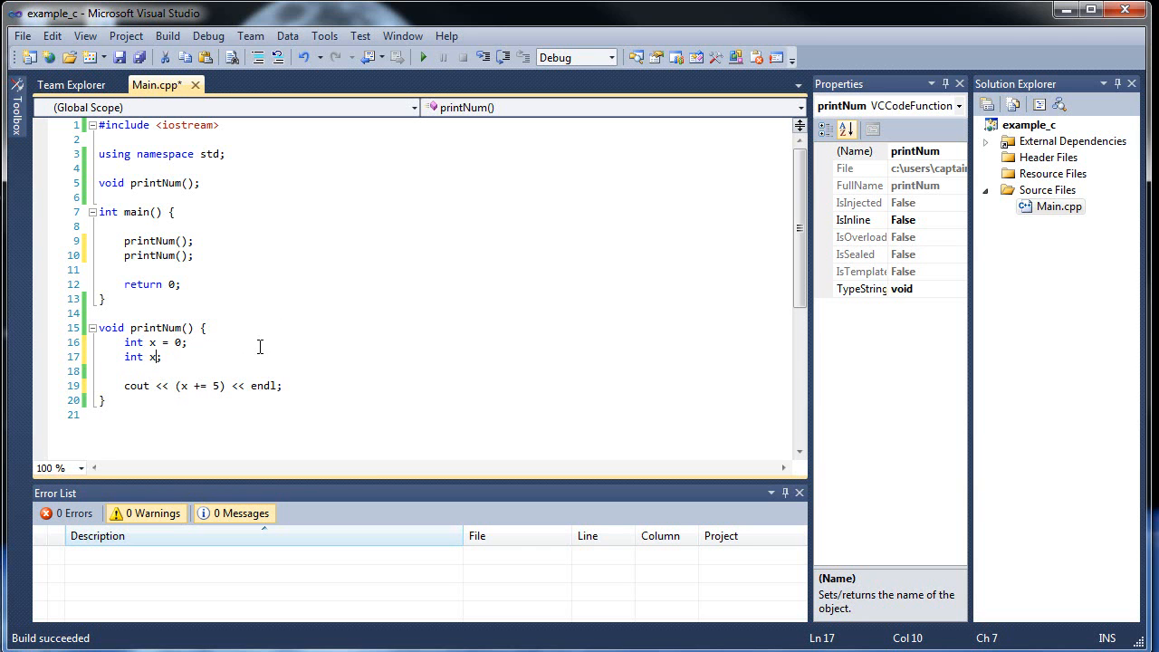
pyautogui.write('= 0')
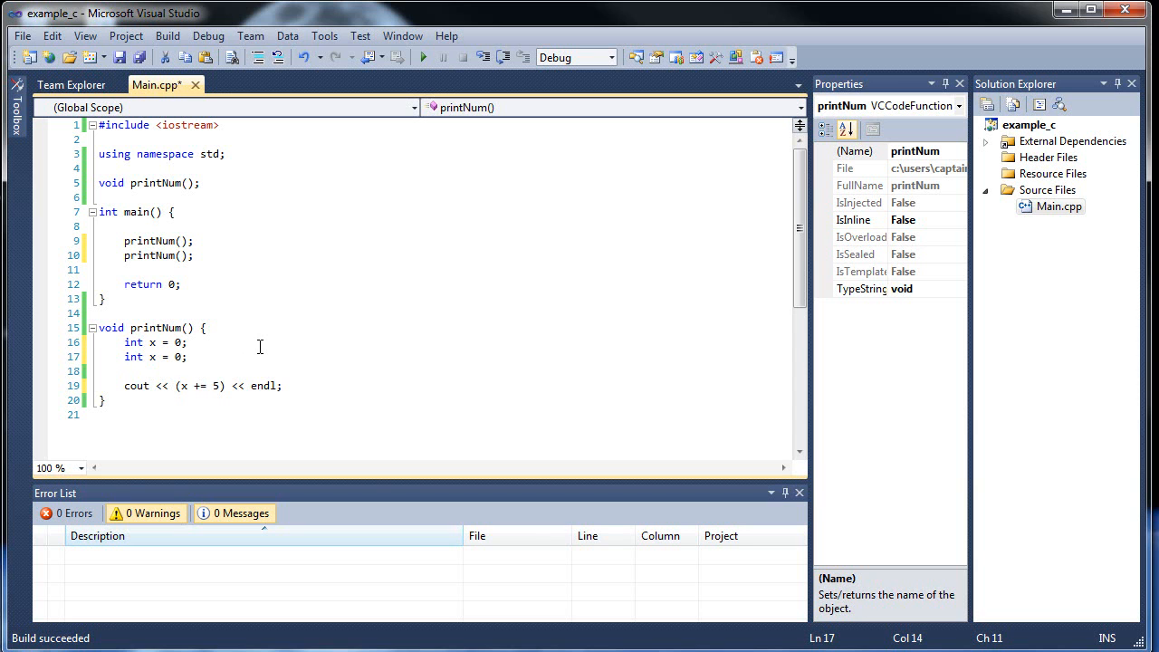
# Step: Comment out the second printNum call, dismiss the build error, and delete the duplicate int x = 0 line
pyautogui.click(152, 255)
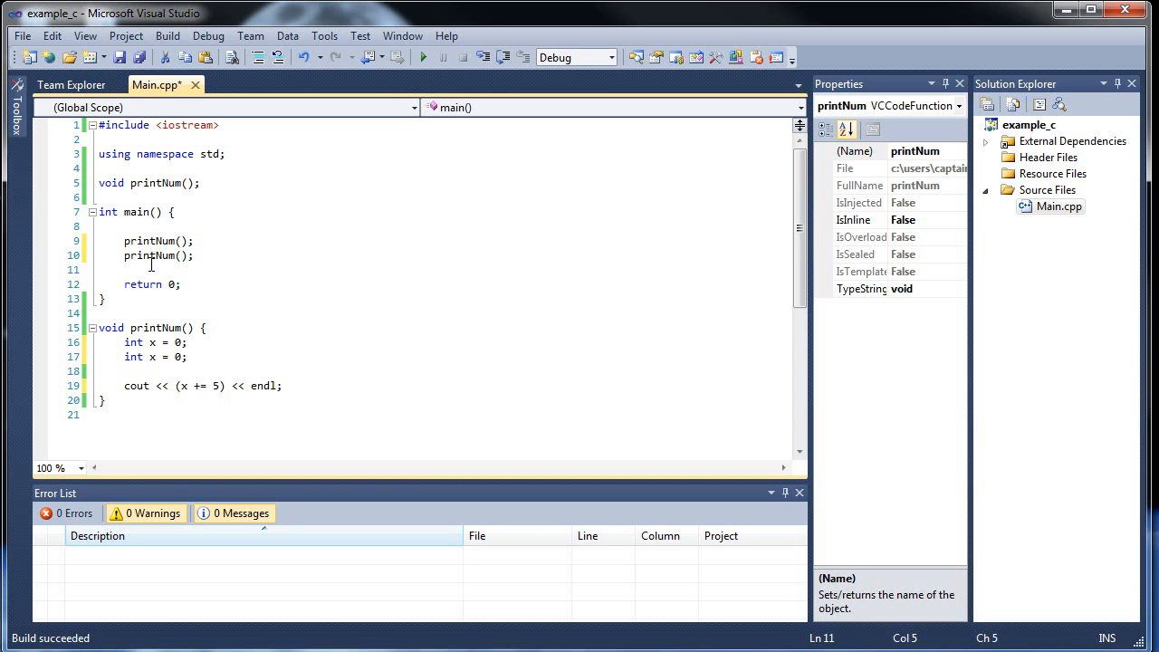
pyautogui.write('//')
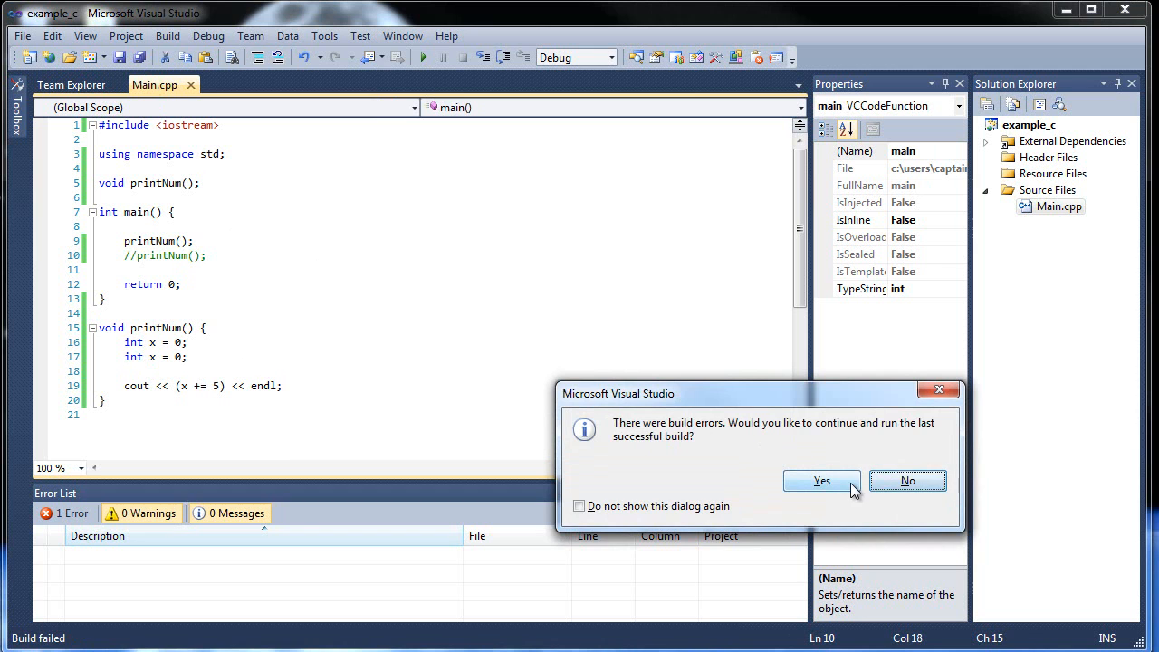
pyautogui.click(907, 480)
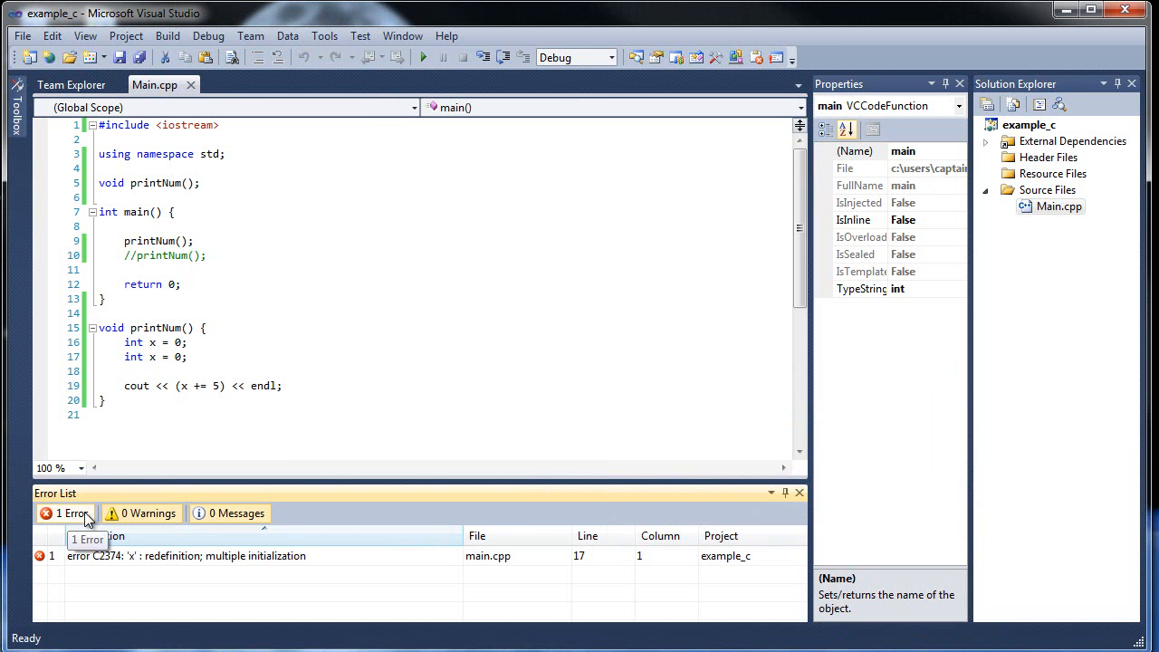
pyautogui.moveTo(242, 570)
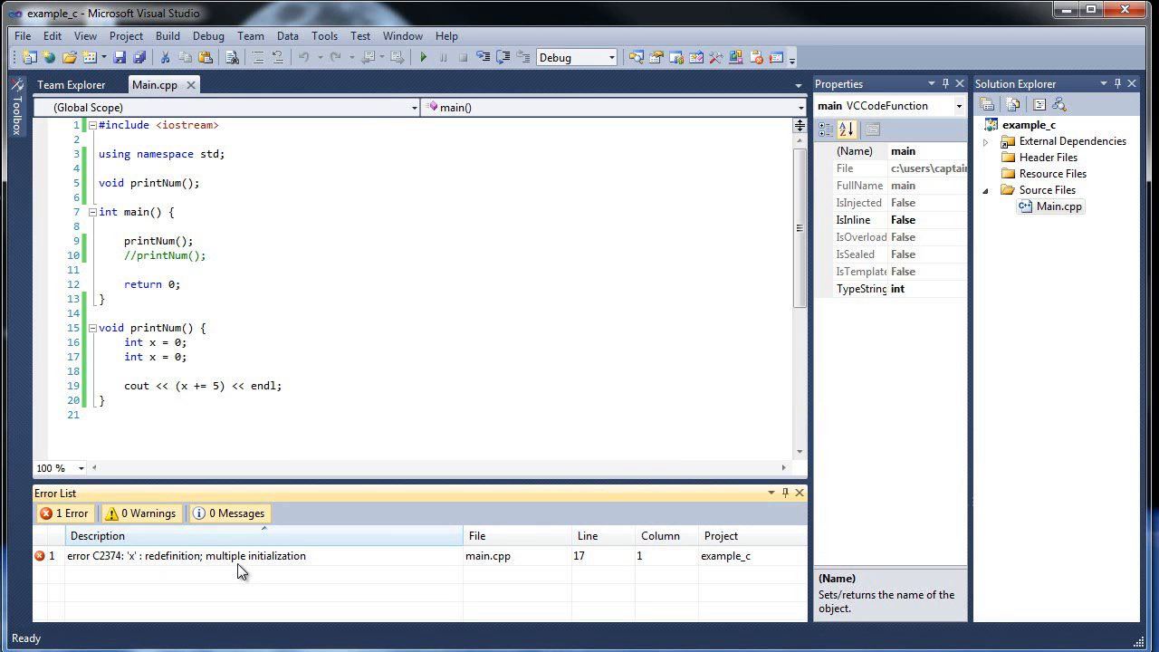
pyautogui.moveTo(176, 584)
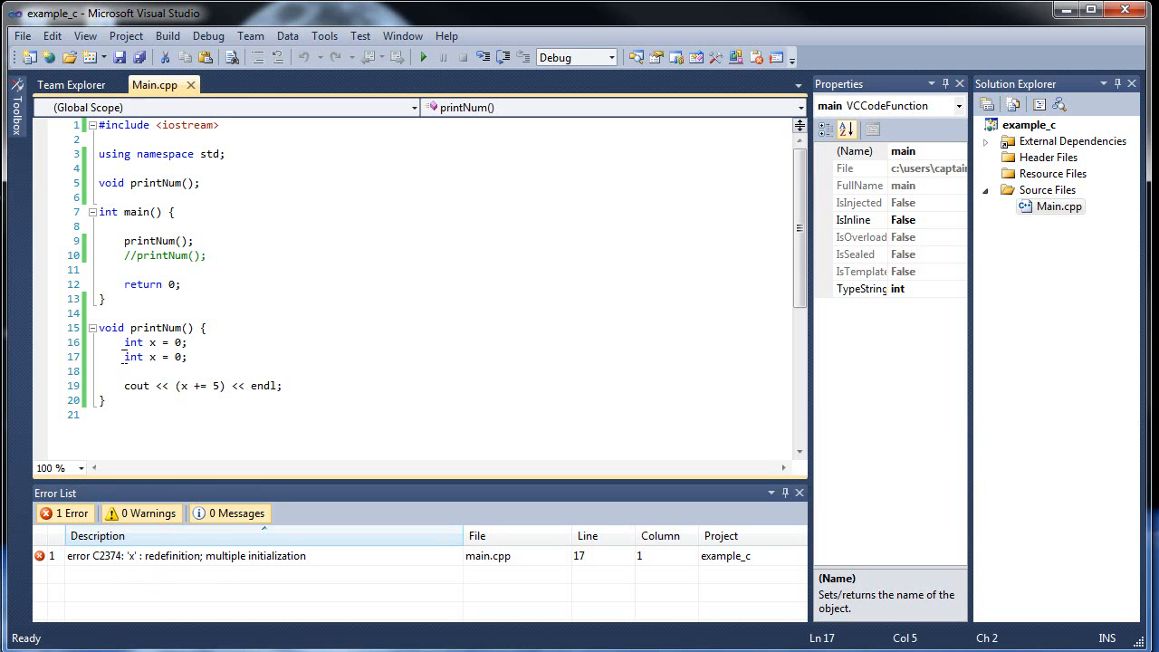
pyautogui.tripleClick(154, 357)
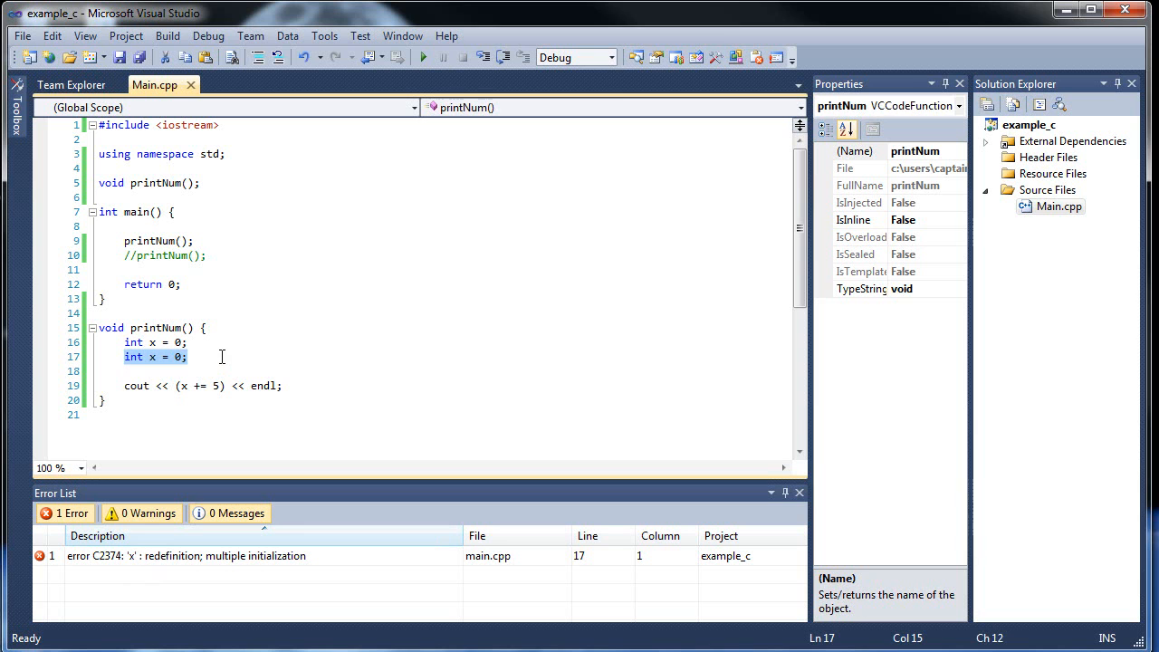
pyautogui.moveTo(256, 336)
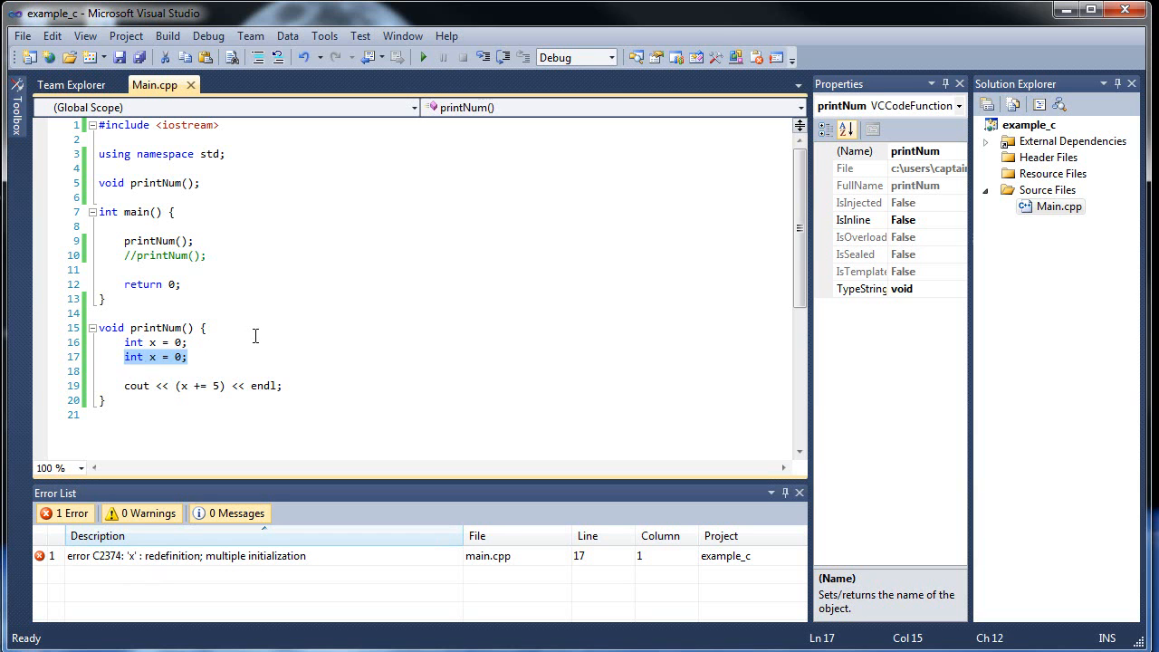
pyautogui.press('Delete')
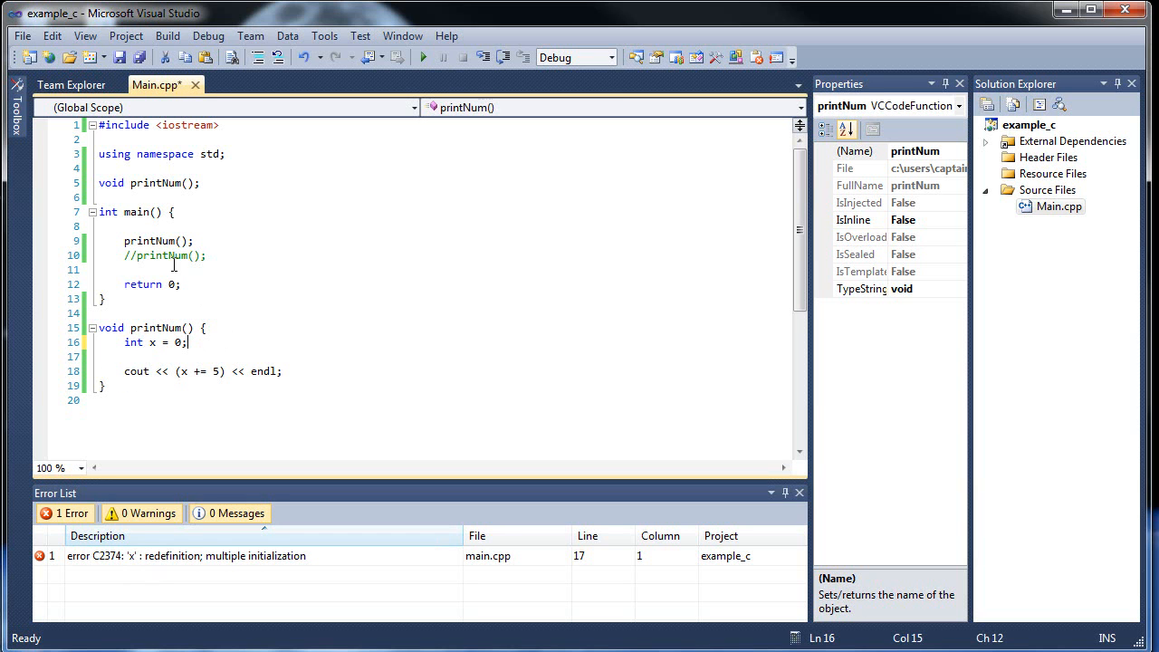
# Step: Re-enable the second printNum call and run the program, which prints 5 twice
pyautogui.click(138, 255)
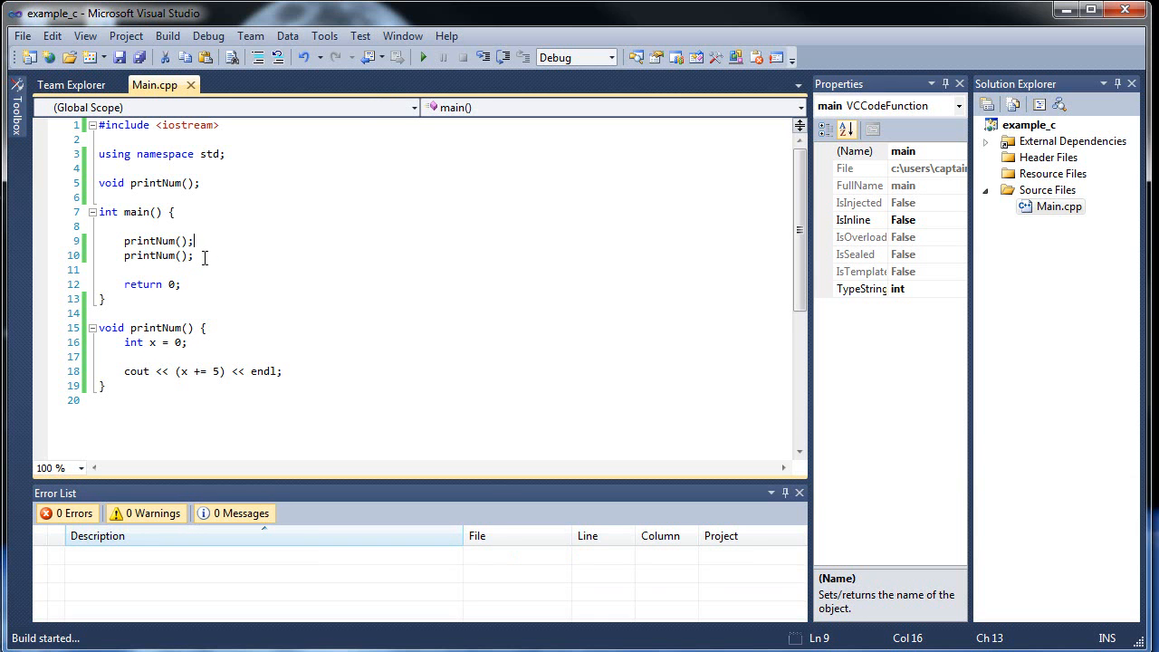
pyautogui.click(423, 57)
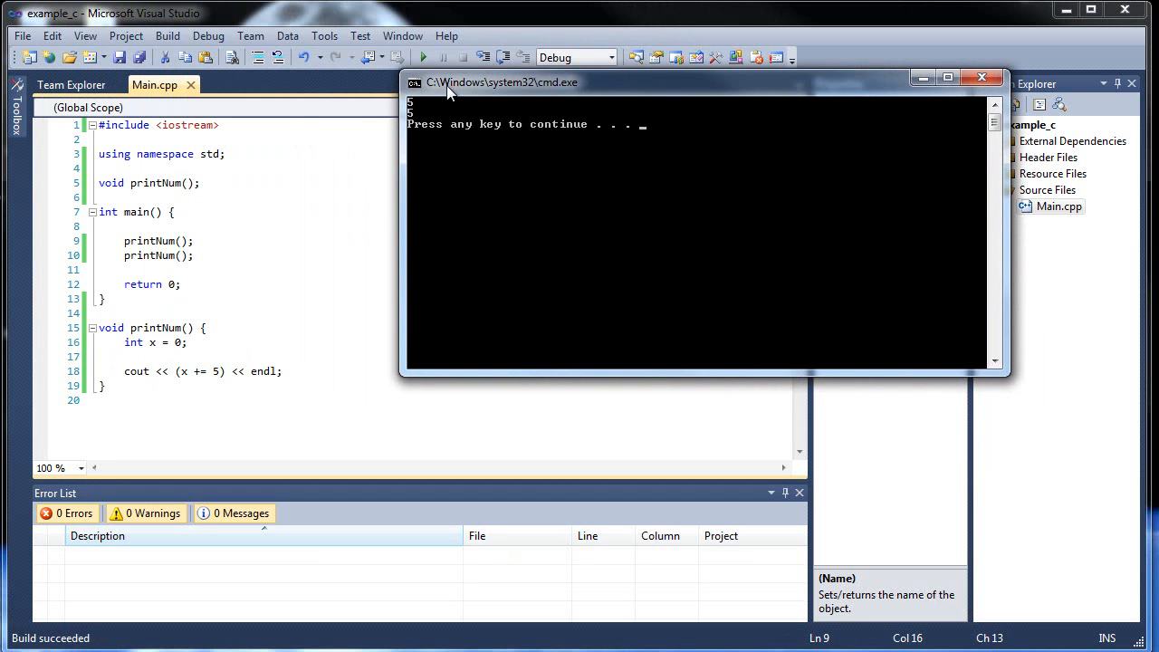
pyautogui.moveTo(113, 346)
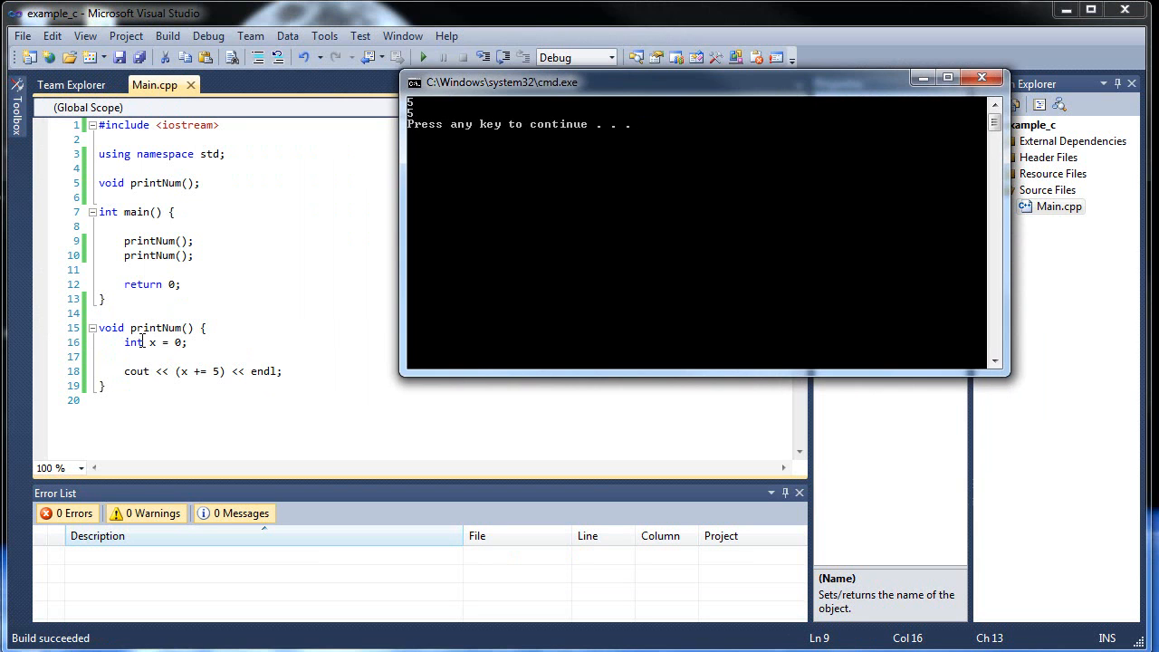
pyautogui.moveTo(198, 342)
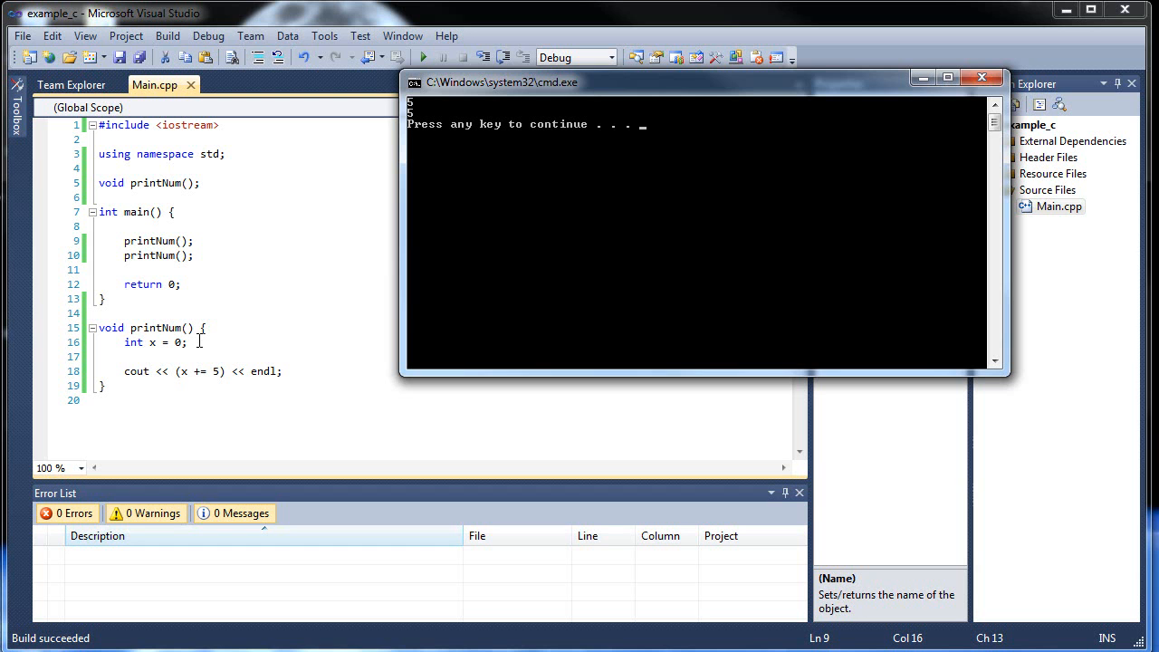
pyautogui.moveTo(580, 283)
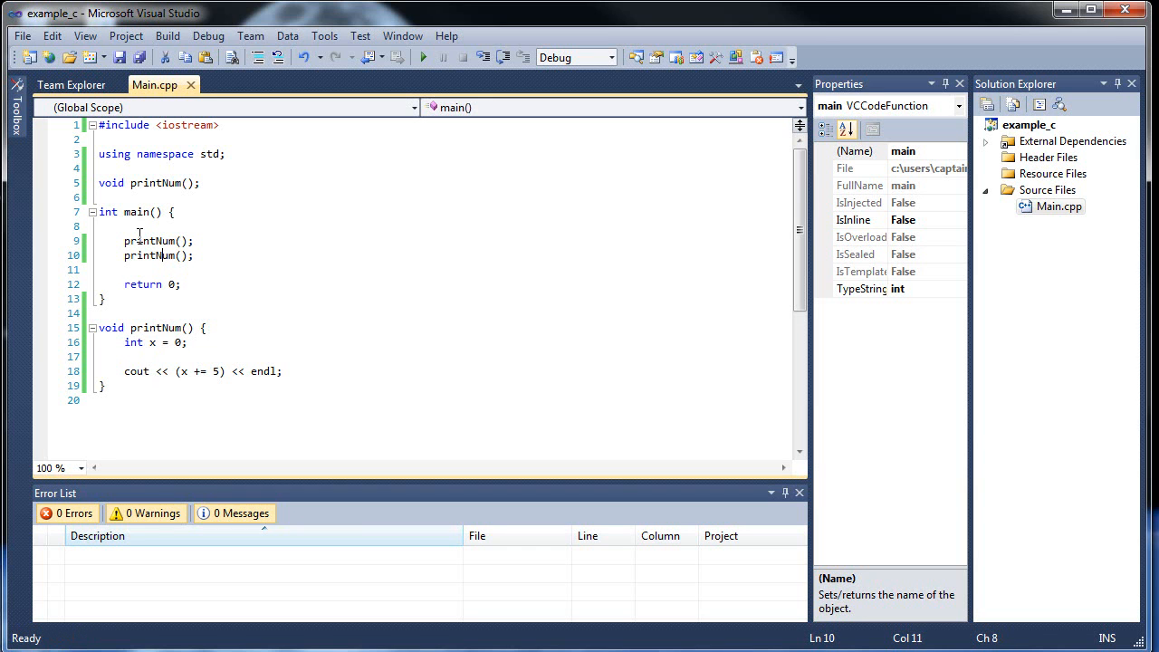
# Step: Change printNum's local declaration to static int x = 0, then delete that line entirely
pyautogui.click(125, 270)
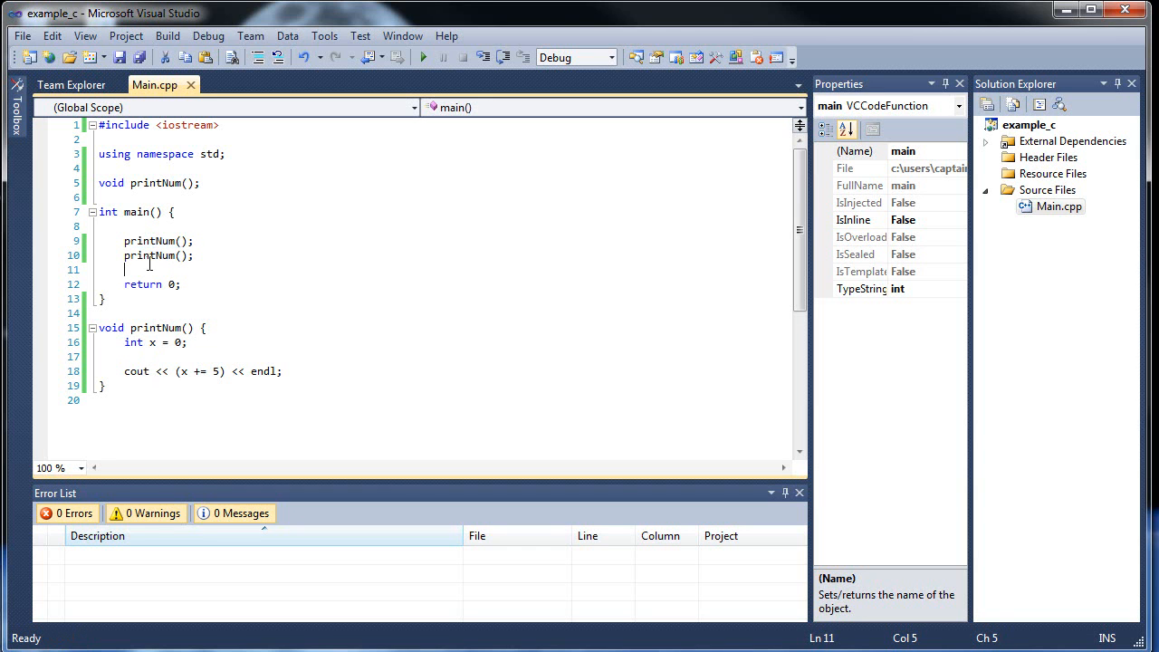
pyautogui.click(204, 328)
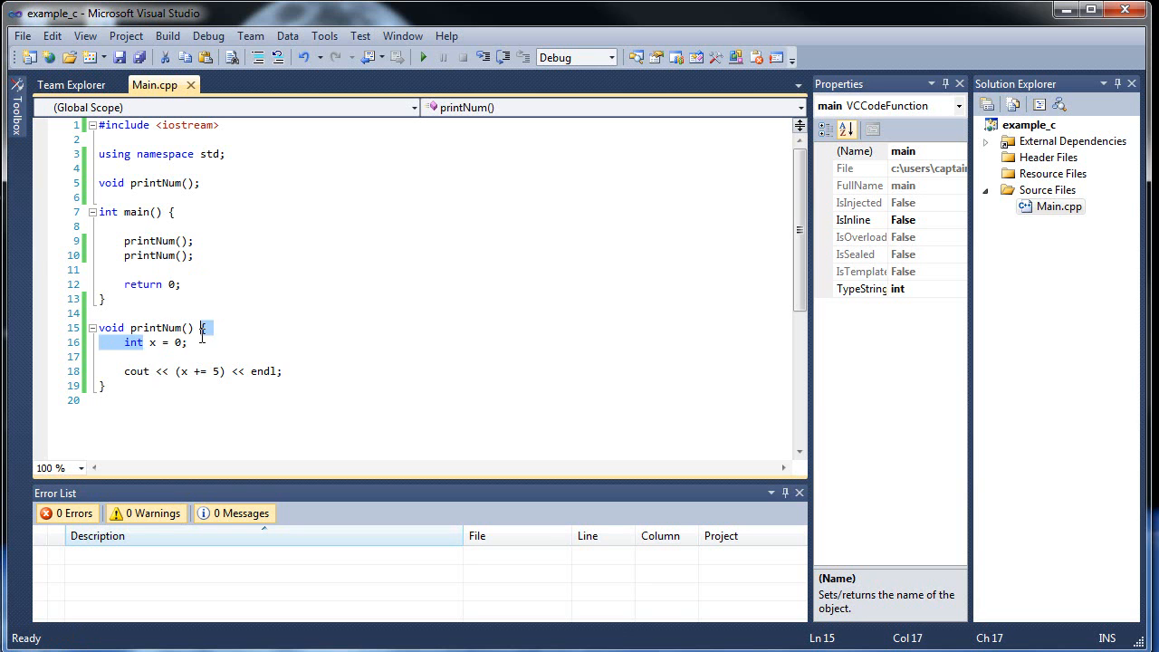
pyautogui.click(191, 370)
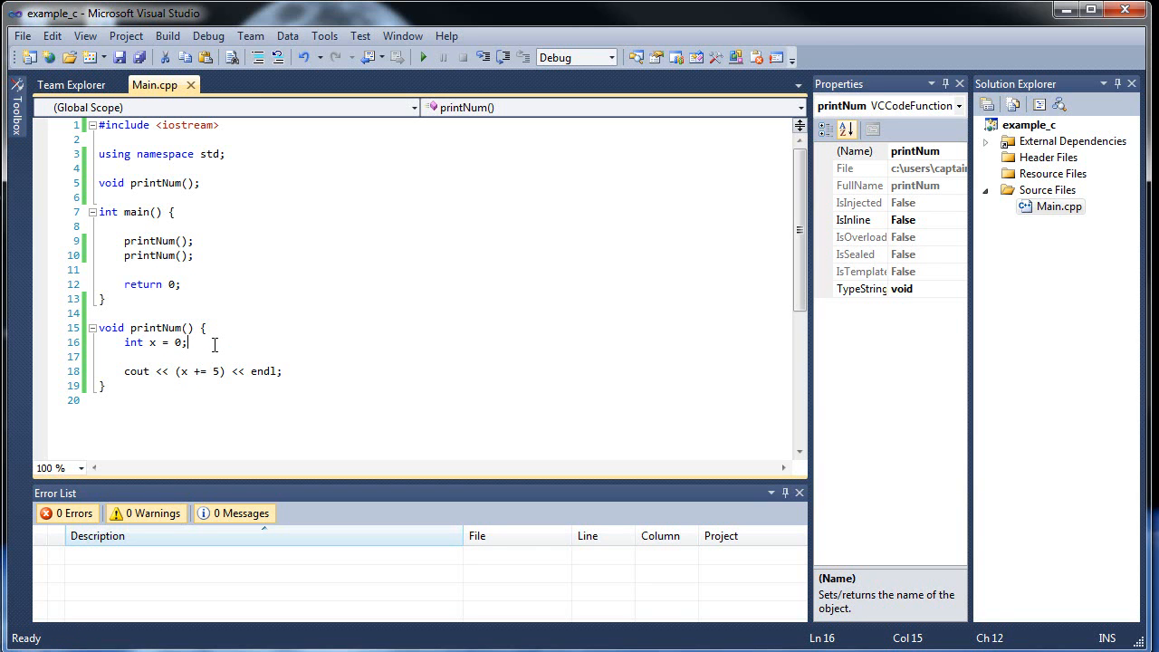
pyautogui.click(131, 226)
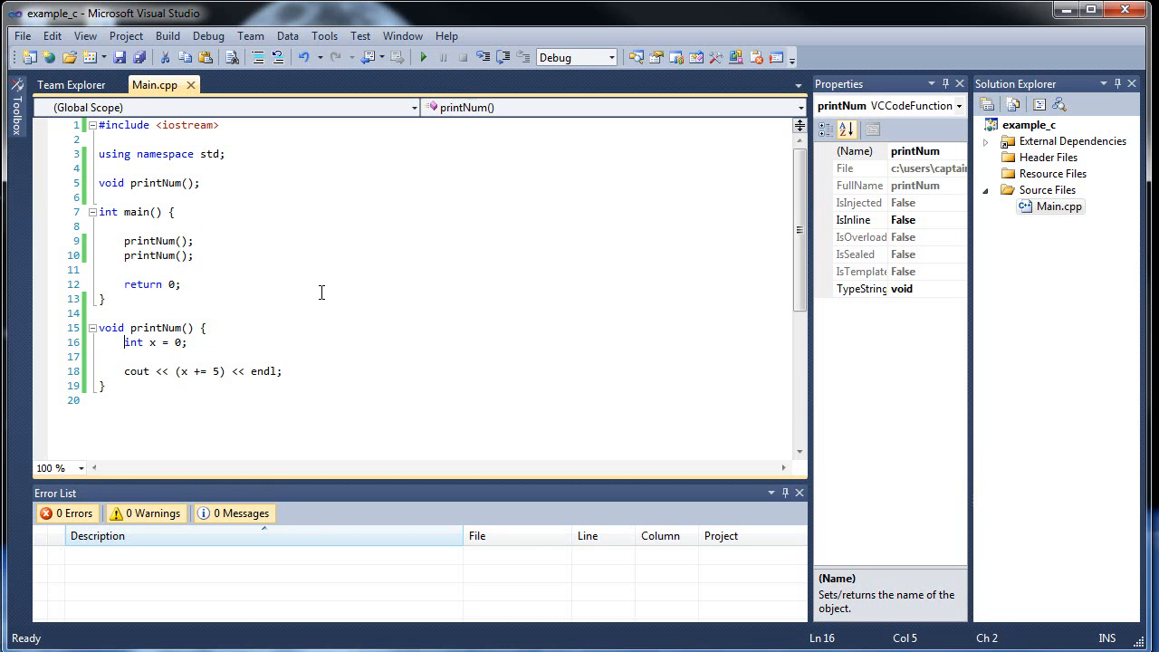
pyautogui.write('static')
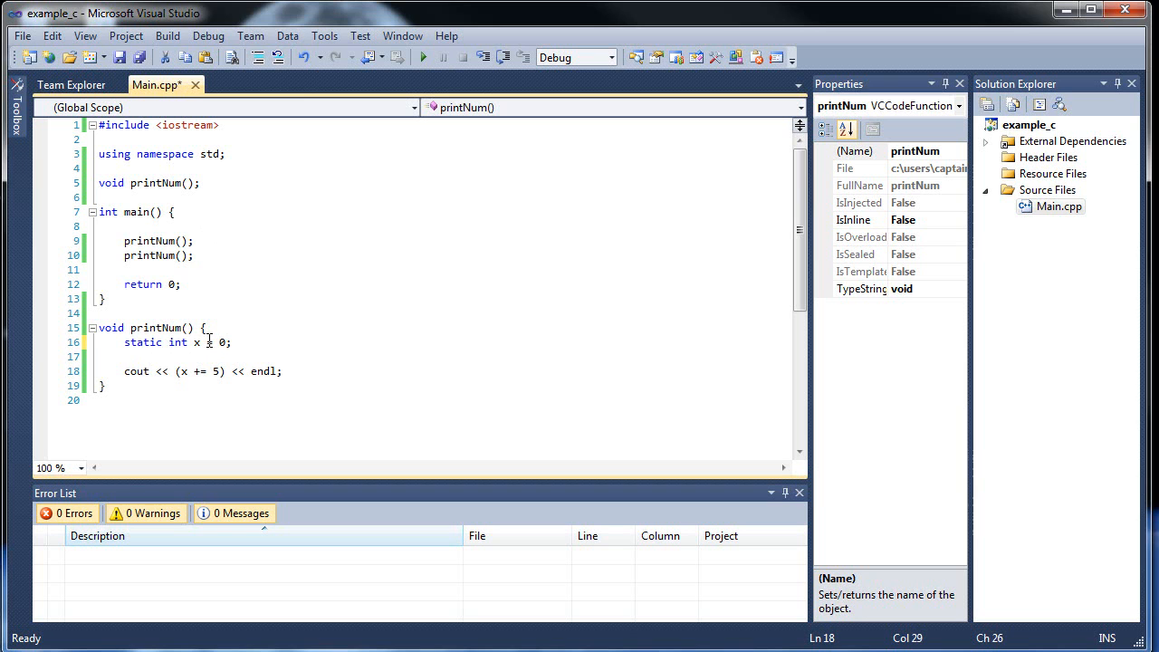
pyautogui.click(209, 342)
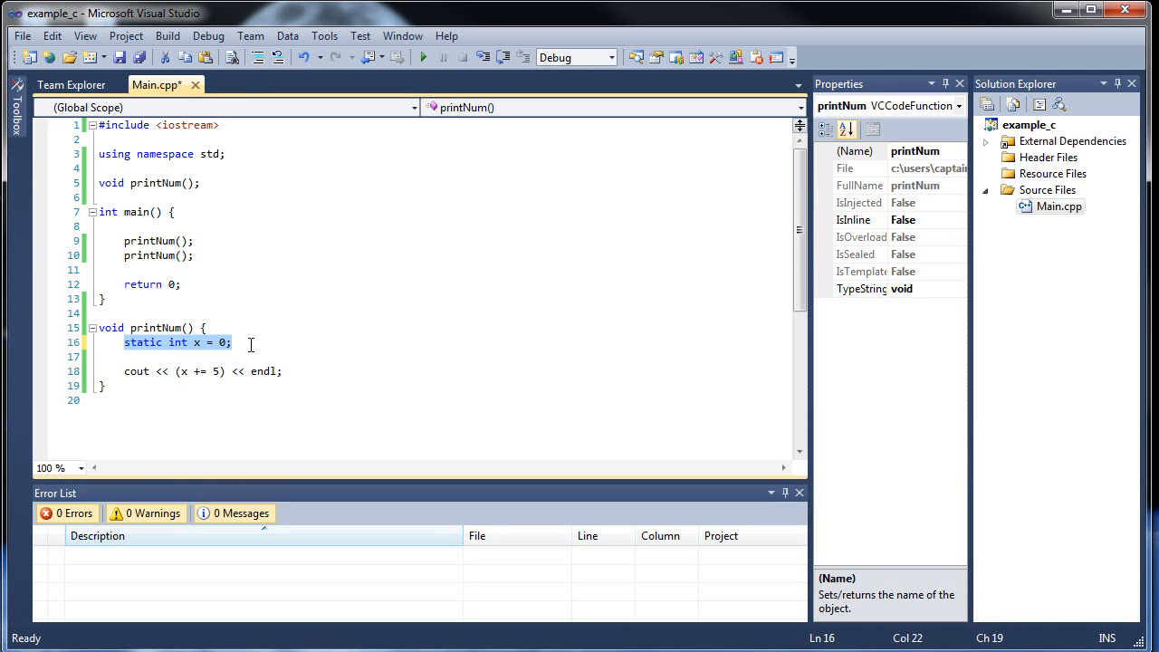
pyautogui.press('Delete')
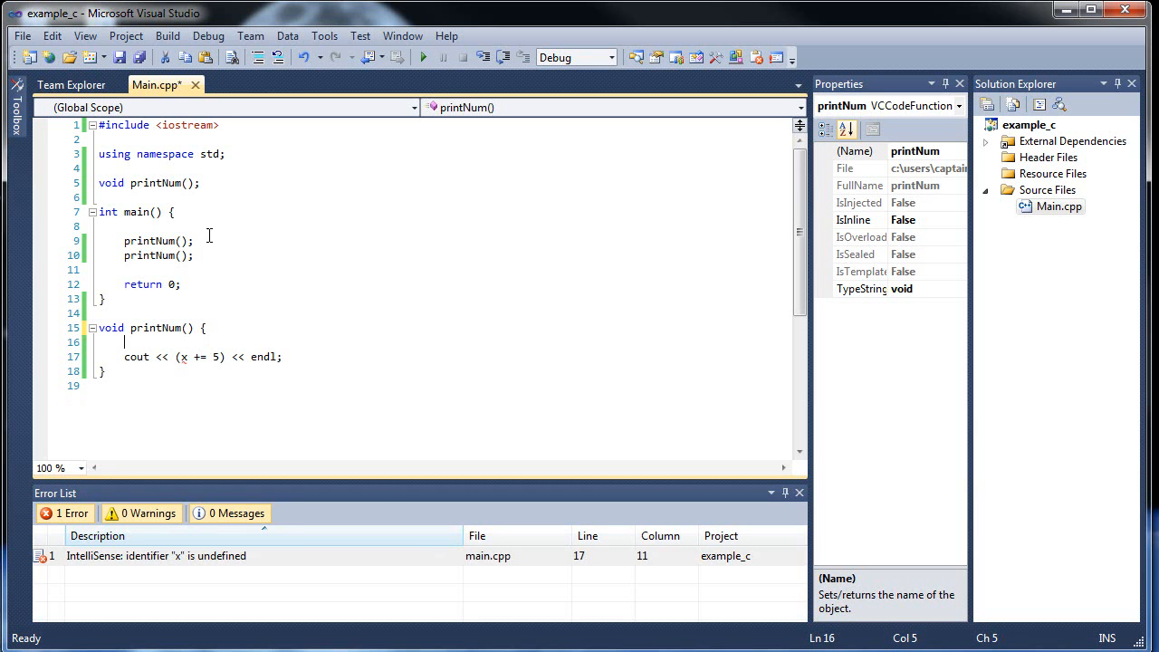
# Step: Add a //COnstants AND Static comment line after using namespace std
pyautogui.click(225, 154)
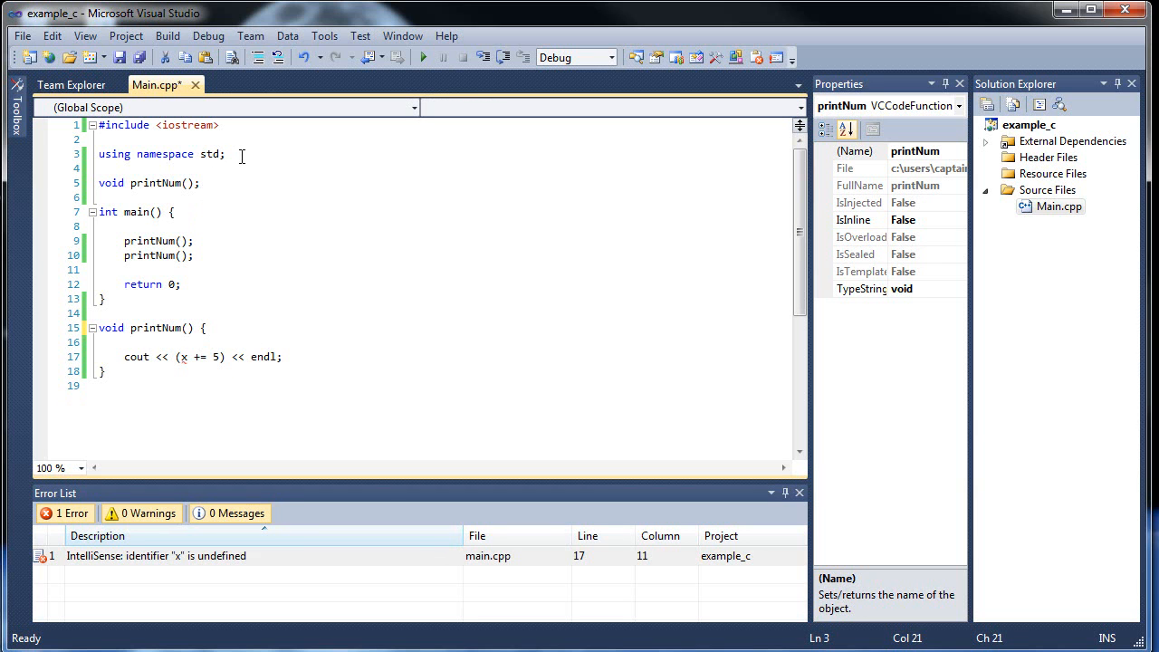
pyautogui.write('//')
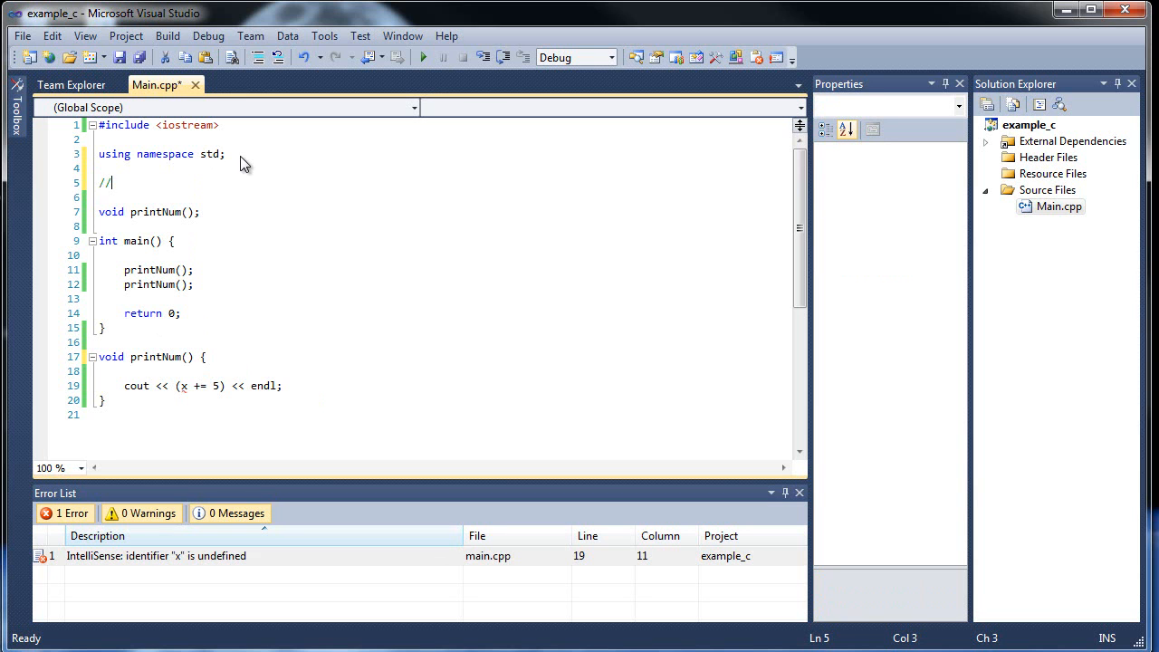
pyautogui.write('G')
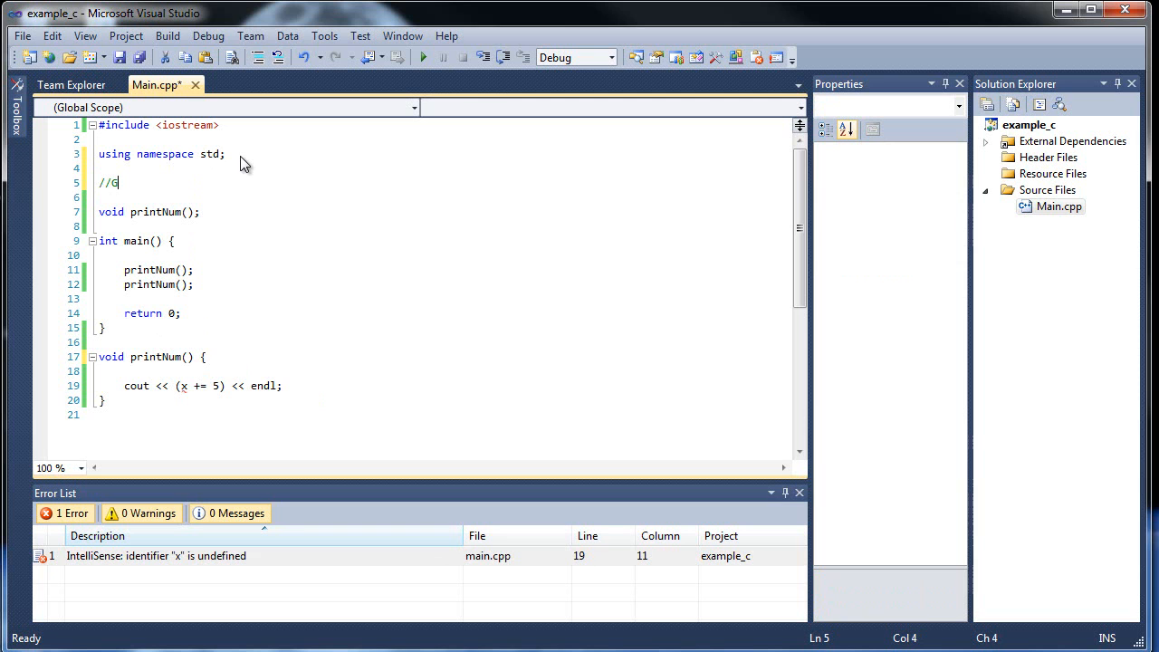
pyautogui.press('Backspace')
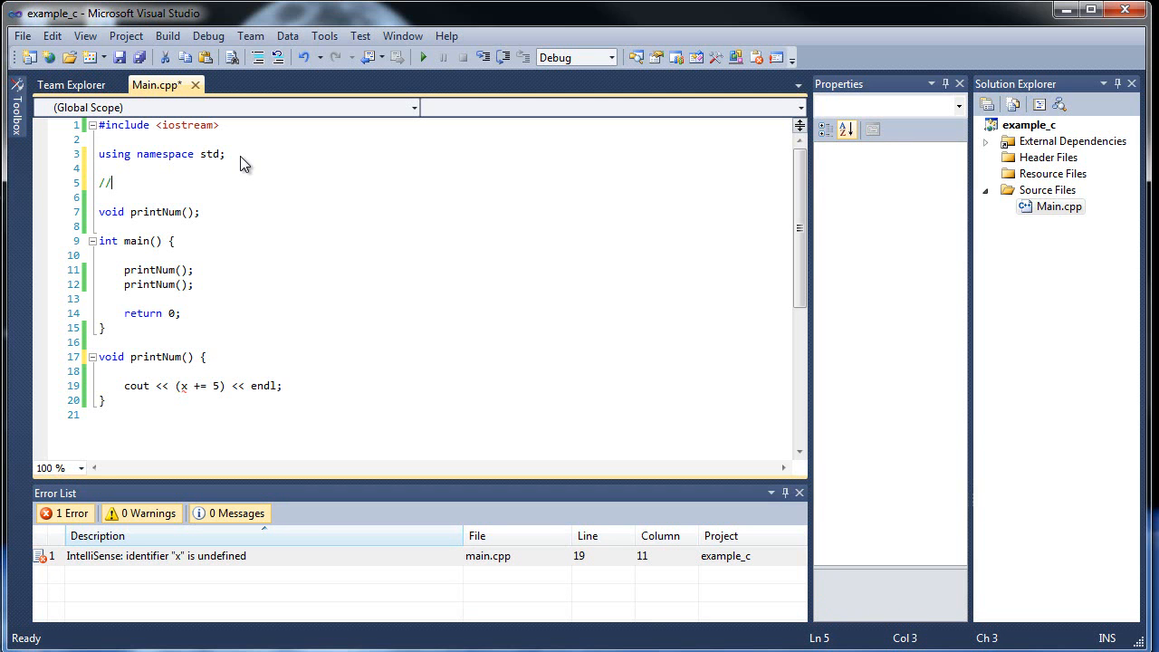
pyautogui.write('COnstants')
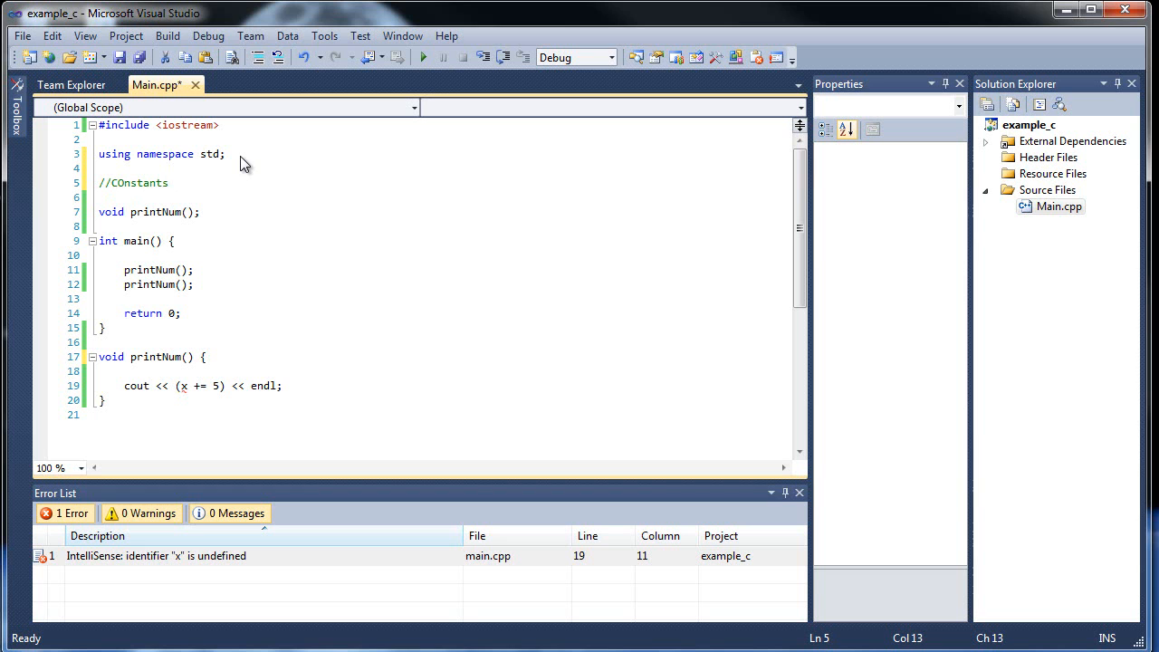
pyautogui.write('AND')
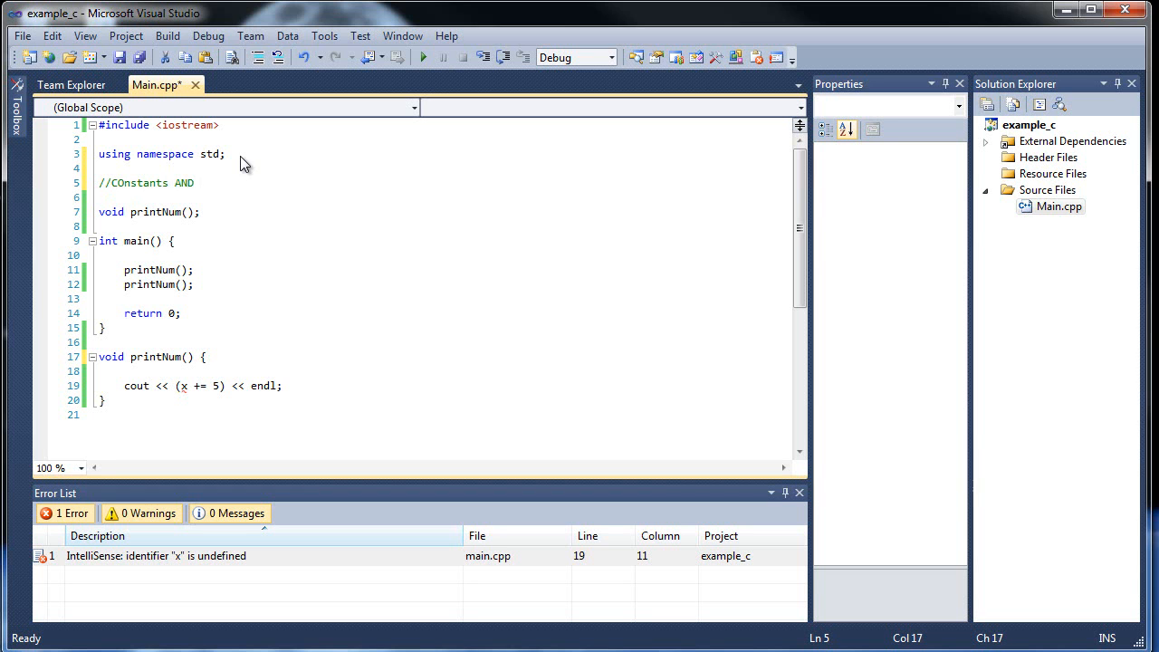
pyautogui.write('Static')
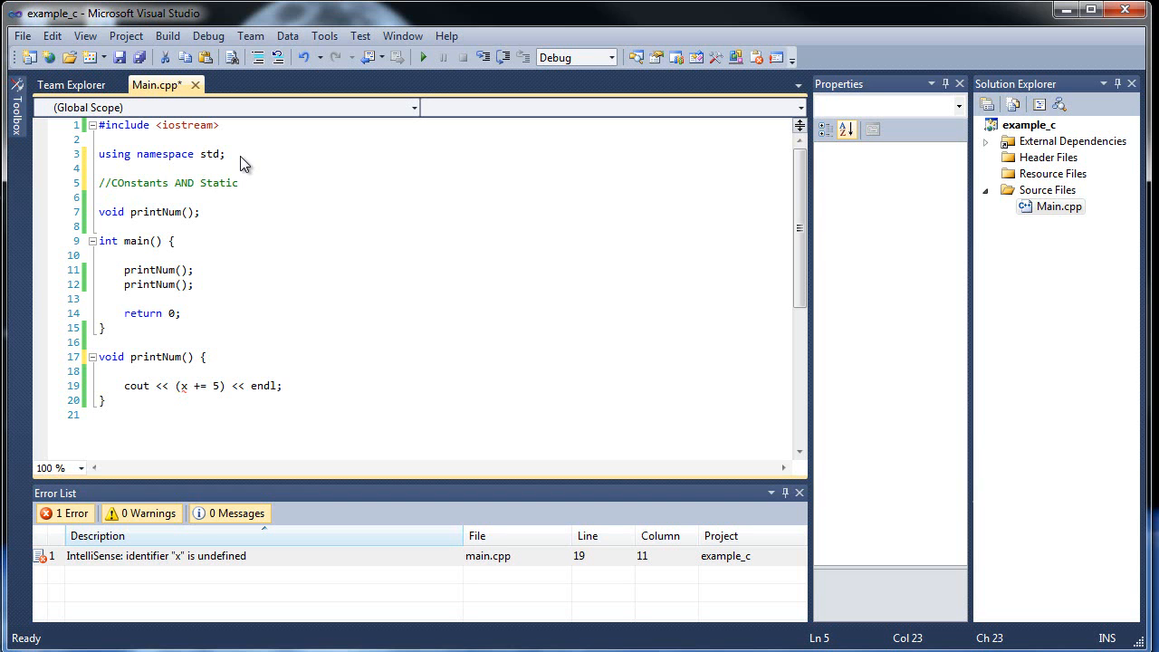
# Step: Declare static int x = 0; beneath the comment
pyautogui.write('s')
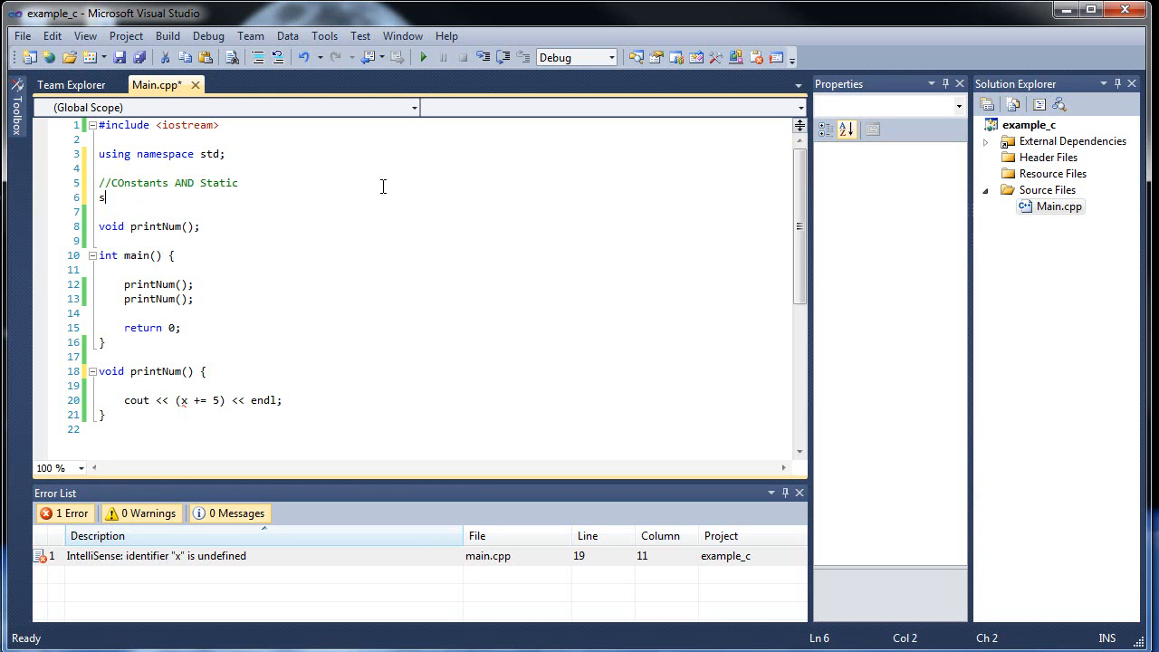
pyautogui.write('tatic int x')
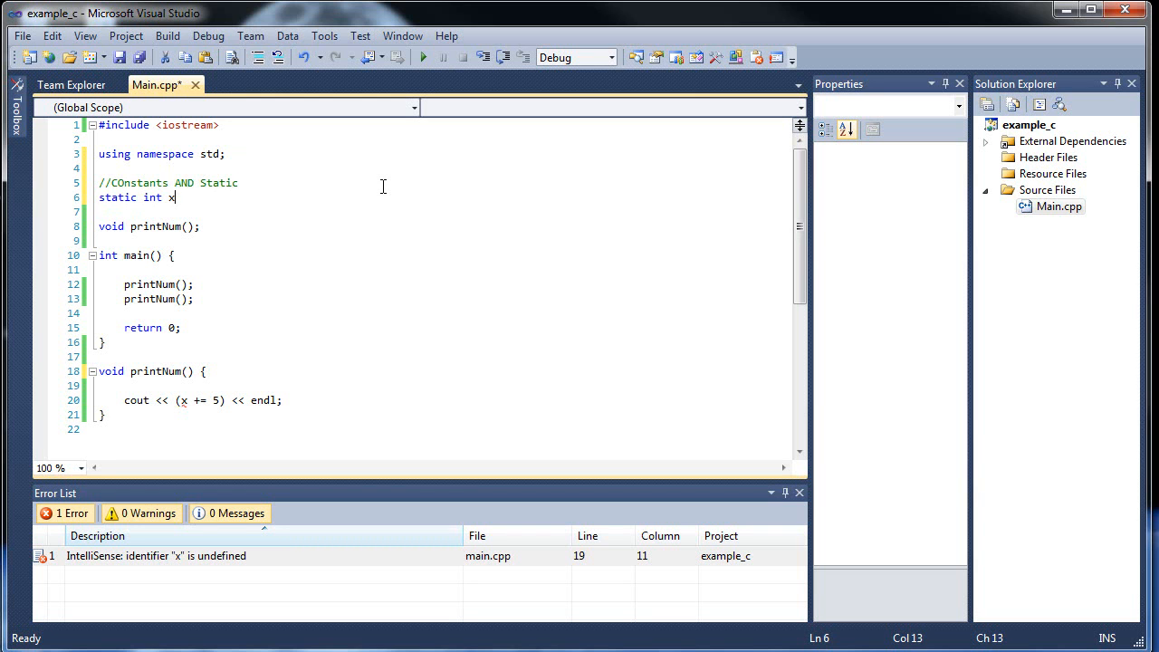
pyautogui.write('= 0;')
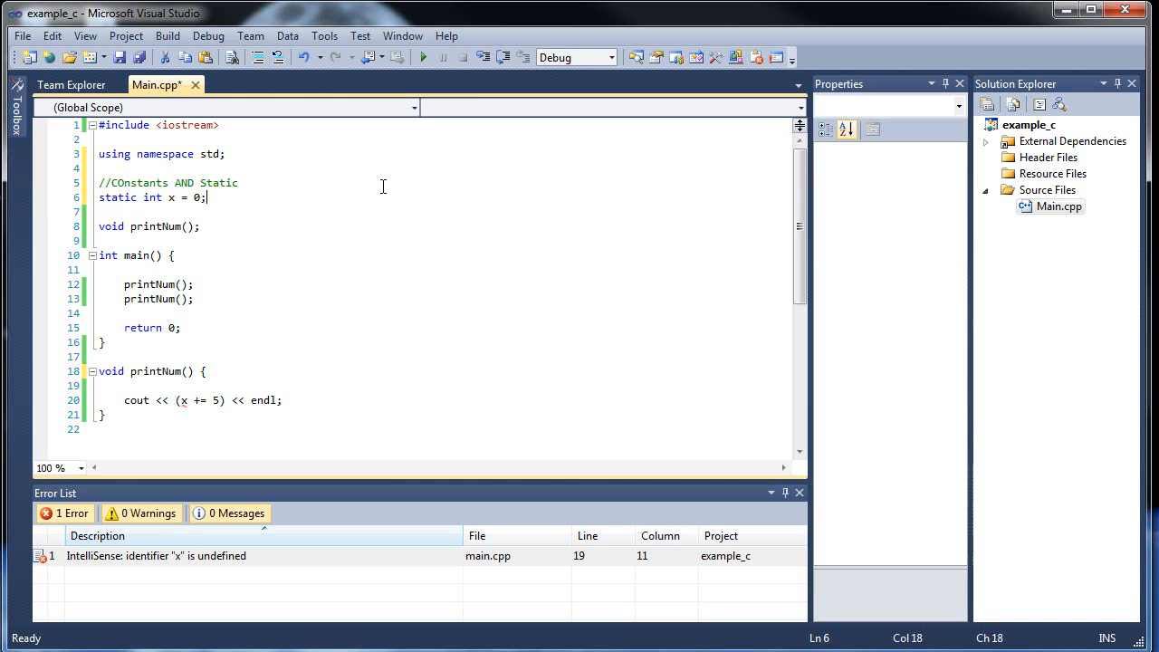
pyautogui.moveTo(184, 400)
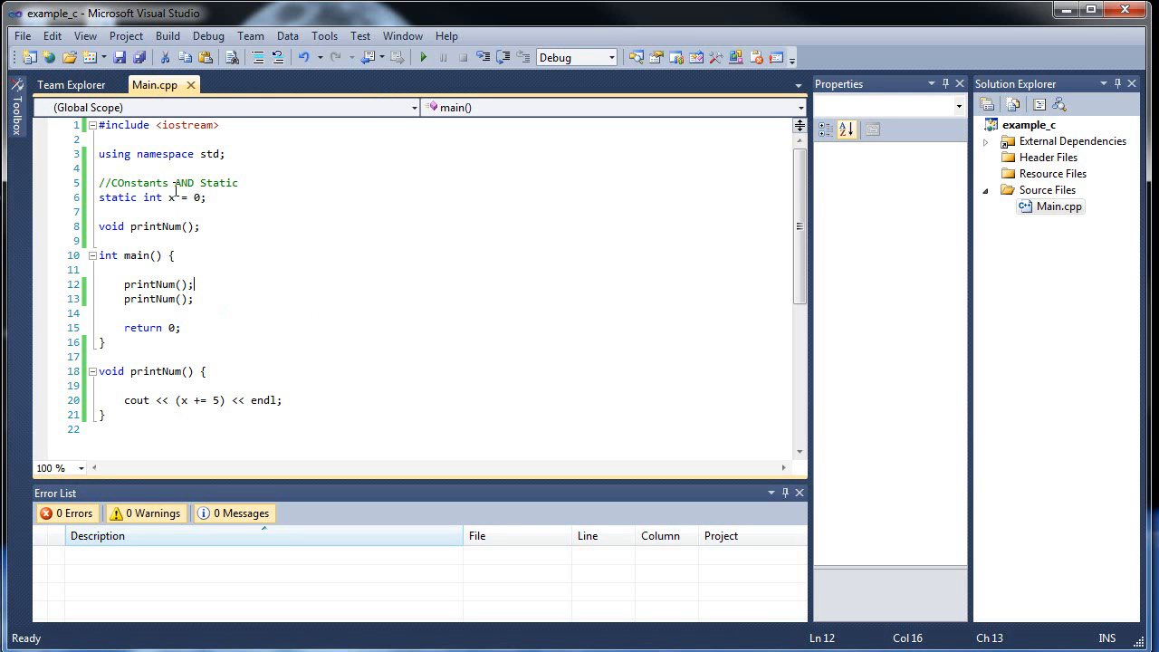
pyautogui.moveTo(293, 375)
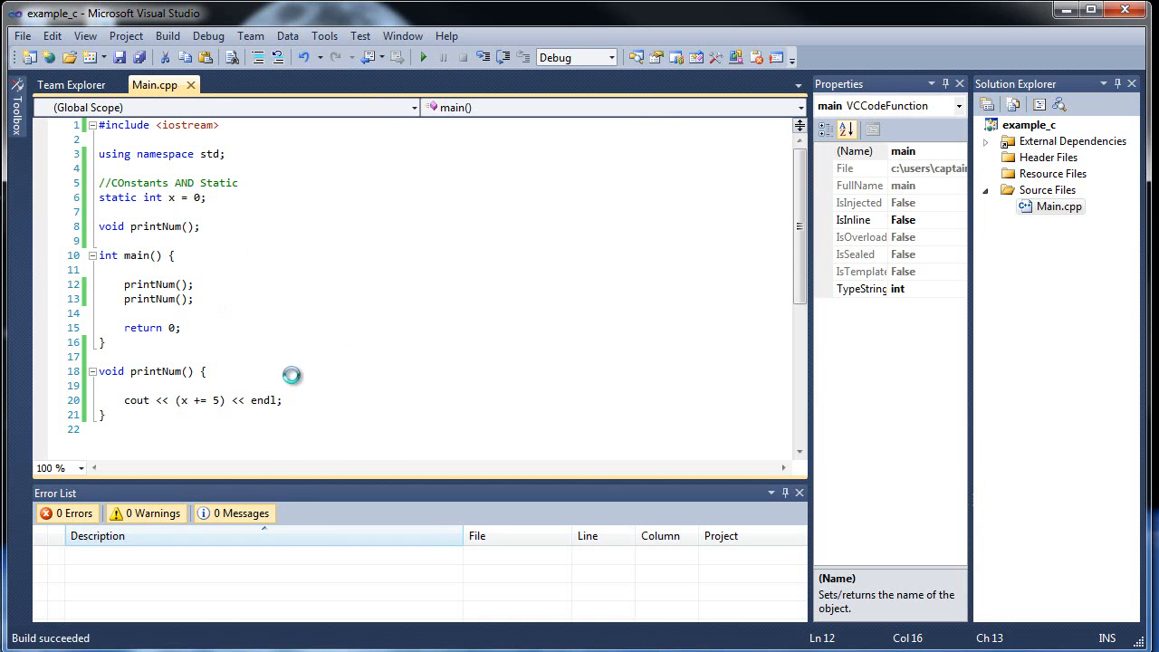
# Step: Run the rebuilt program and confirm the console prints 5 then 10
pyautogui.click(422, 57)
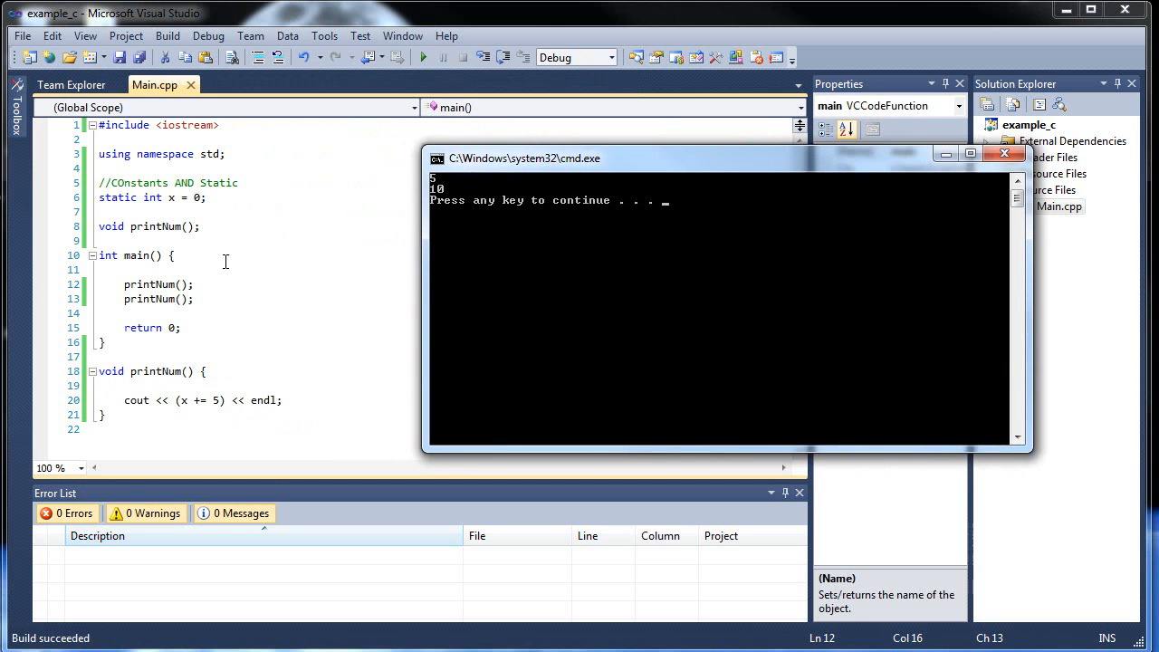
pyautogui.moveTo(149, 185)
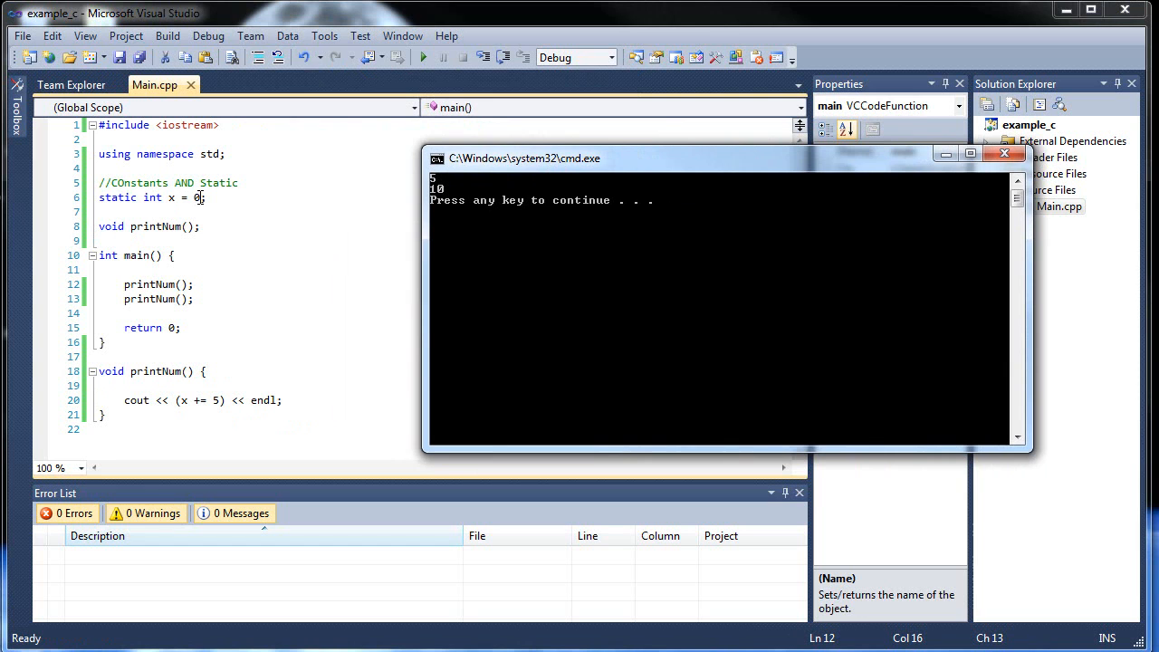
pyautogui.moveTo(127, 284)
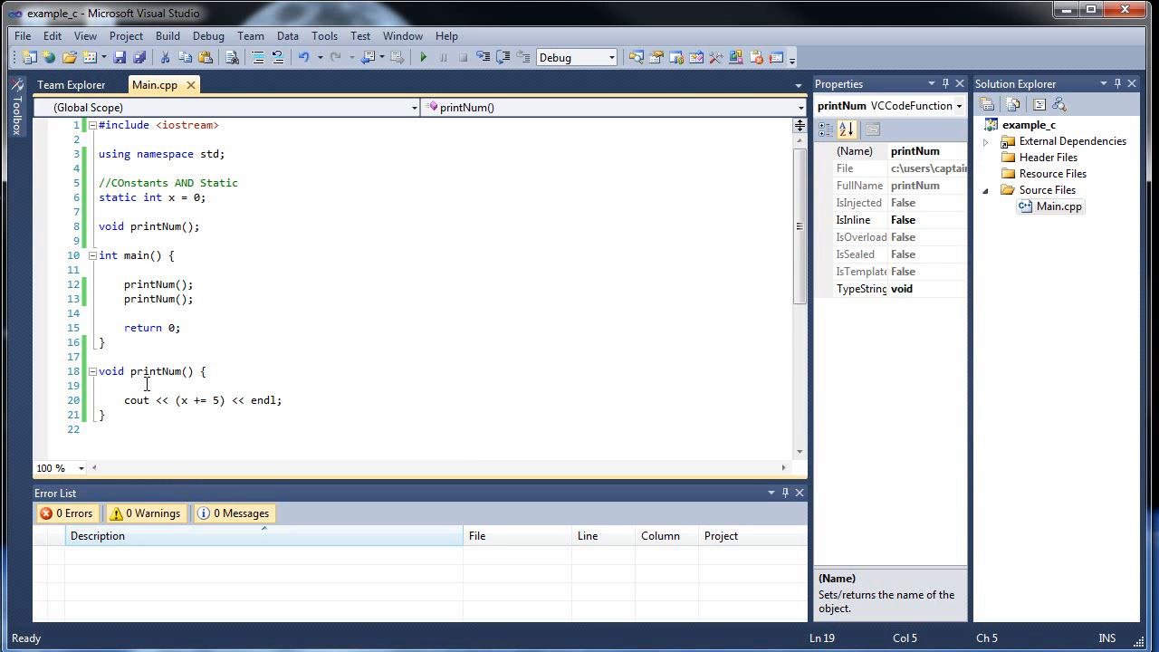
pyautogui.moveTo(238, 388)
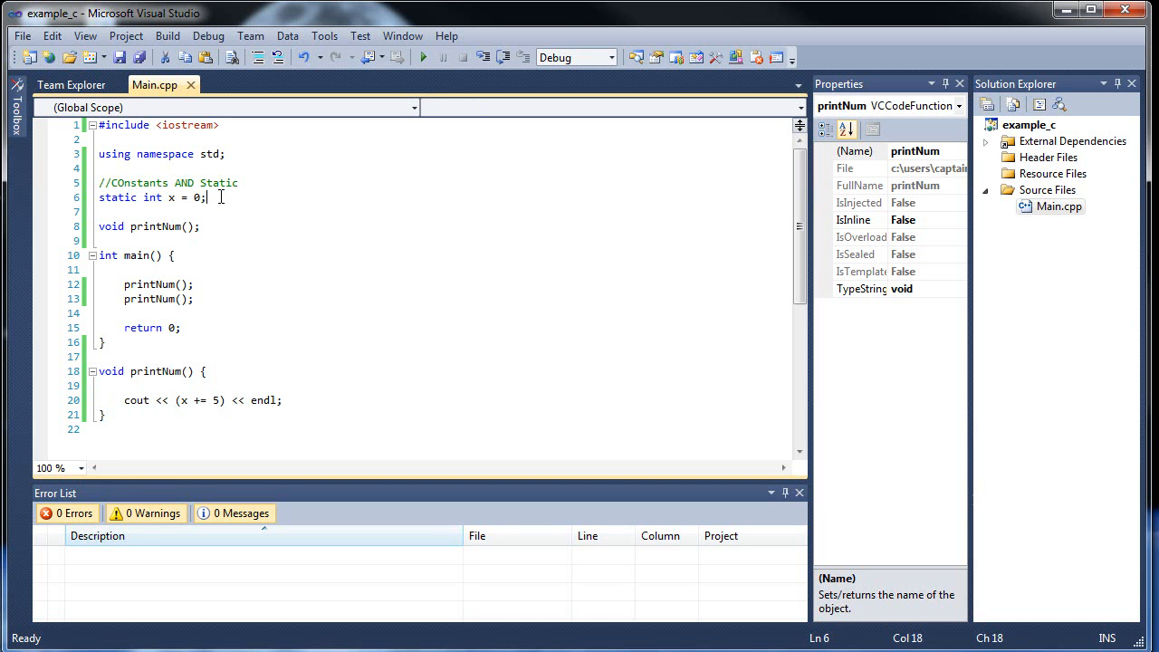
pyautogui.click(177, 197)
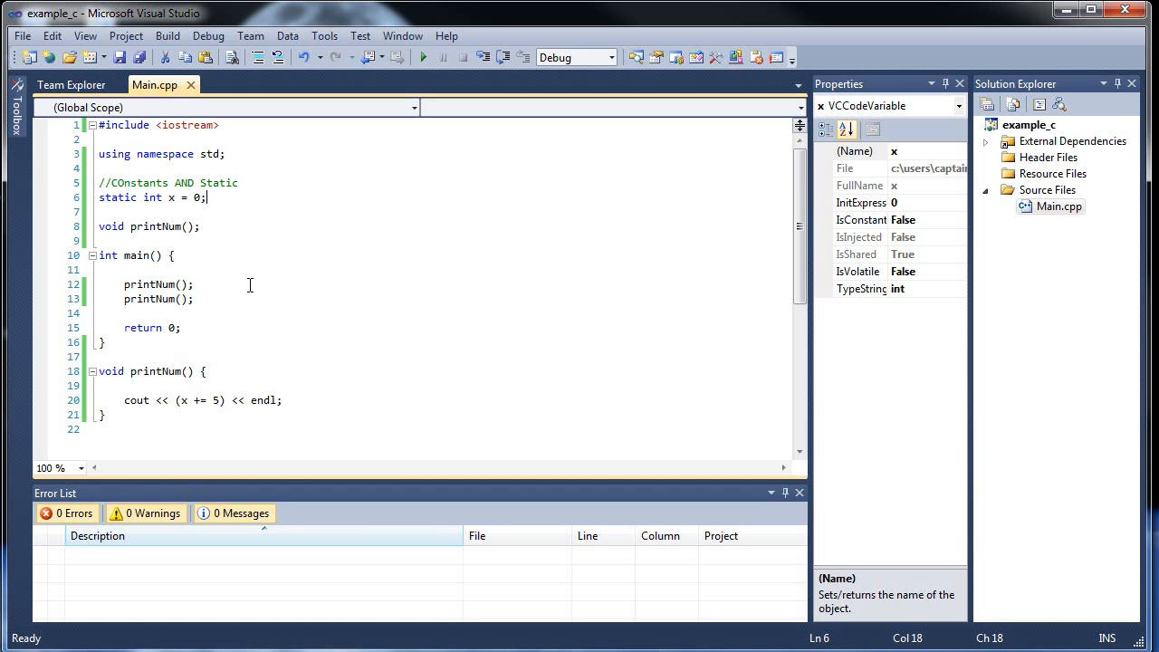
pyautogui.click(243, 246)
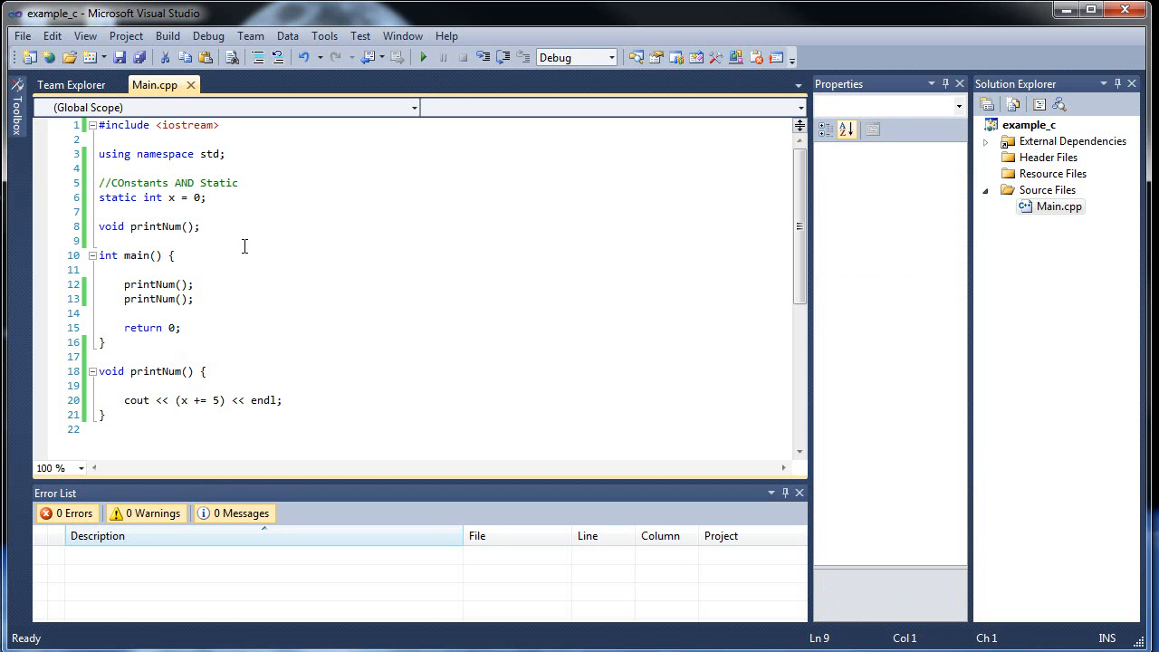